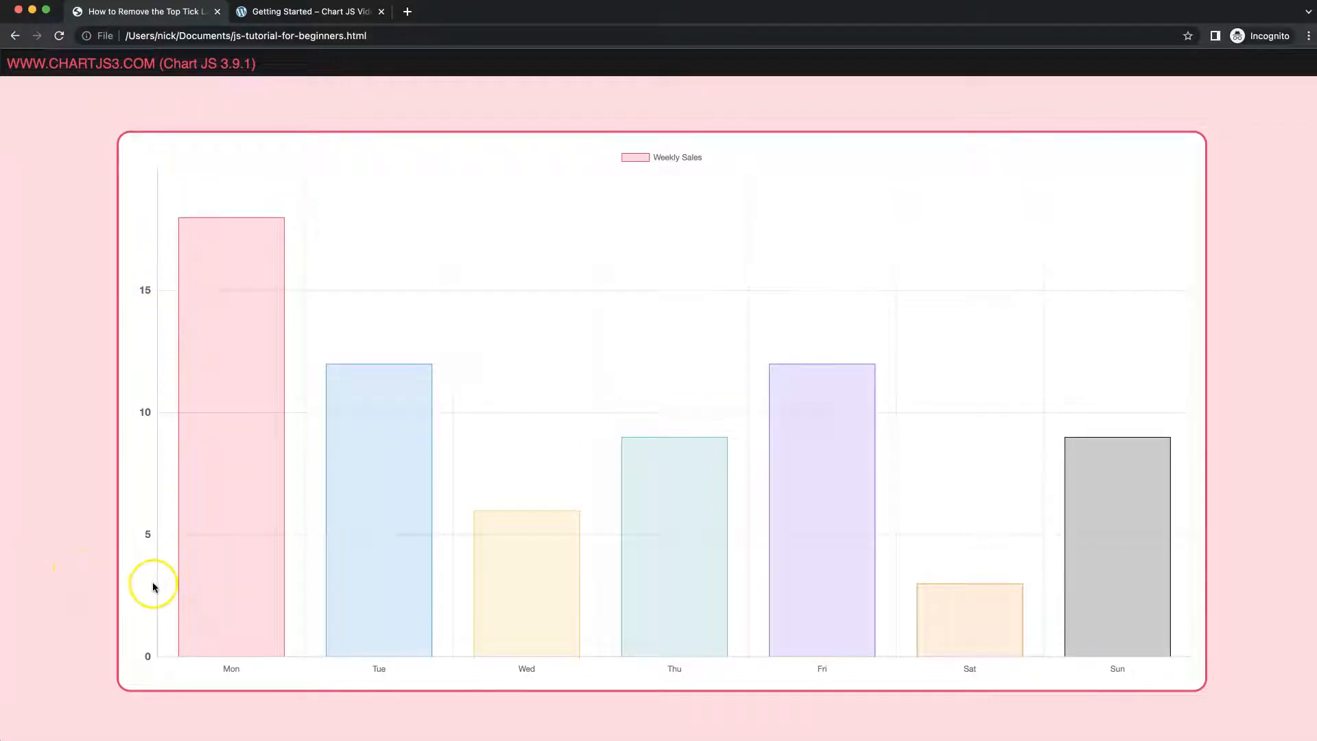
{"action": "mouse_move", "coordinate": [108, 527]}
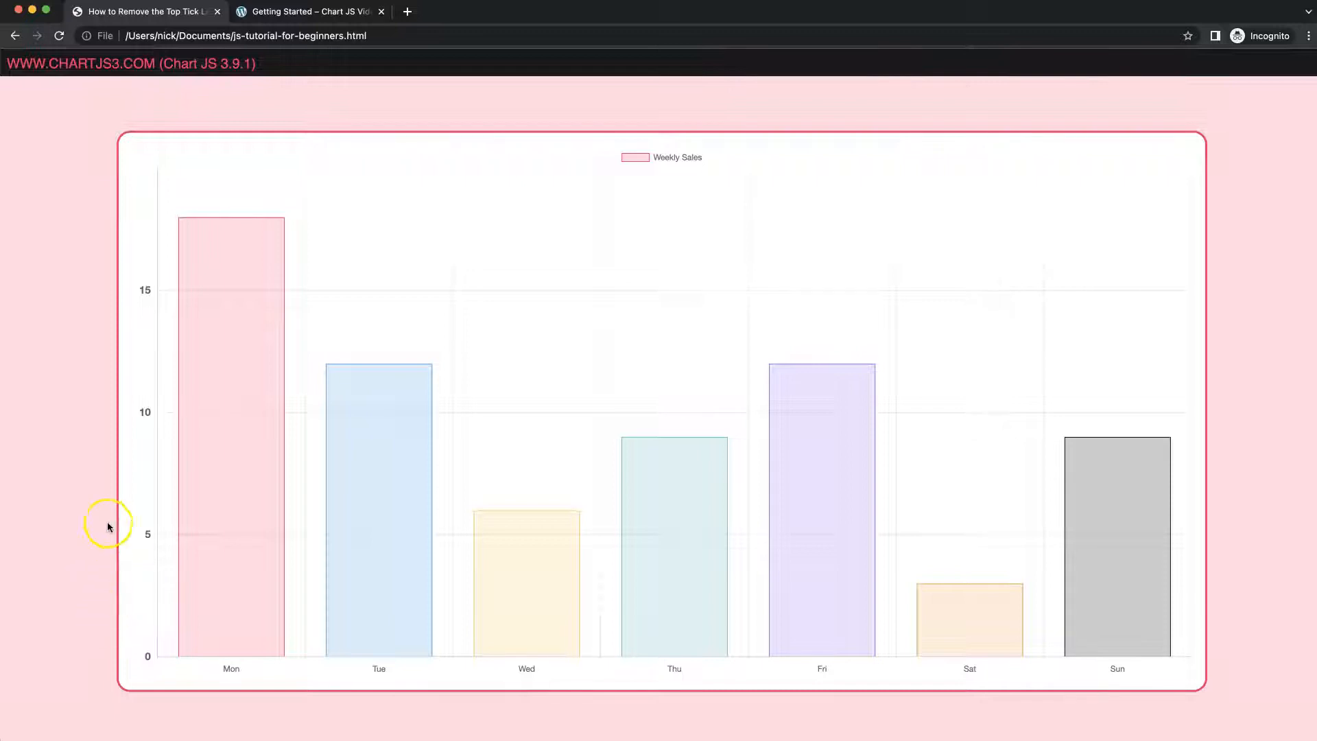
{"action": "mouse_move", "coordinate": [128, 201]}
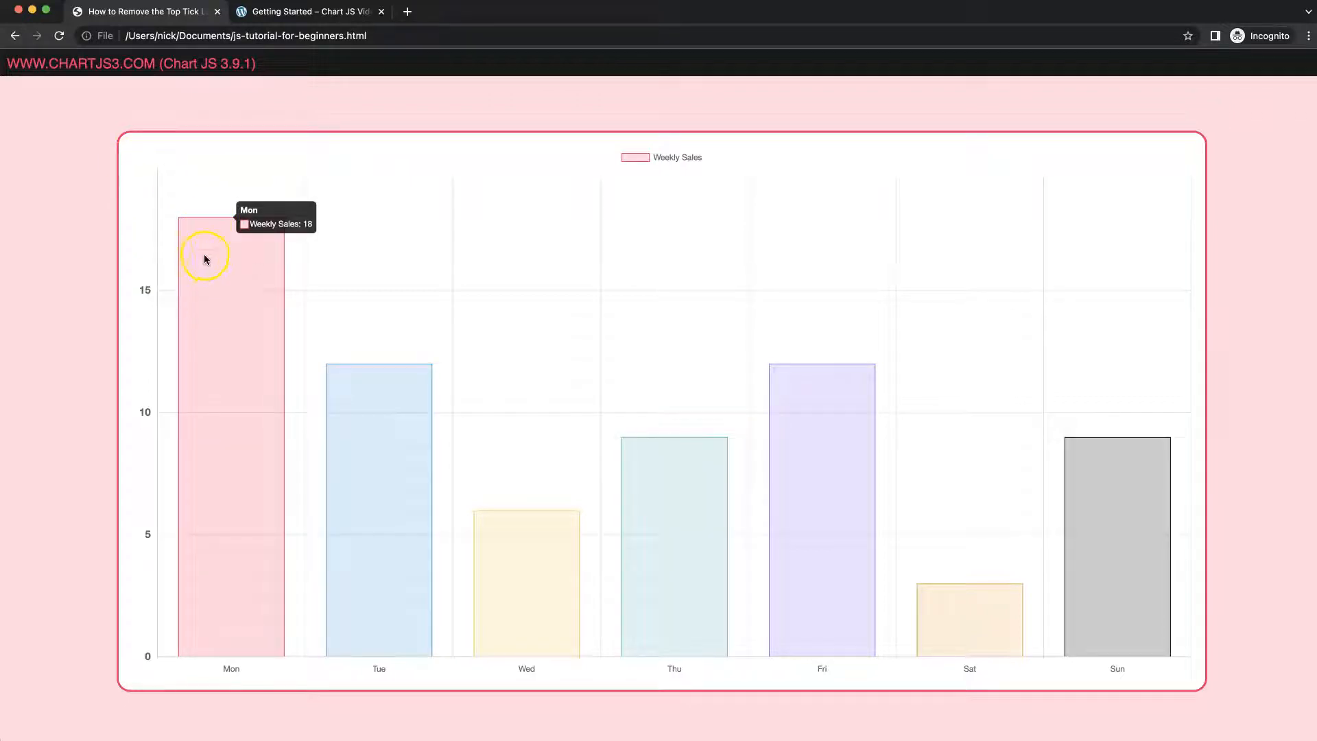
{"action": "mouse_move", "coordinate": [153, 249]}
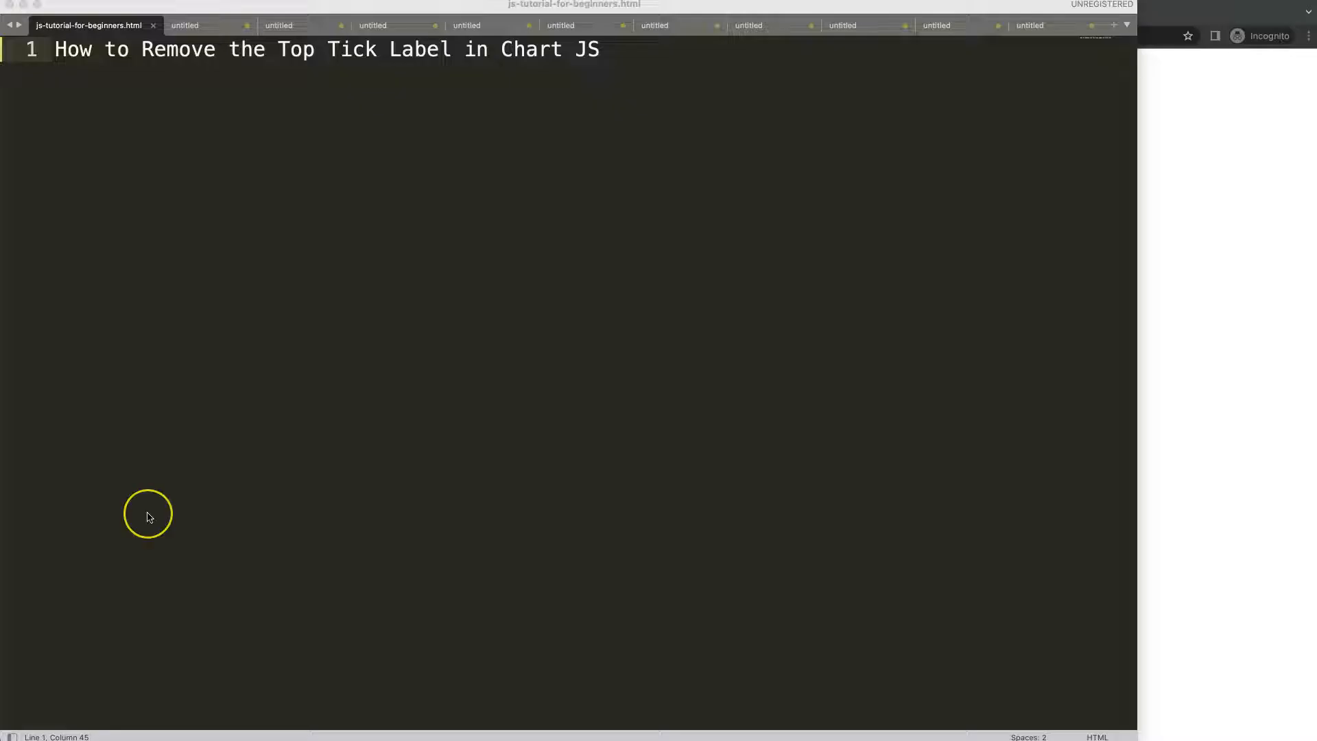
{"action": "mouse_move", "coordinate": [456, 207]}
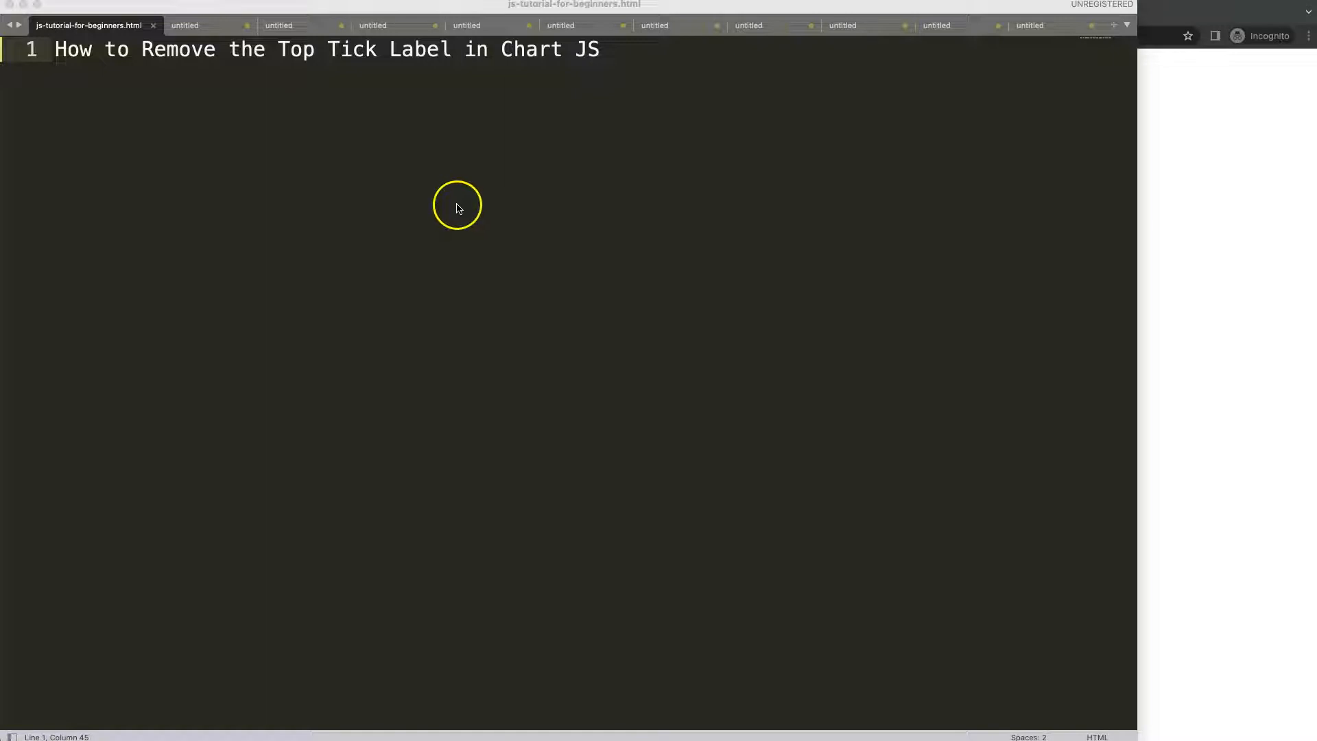
{"action": "mouse_move", "coordinate": [1160, 180]}
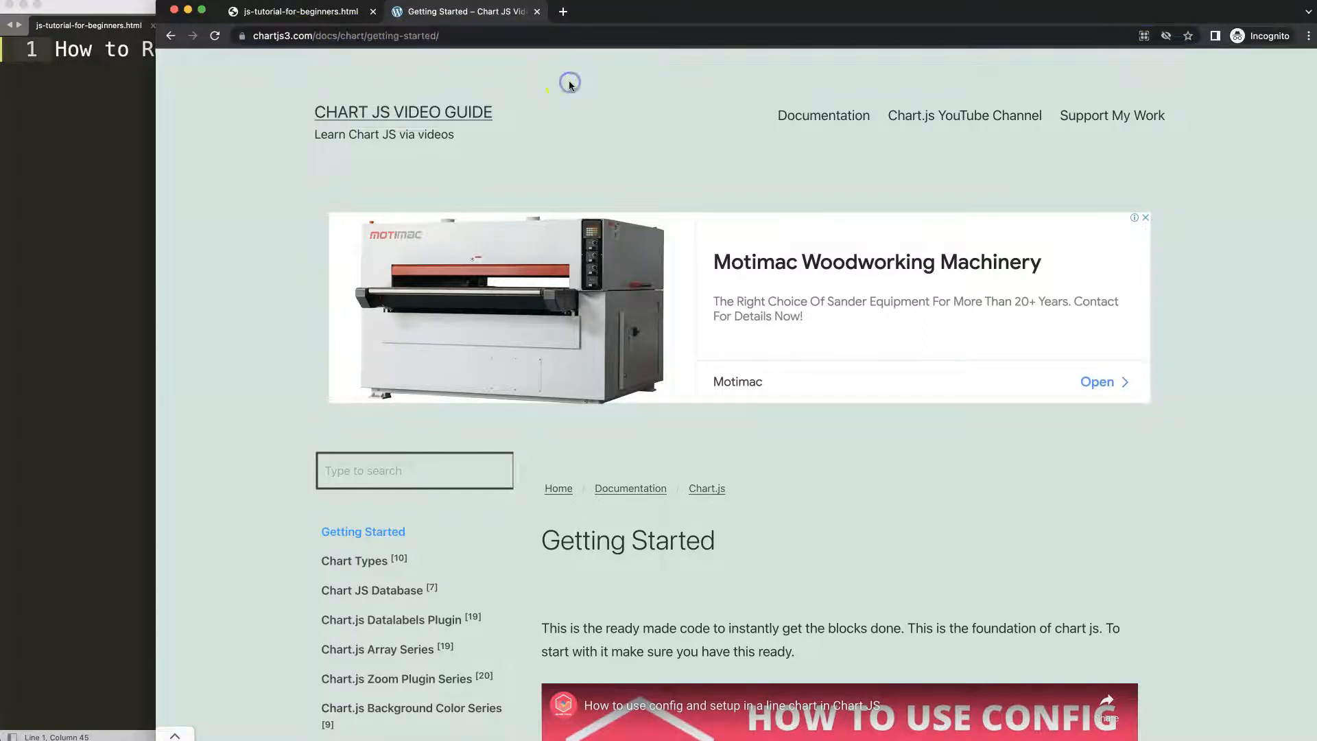
- Add ticks: { stepSize: 5 } under scales.y and save the chart file
{"action": "scroll", "scroll_direction": "down", "scroll_amount": 3}
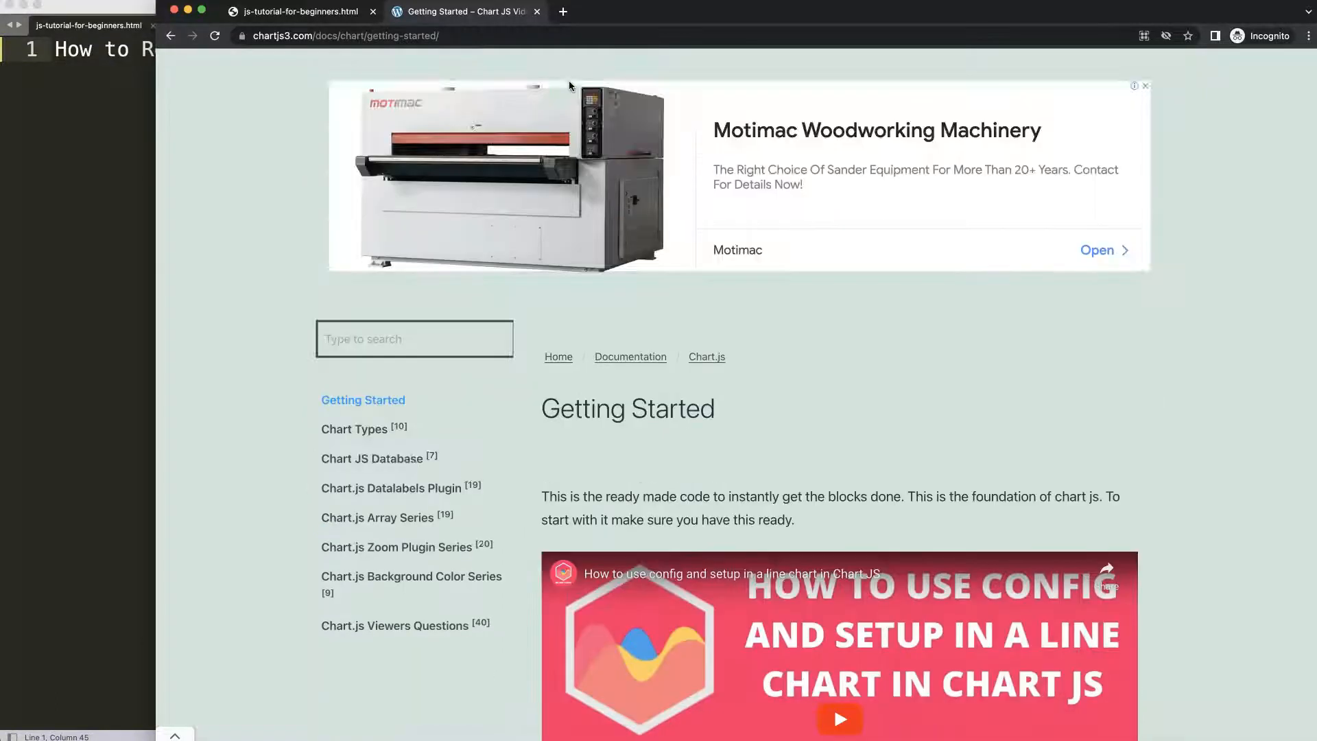
{"action": "scroll", "scroll_direction": "down", "scroll_amount": 3}
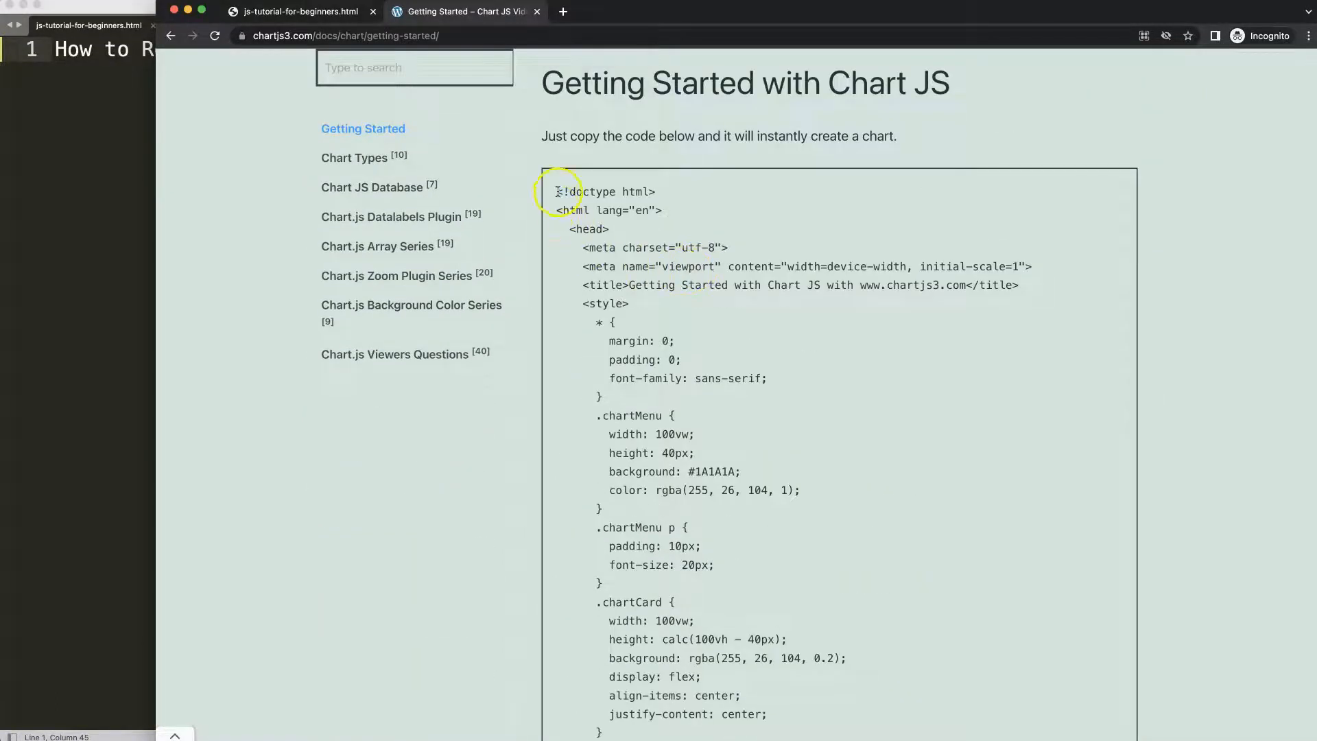
{"action": "scroll", "scroll_direction": "down", "scroll_amount": 3}
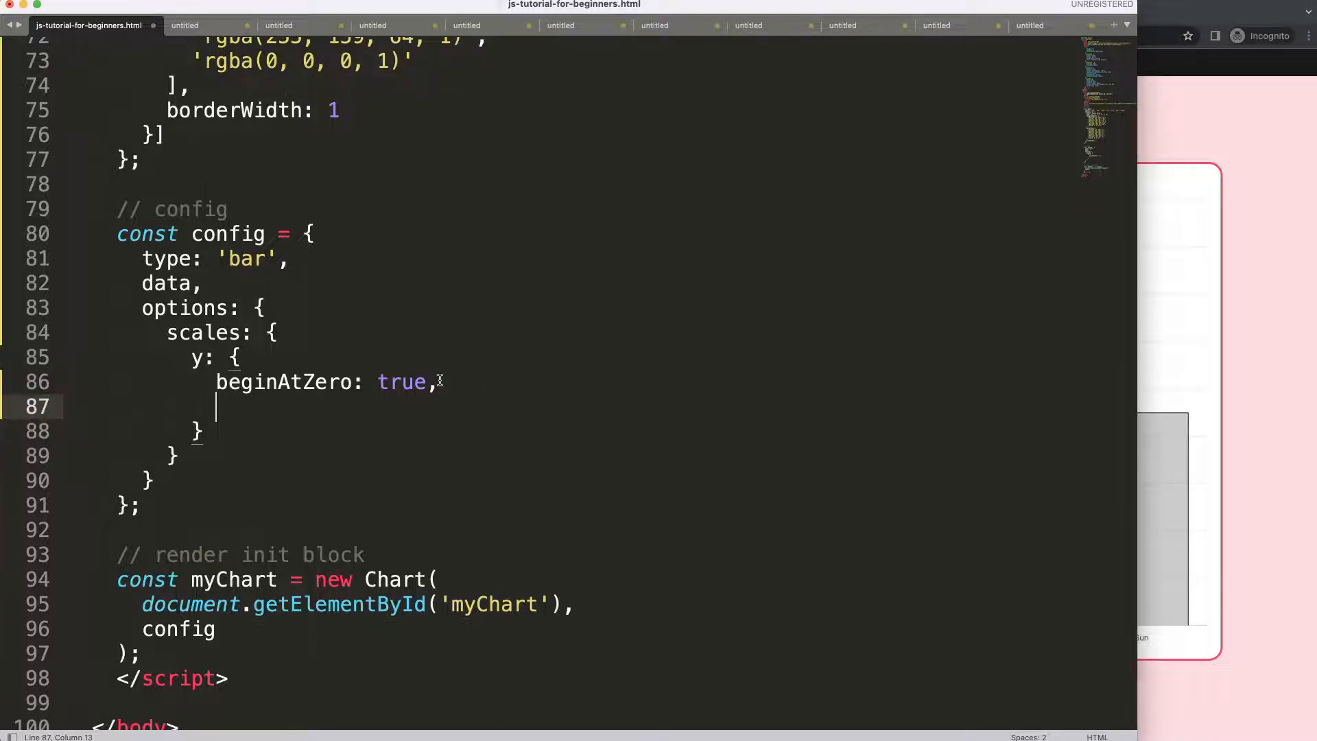
{"action": "type", "text": "ticks: {"}
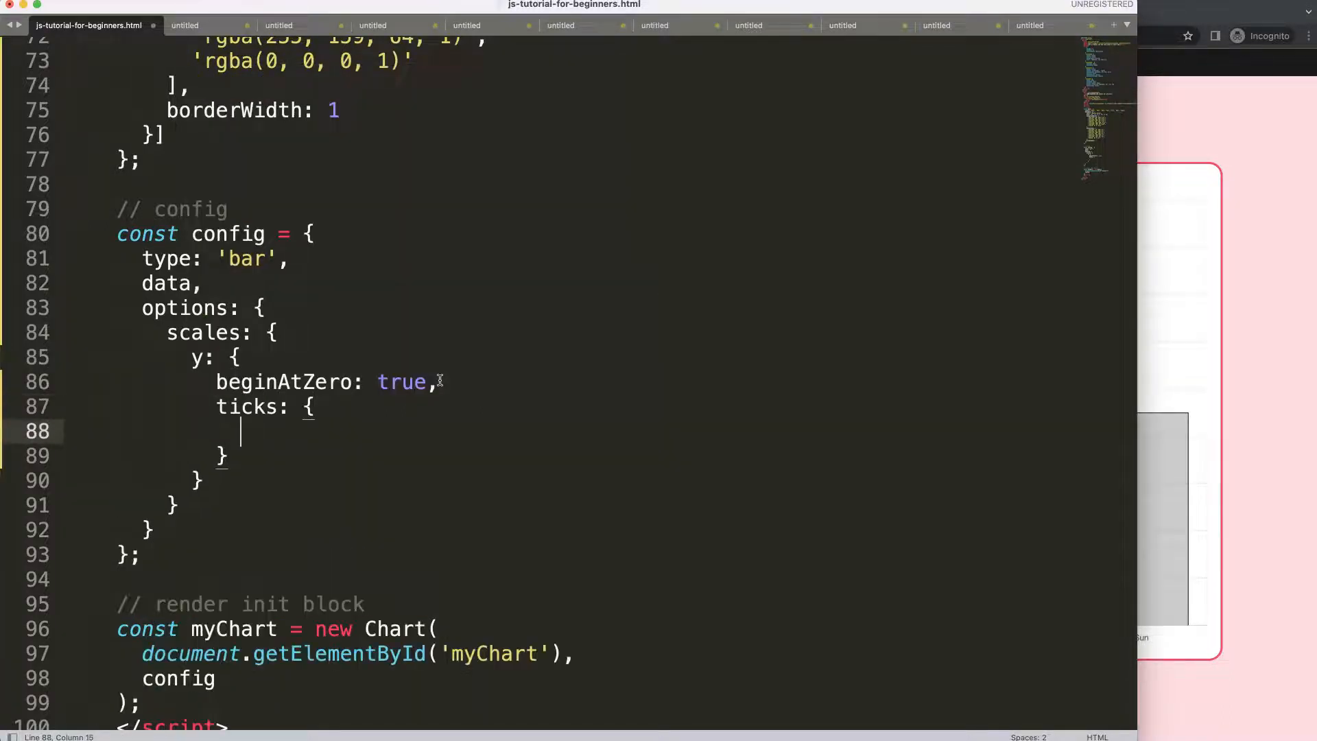
{"action": "type", "text": "se"}
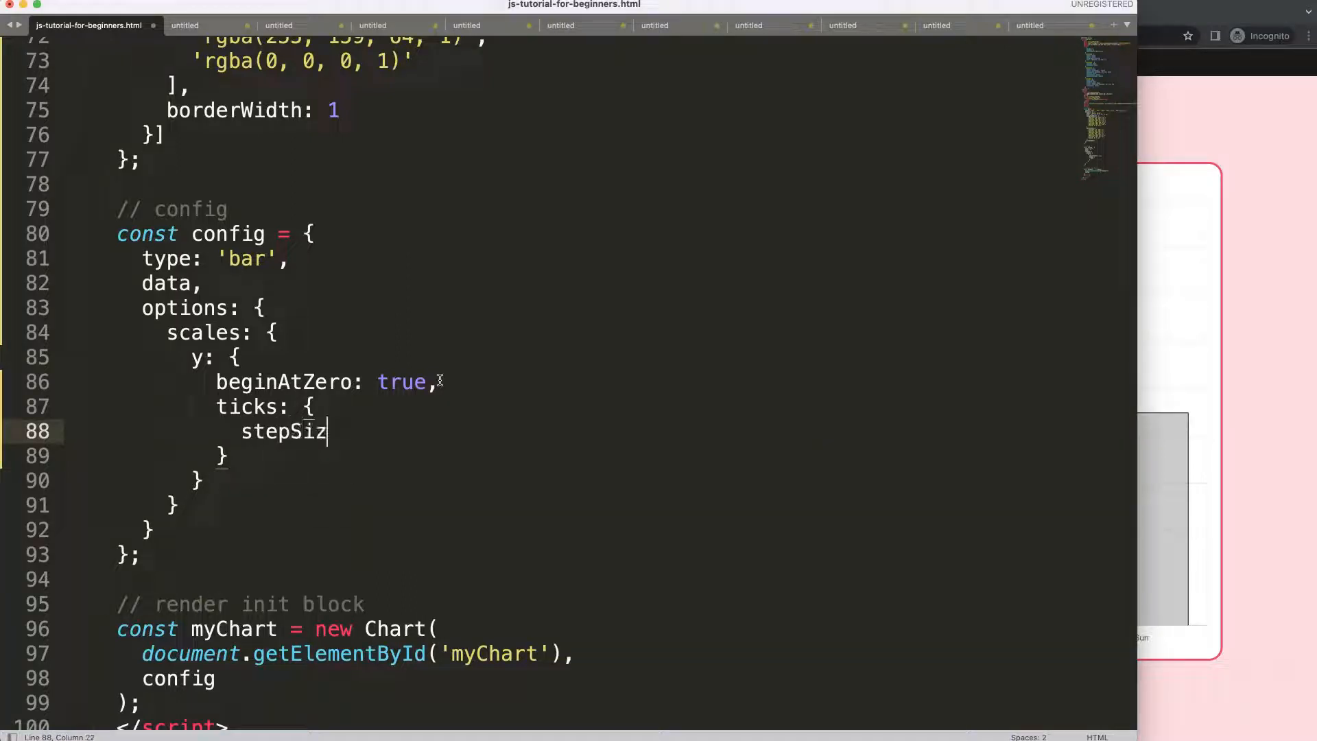
{"action": "type", "text": "e: 5"}
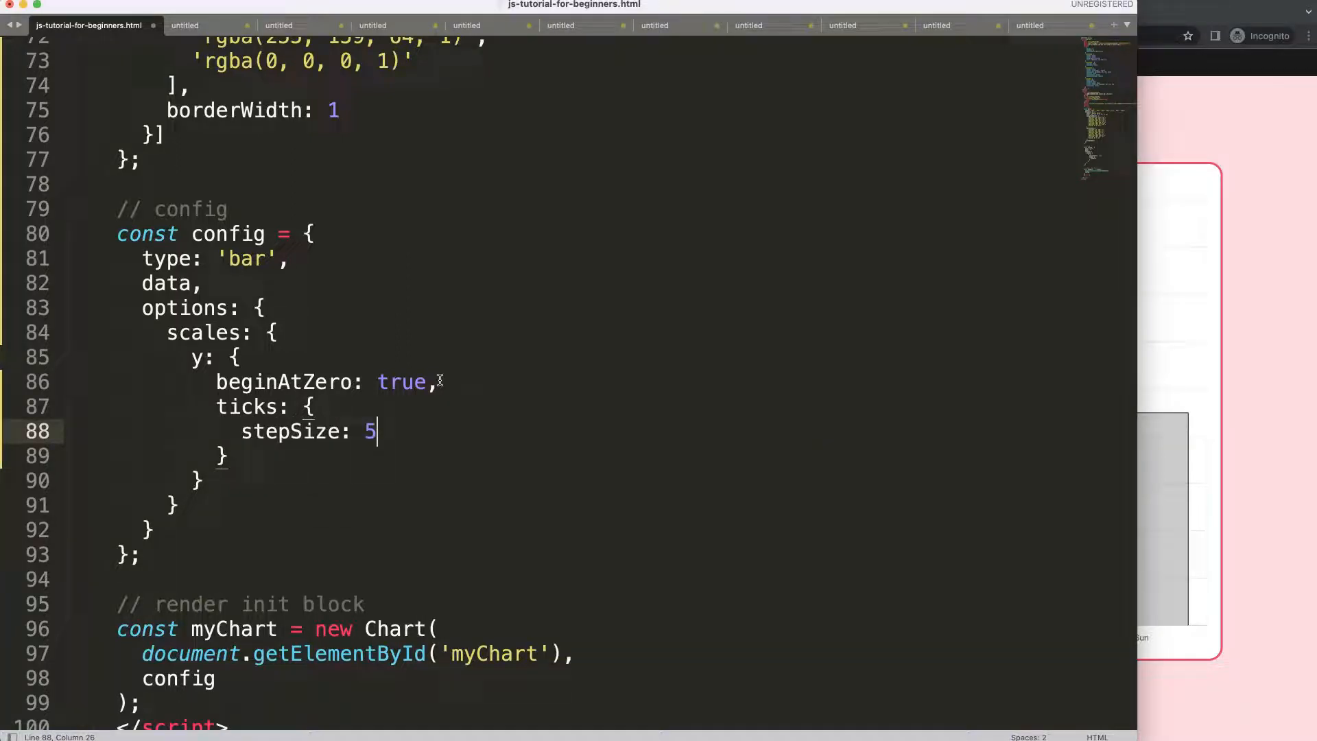
{"action": "key", "text": "cmd+s"}
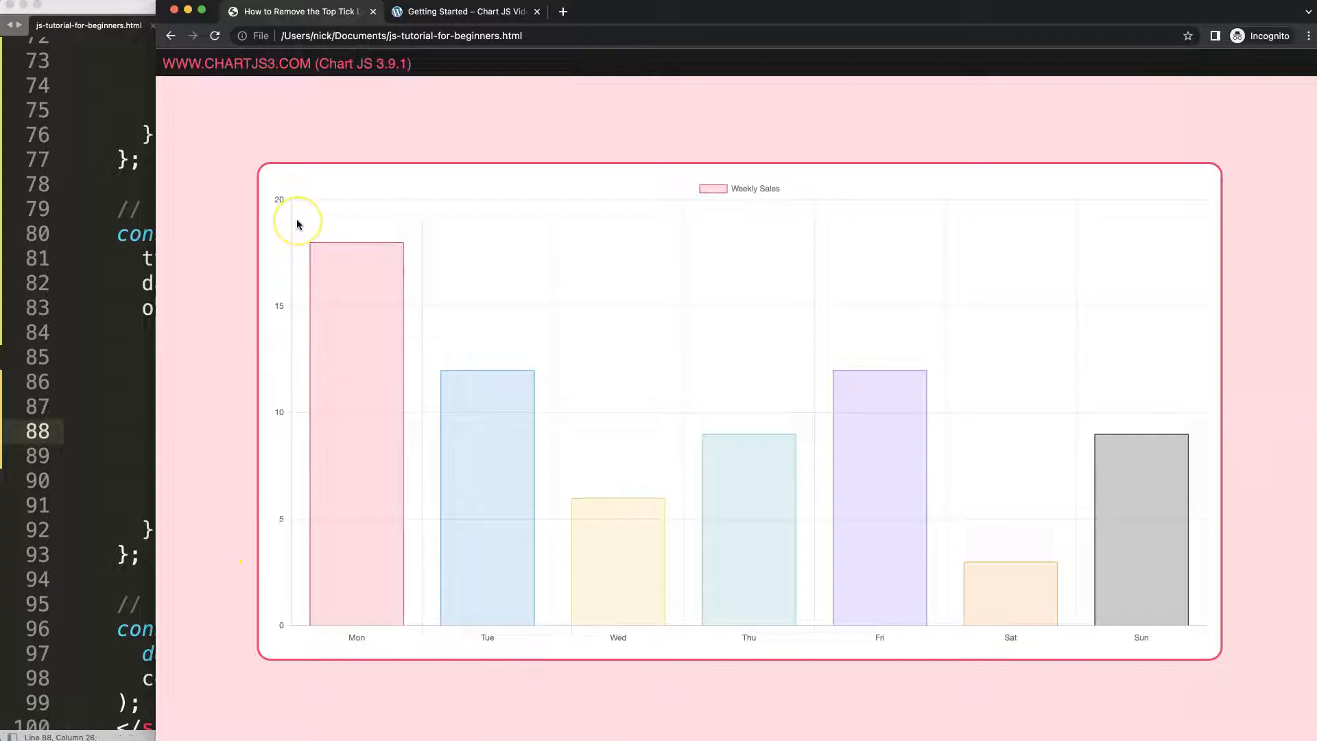
{"action": "mouse_move", "coordinate": [304, 220]}
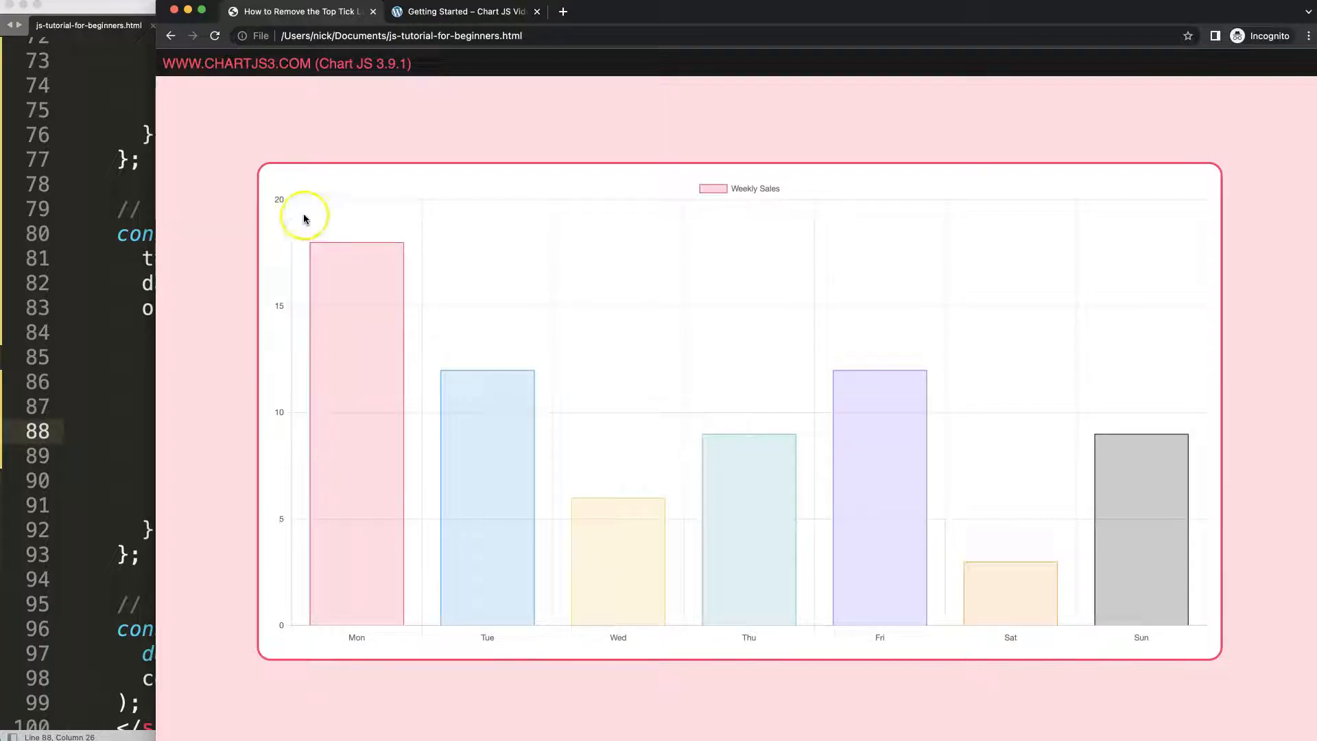
{"action": "mouse_move", "coordinate": [276, 204]}
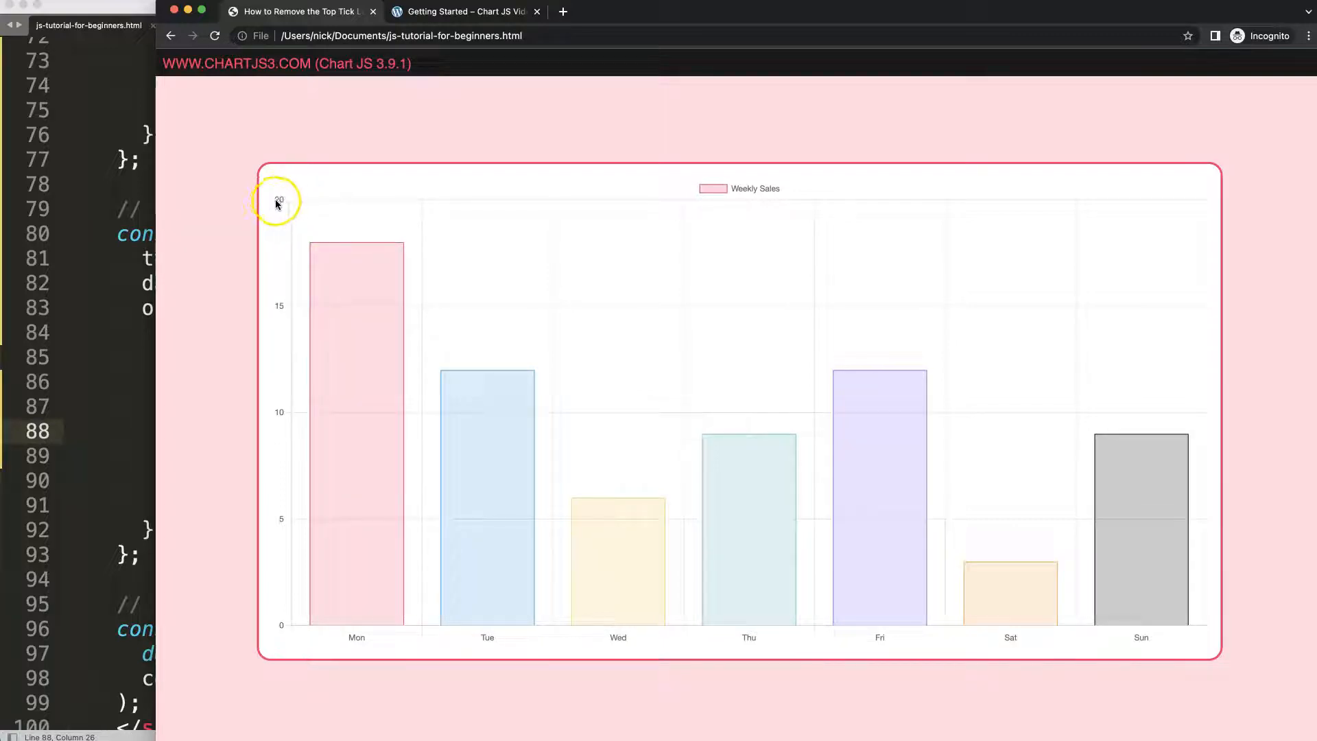
{"action": "mouse_move", "coordinate": [355, 173]}
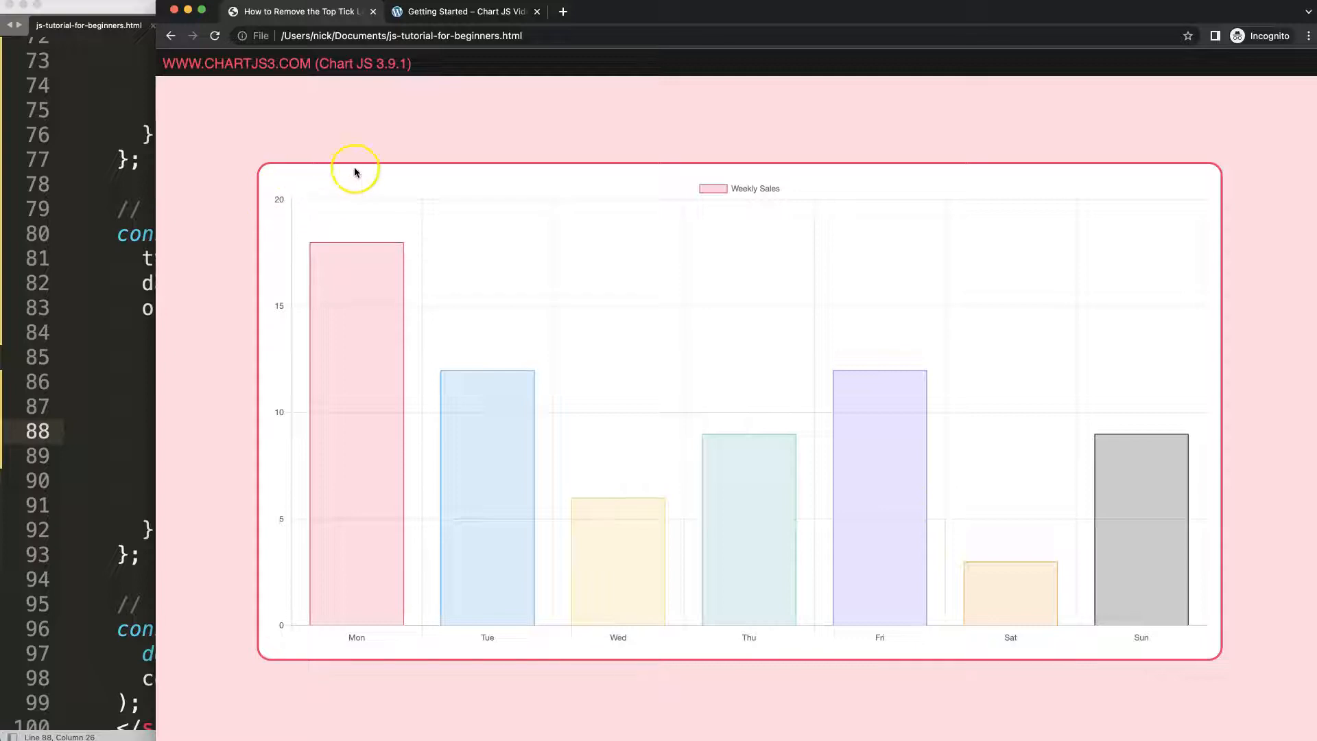
{"action": "mouse_move", "coordinate": [288, 203]}
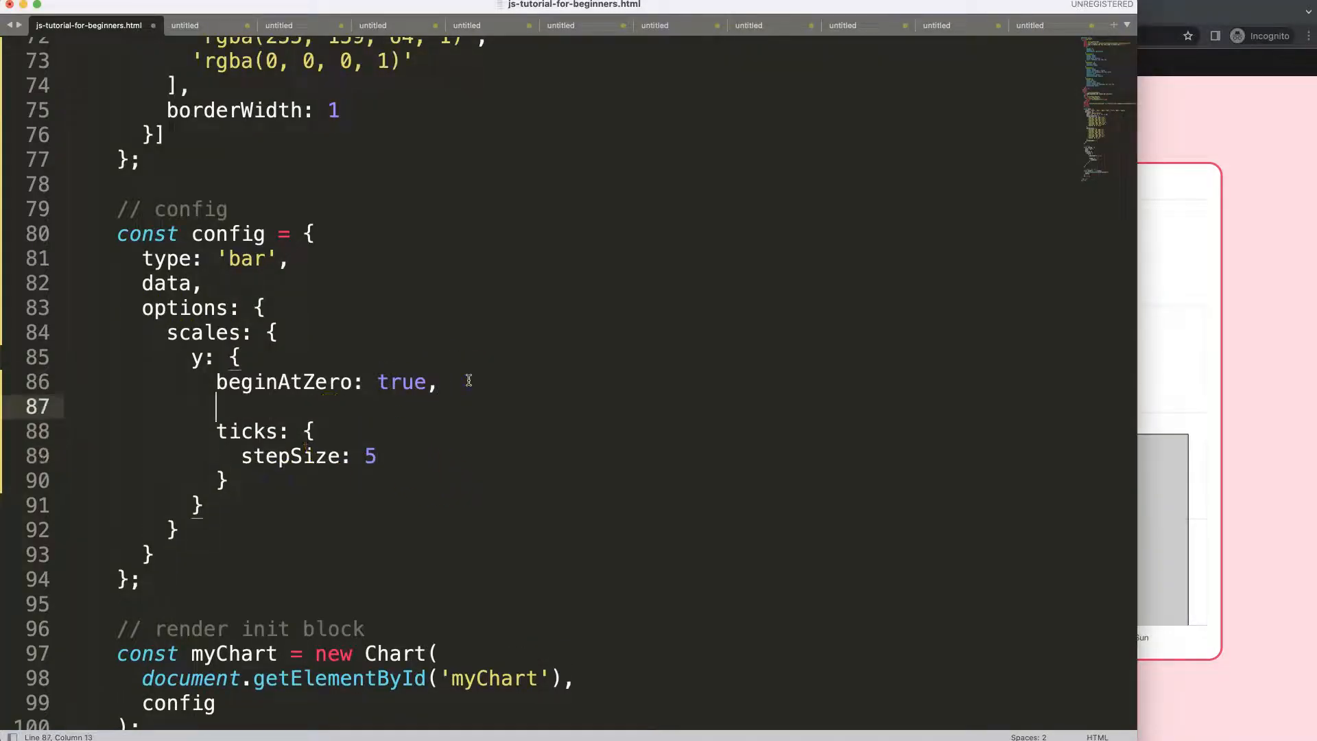
- Add grid: { drawTicks: false } to the y scale so tick marks are not drawn
{"action": "type", "text": "grid:"}
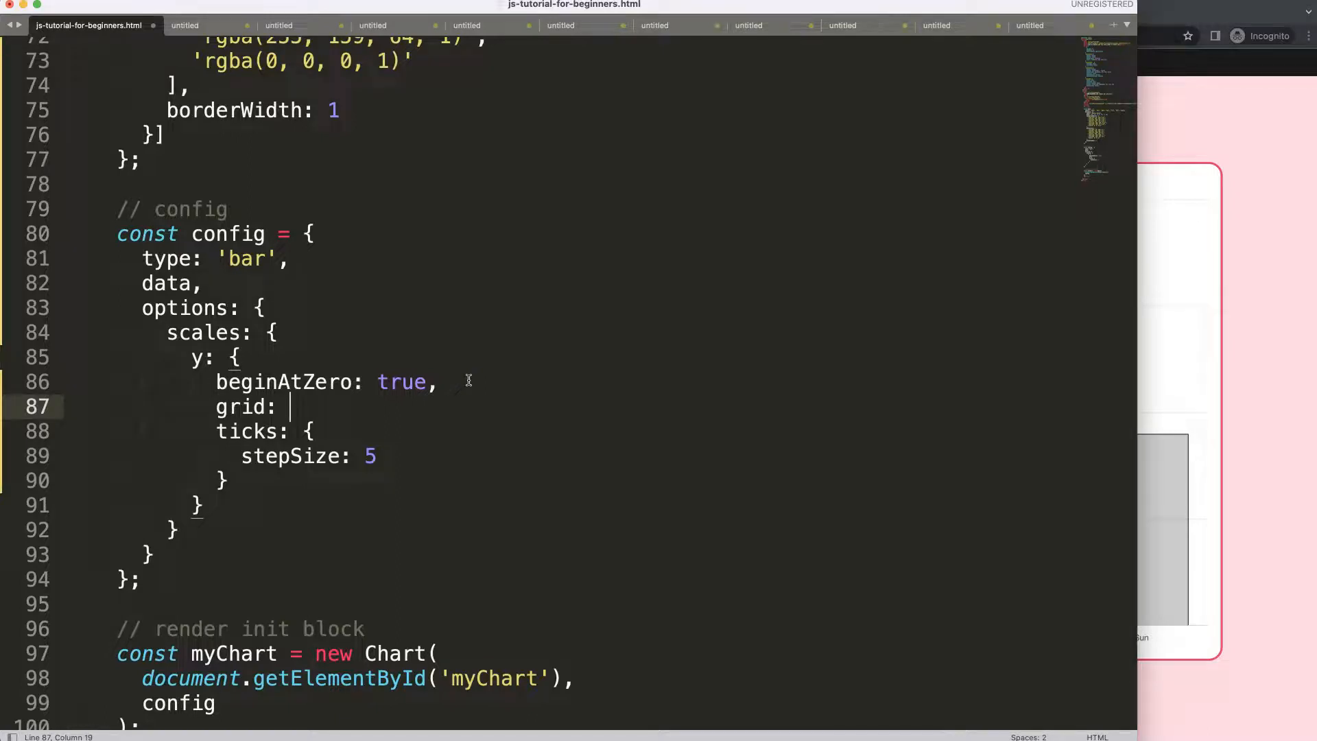
{"action": "type", "text": "{"}
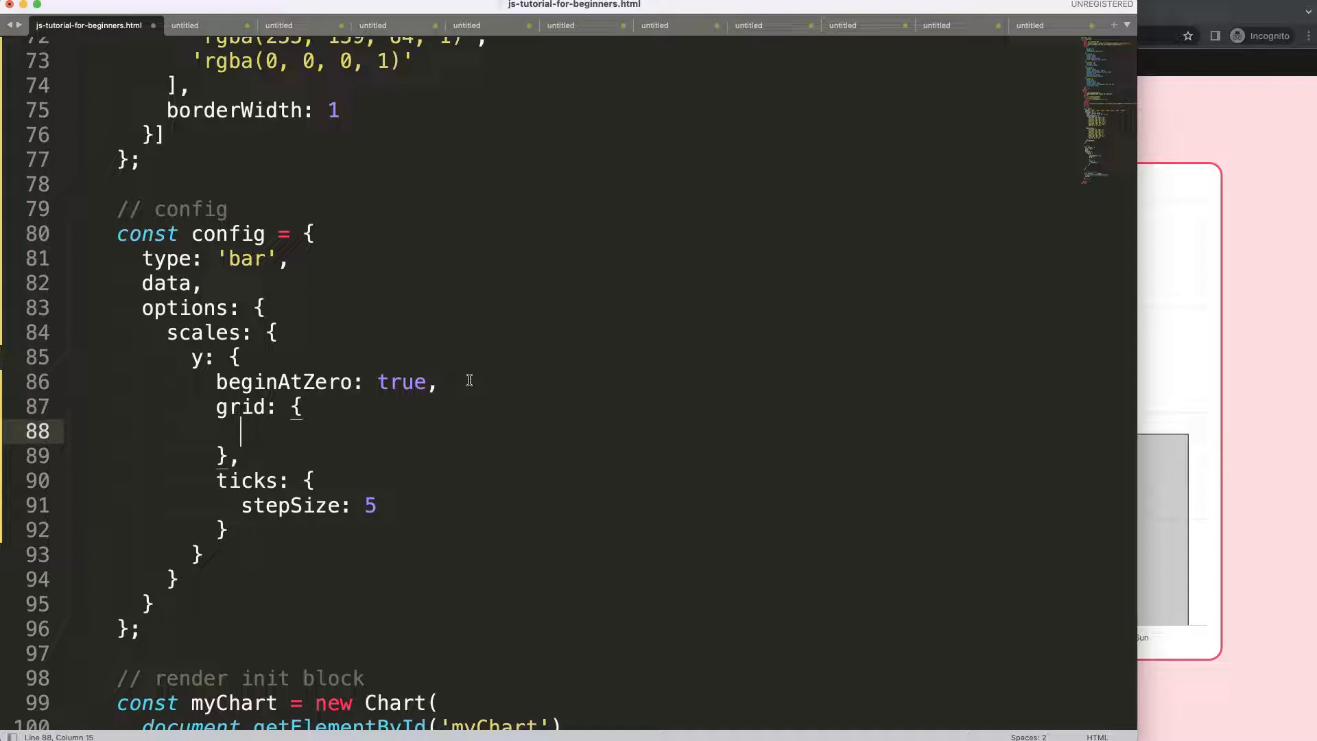
{"action": "type", "text": "drawTick"}
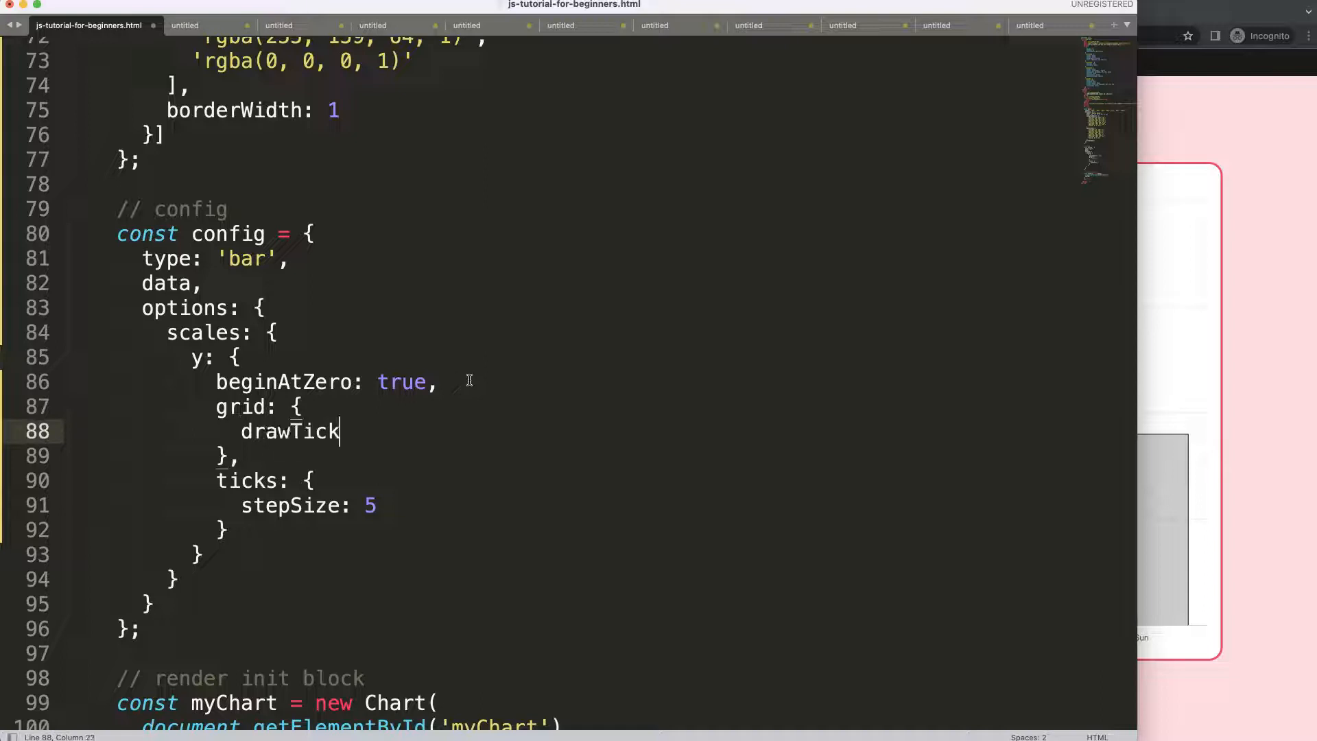
{"action": "type", "text": "s: false"}
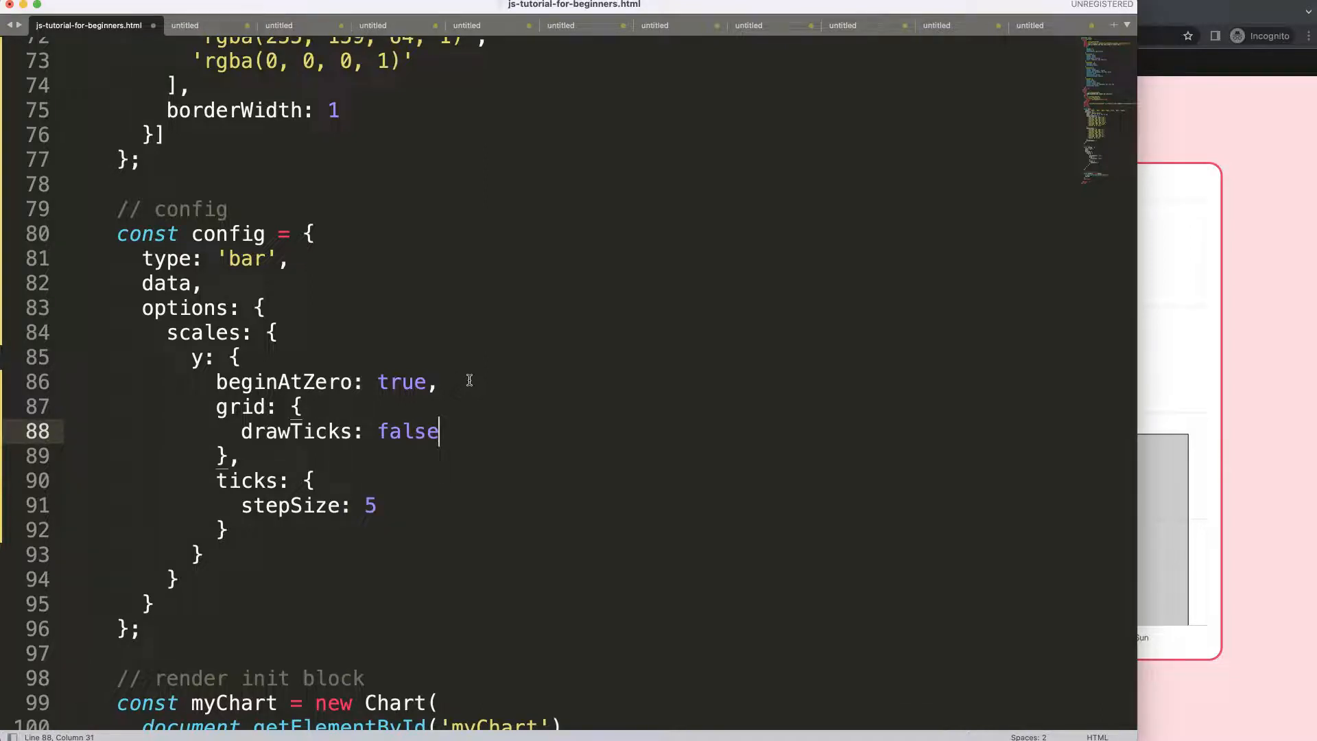
{"action": "double_click", "coordinate": [299, 431]}
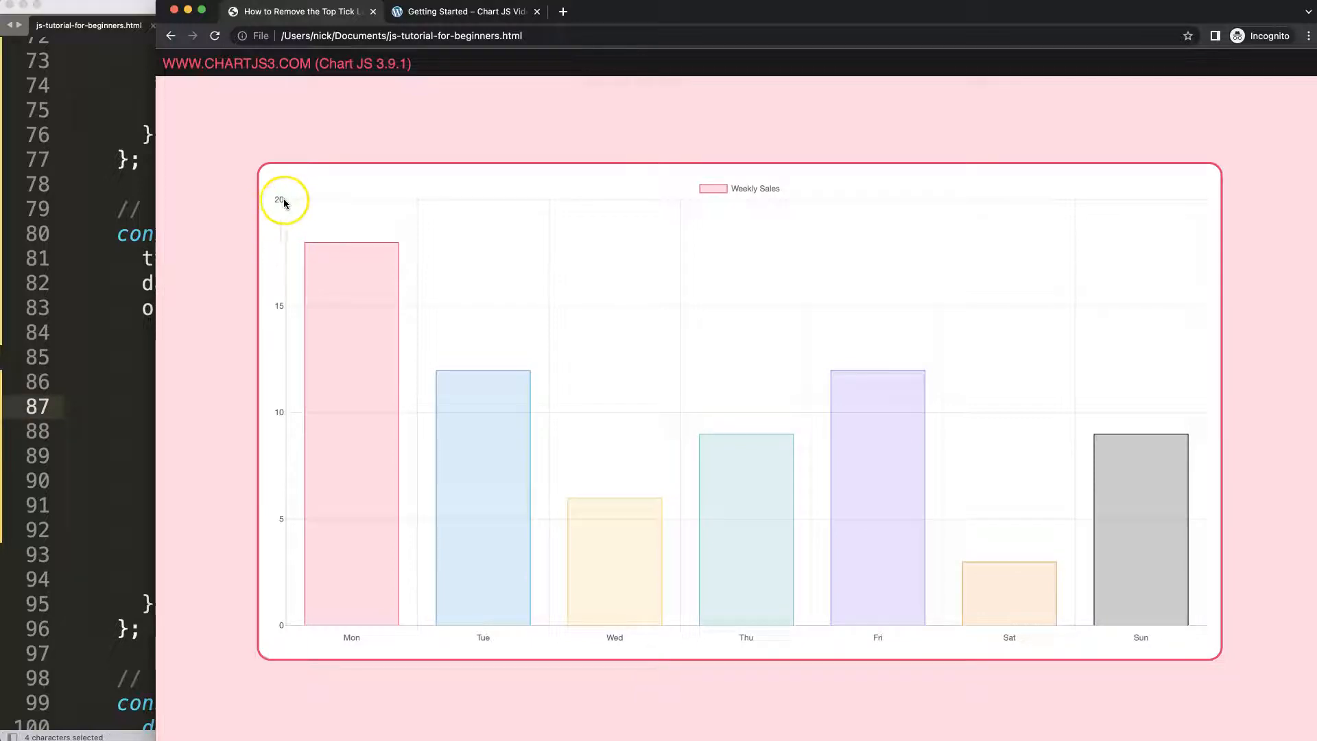
{"action": "mouse_move", "coordinate": [284, 208]}
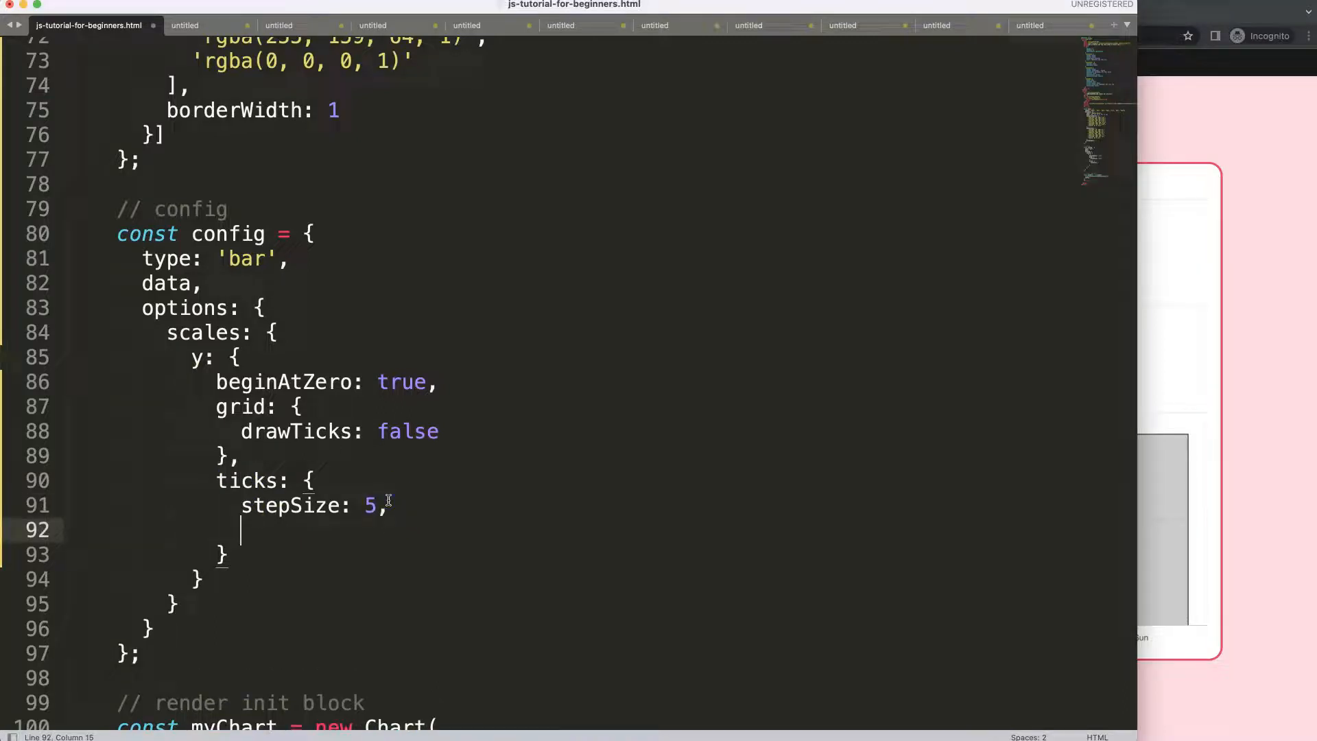
- Give the y-axis ticks padding: 10 and save
{"action": "type", "text": "padi"}
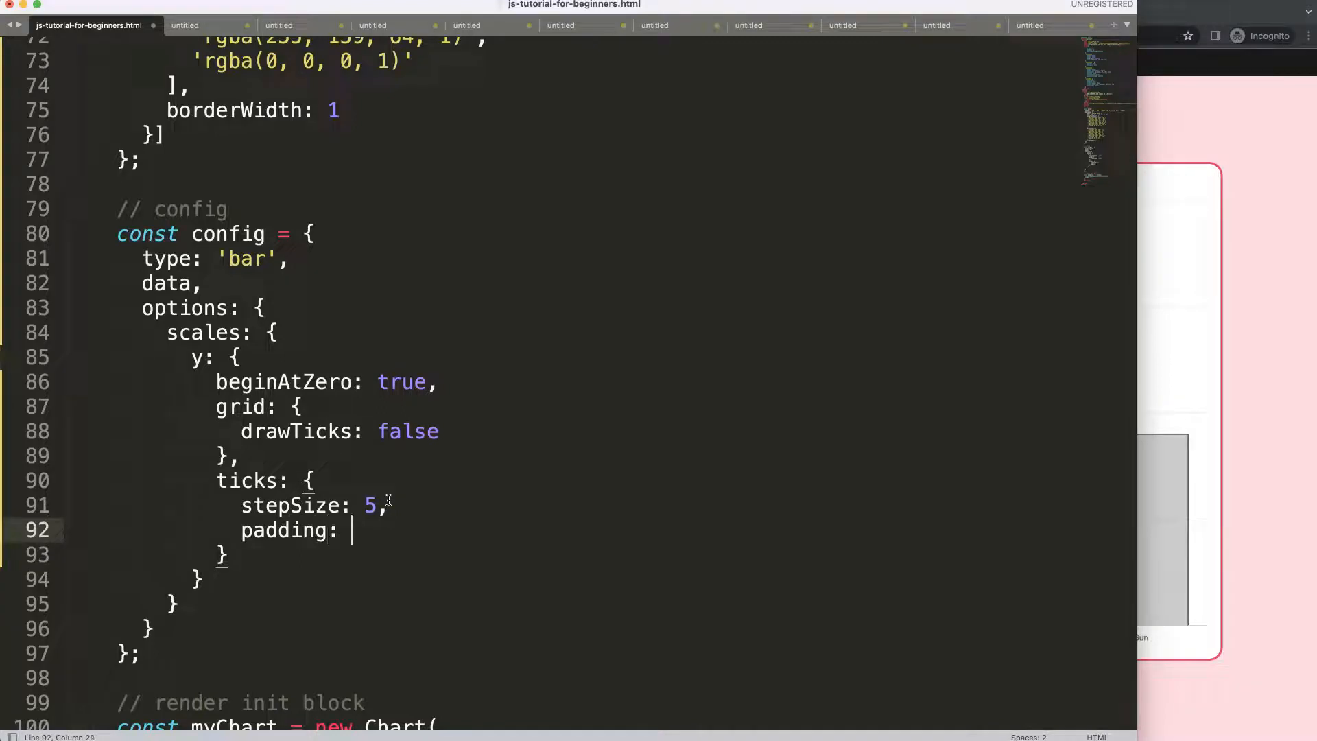
{"action": "type", "text": "10"}
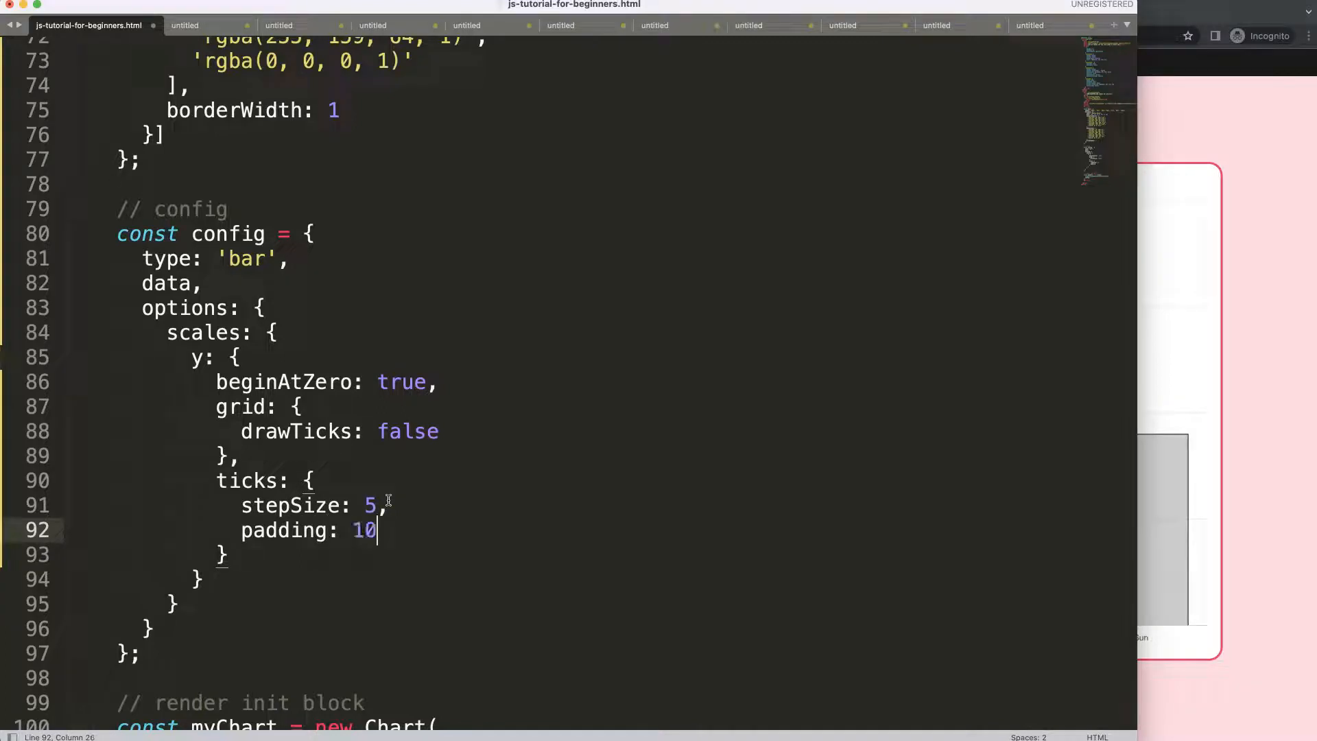
{"action": "key", "text": "cmd+s"}
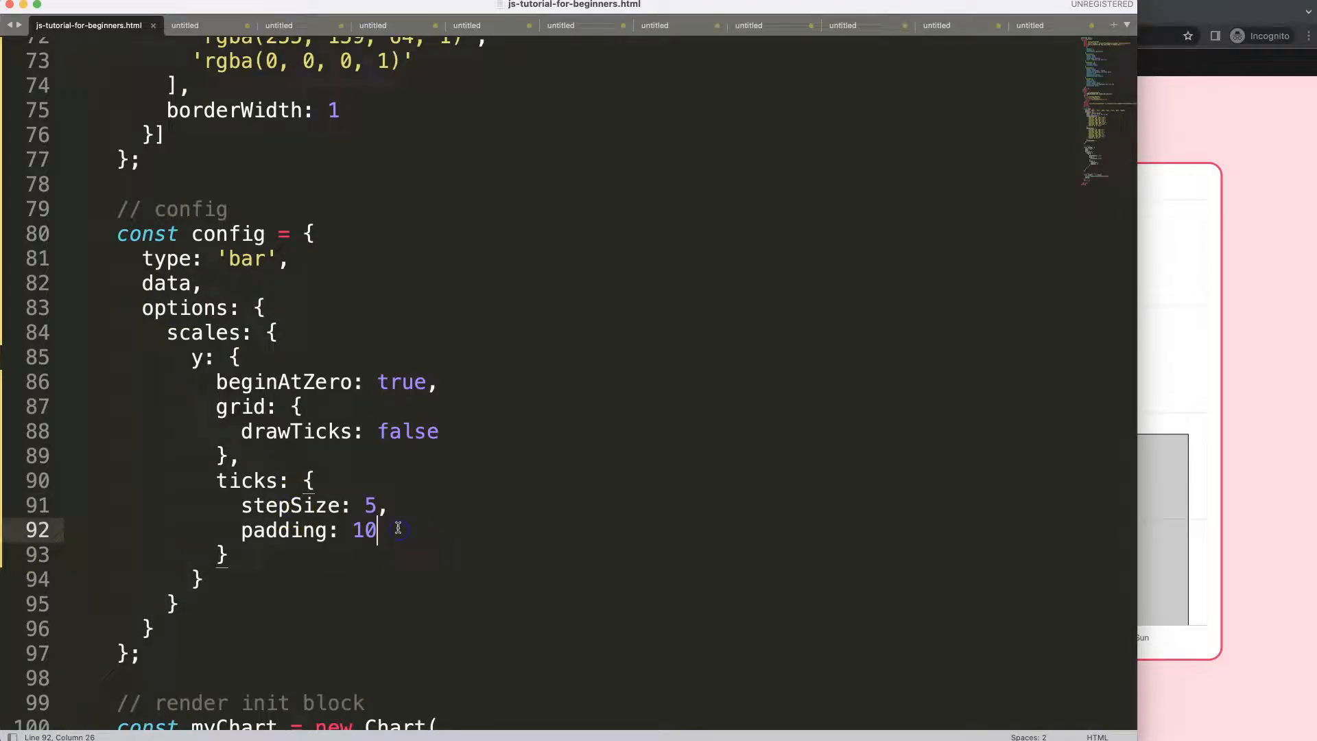
- Add a ticks font block with size: 15 and weight: 'bold'
{"action": "type", "text": "font: {"}
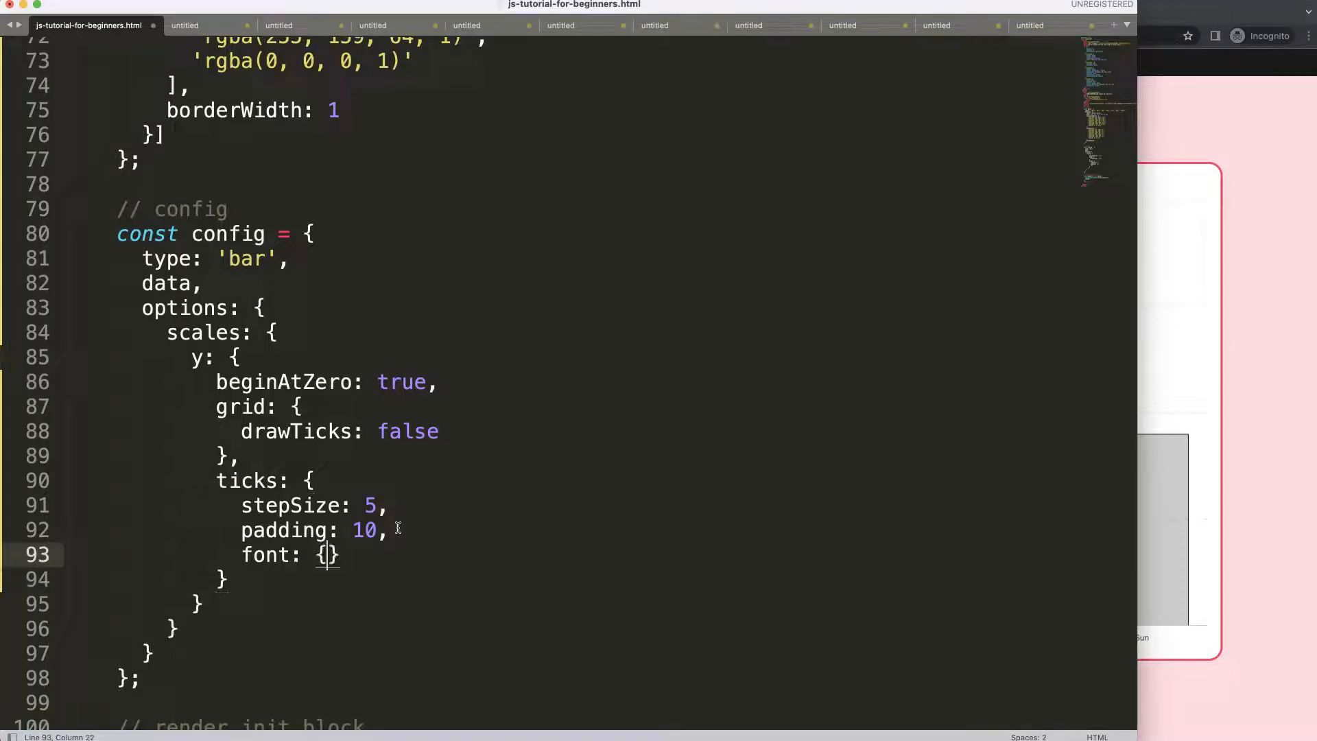
{"action": "type", "text": "size:"}
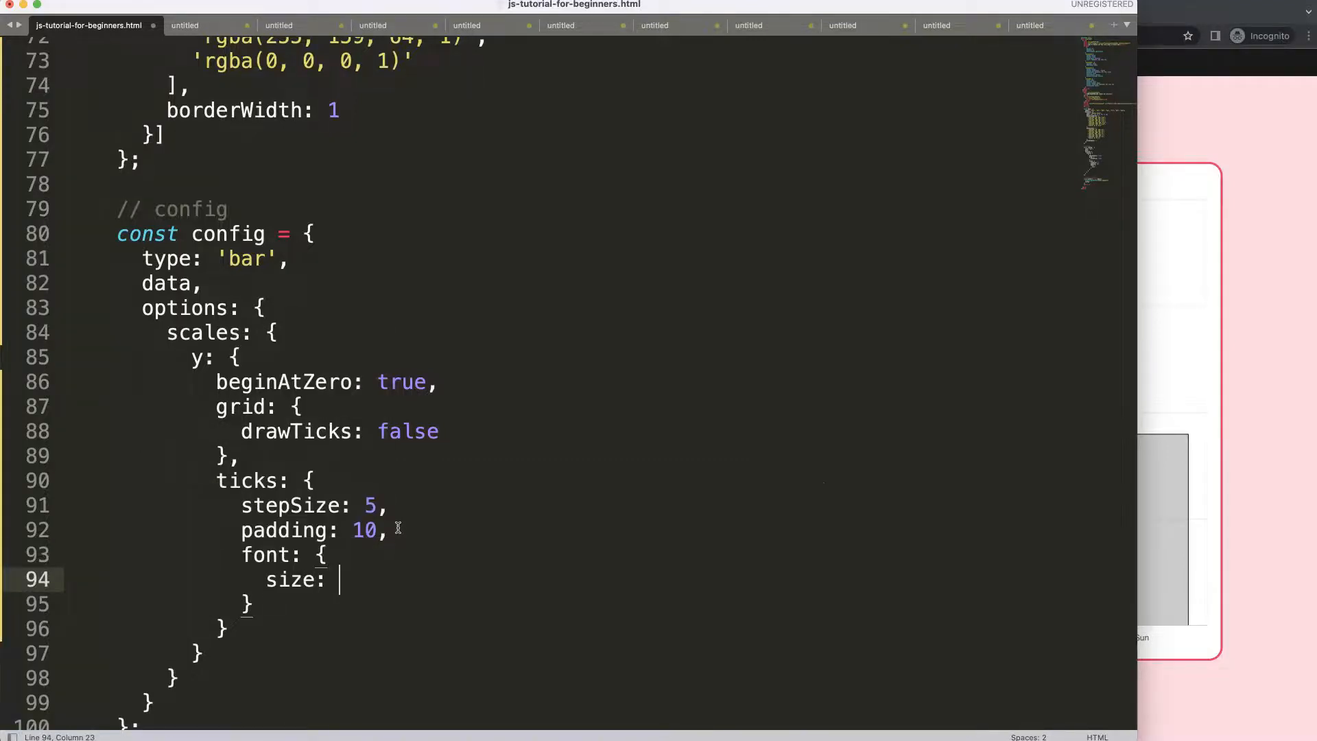
{"action": "type", "text": "15,"}
{"action": "type", "text": "weight"}
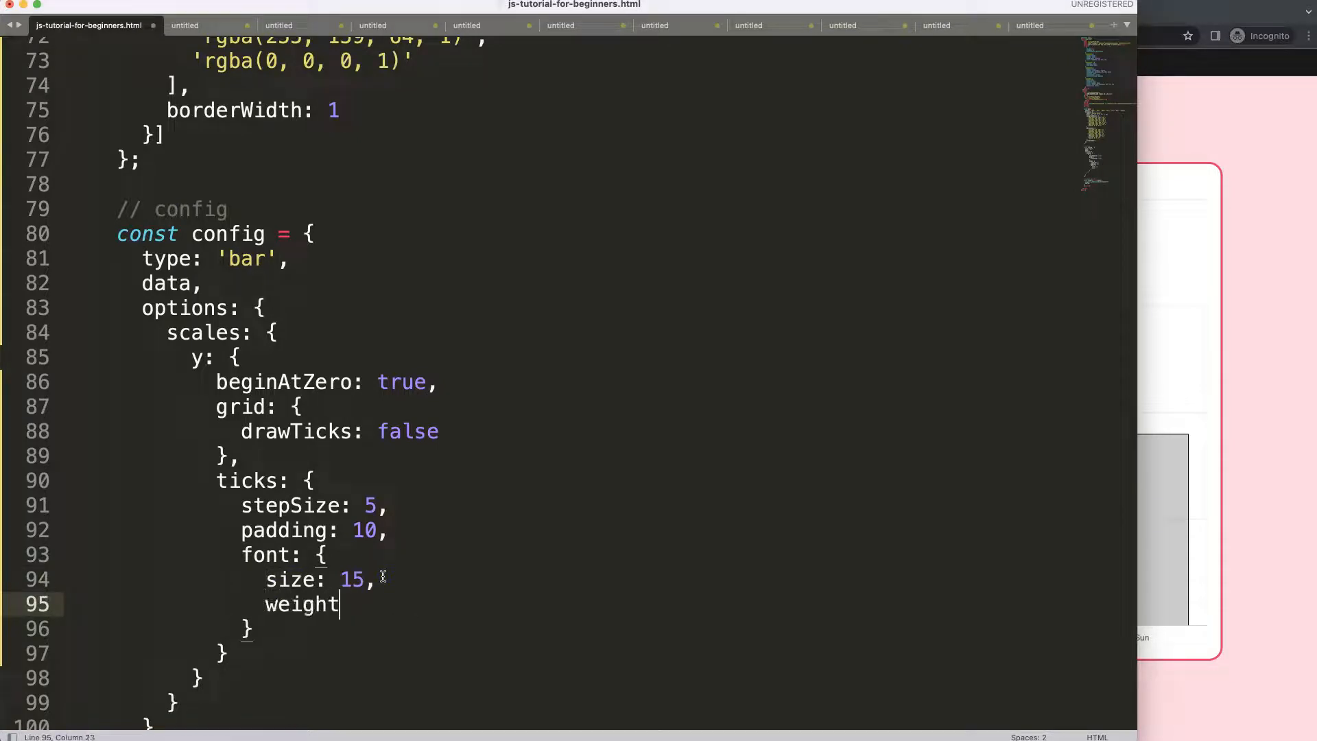
{"action": "type", "text": ": ''"}
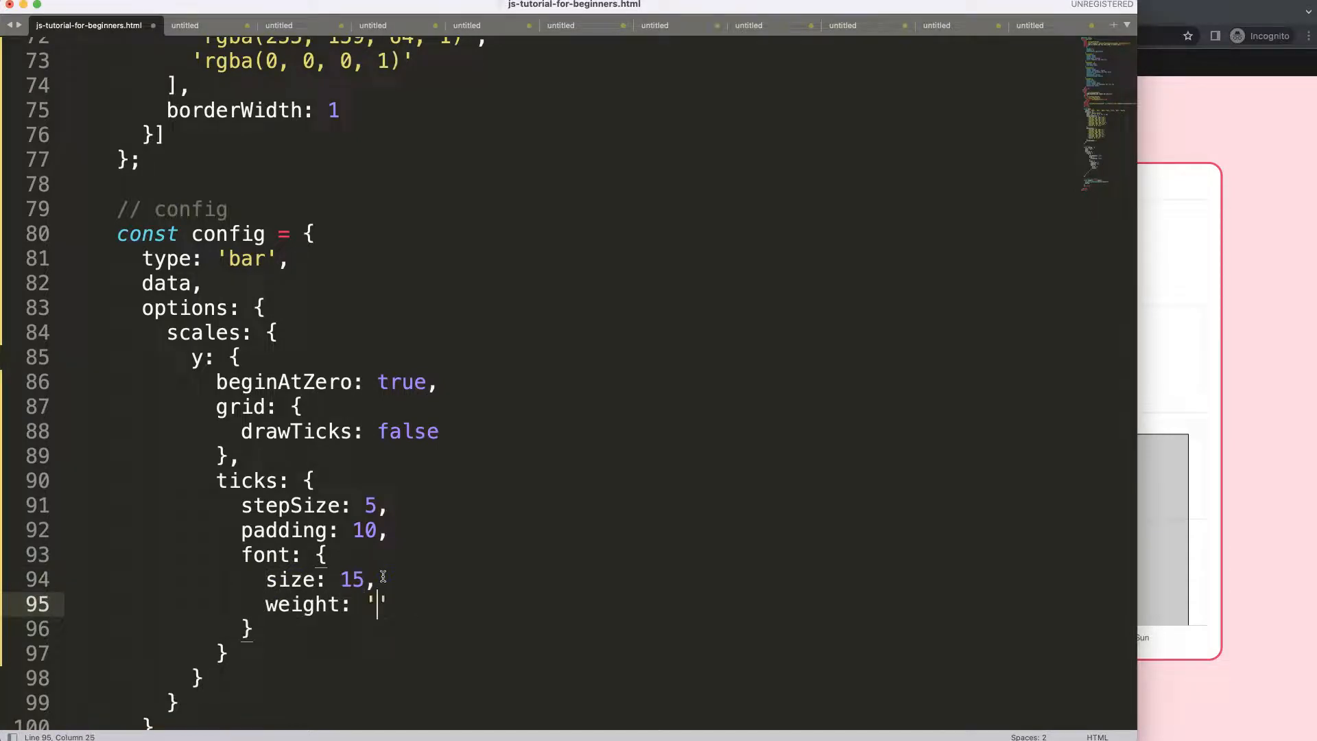
{"action": "type", "text": "bold"}
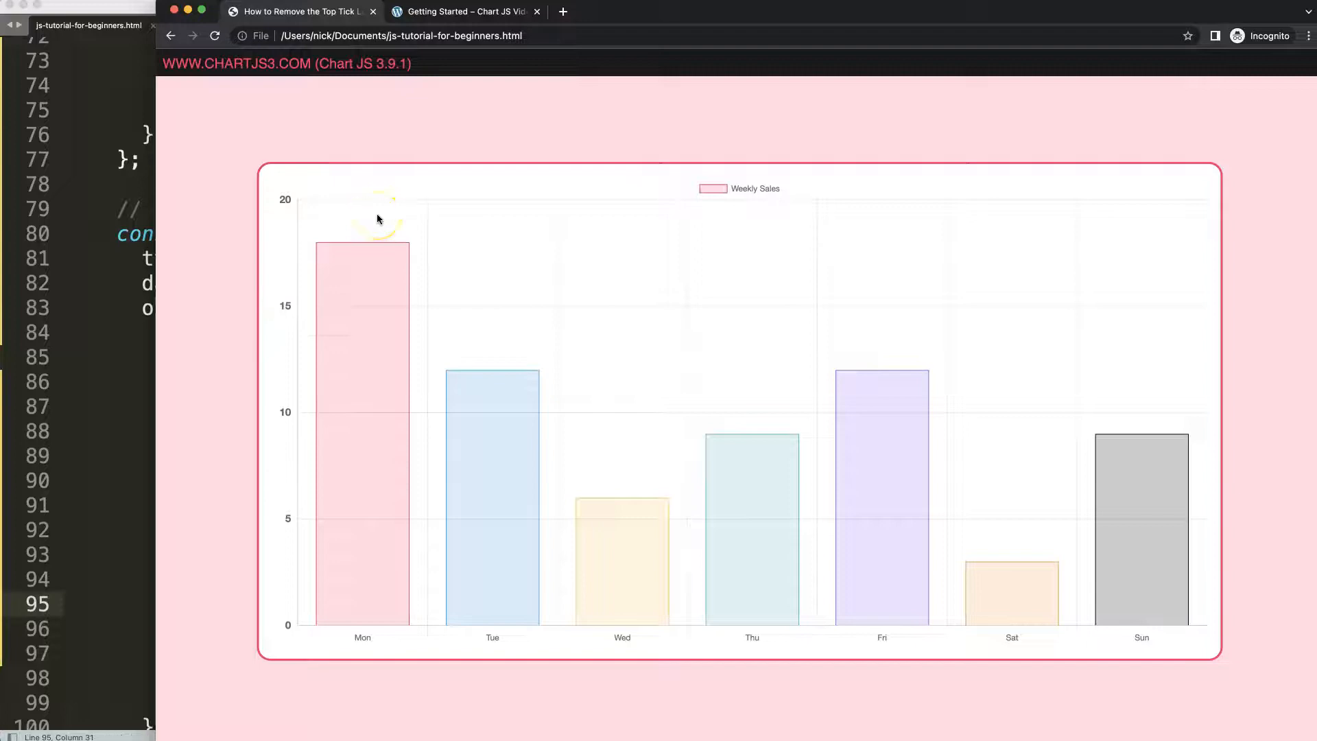
{"action": "mouse_move", "coordinate": [179, 276]}
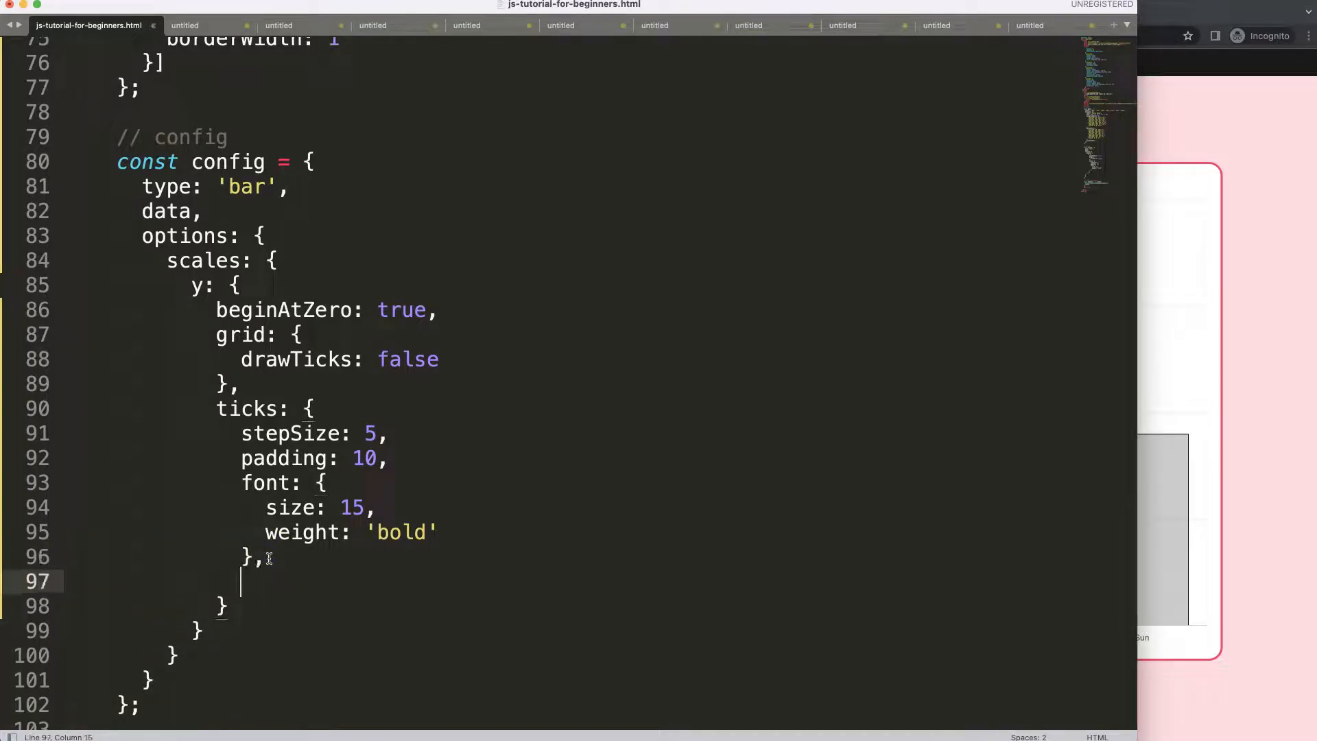
- Start a ticks callback arrow function taking value, index and values
{"action": "type", "text": "callback: (("}
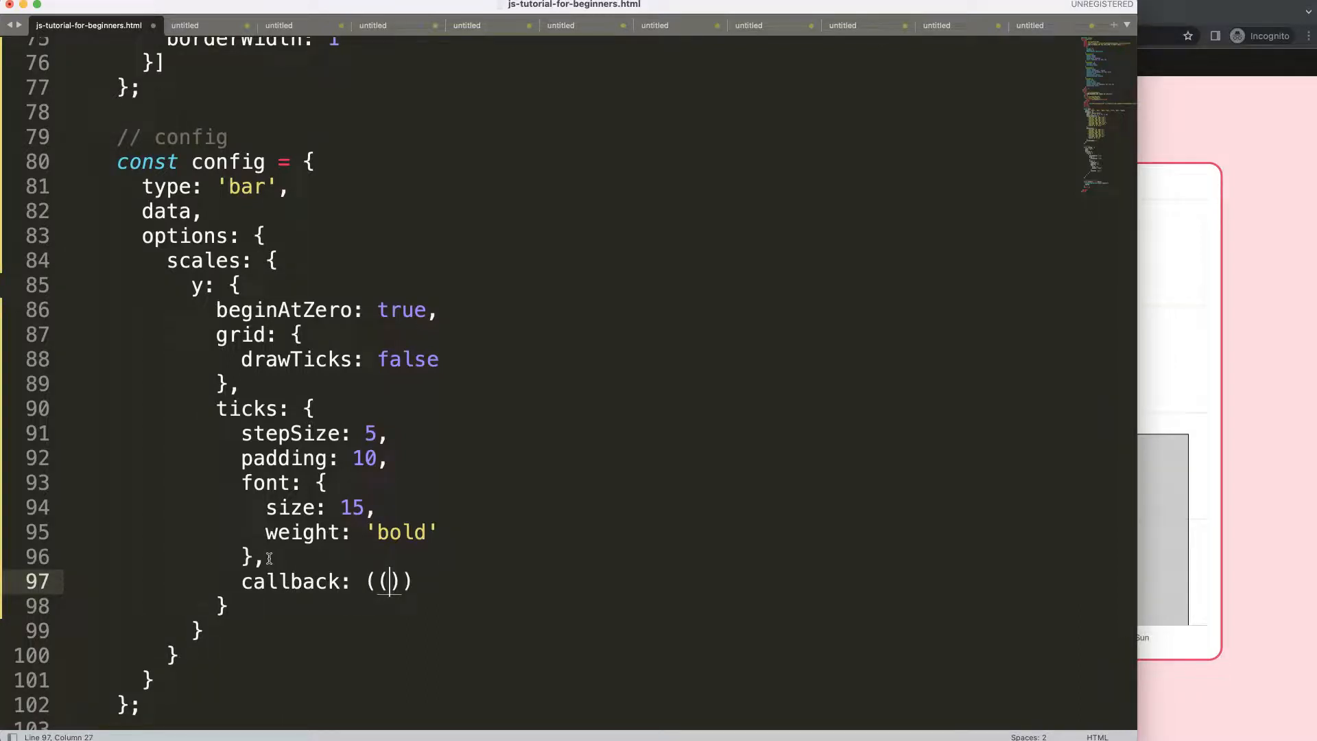
{"action": "type", "text": "value"}
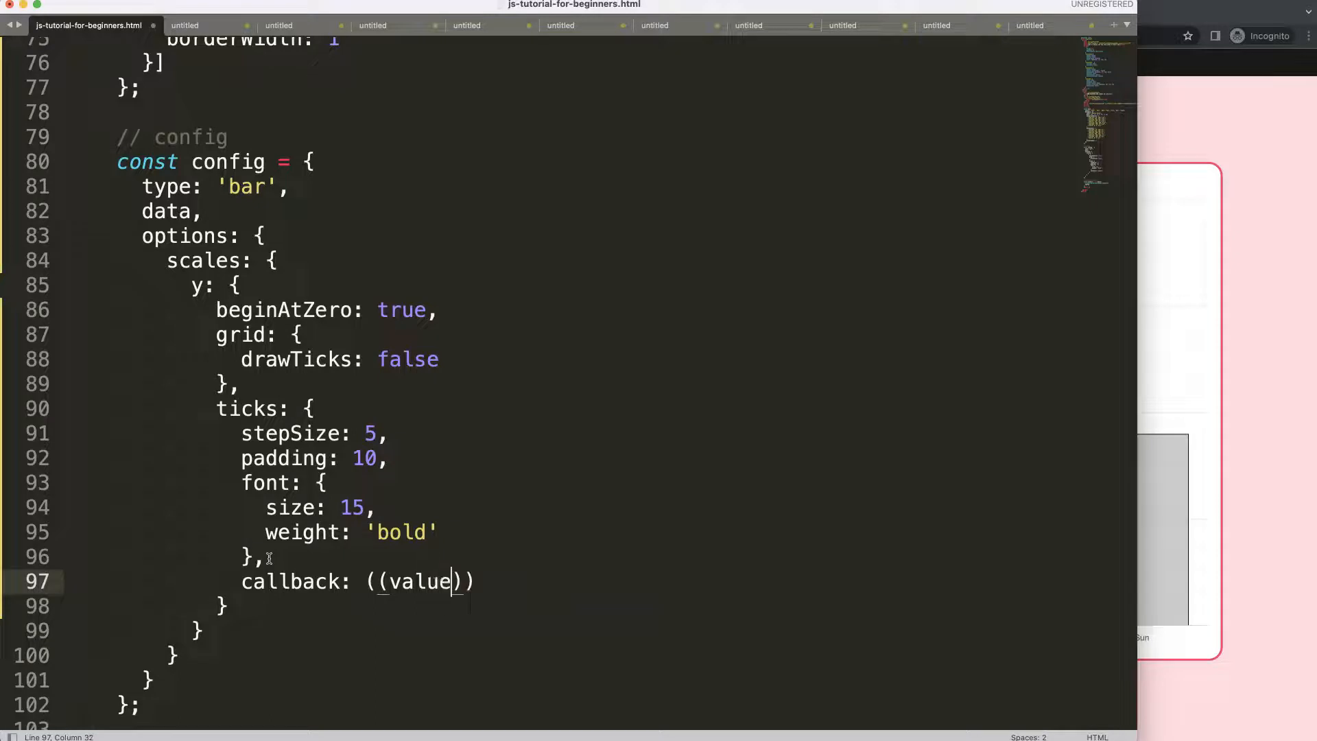
{"action": "type", "text": ", i"}
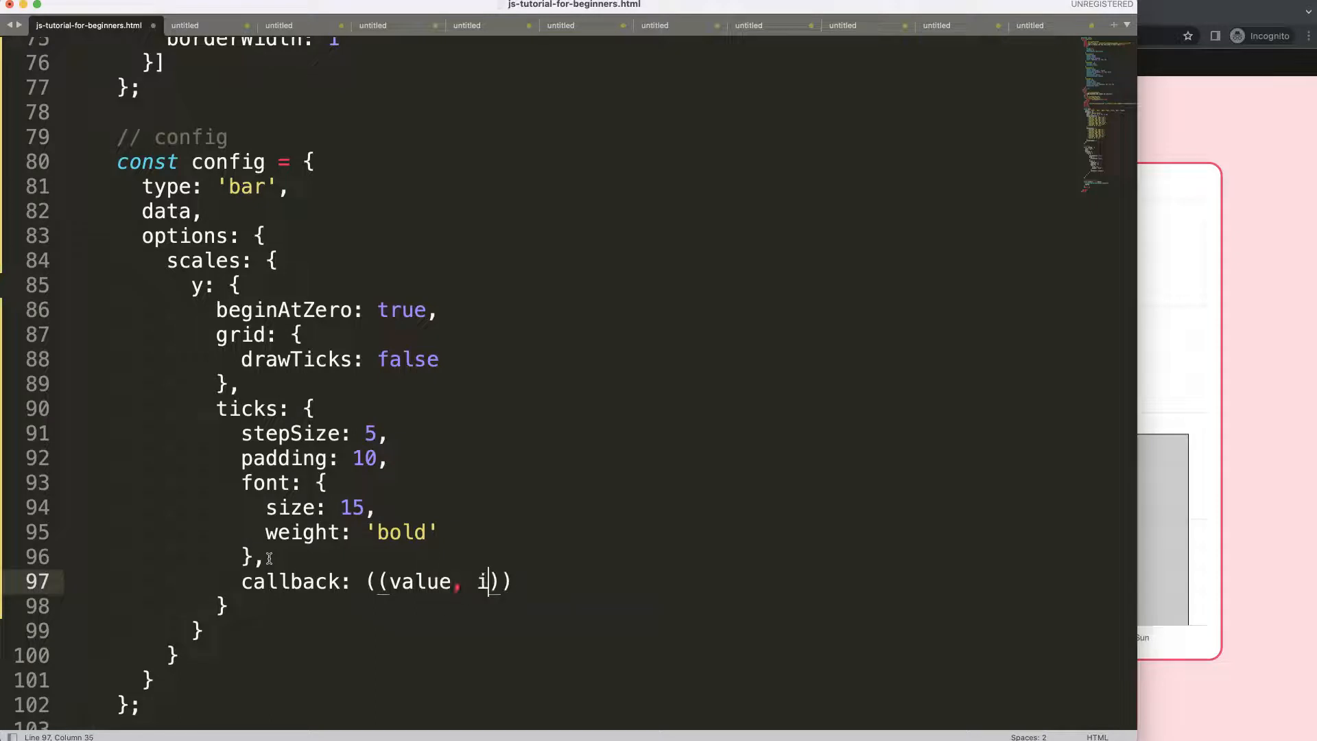
{"action": "type", "text": "ndex, values"}
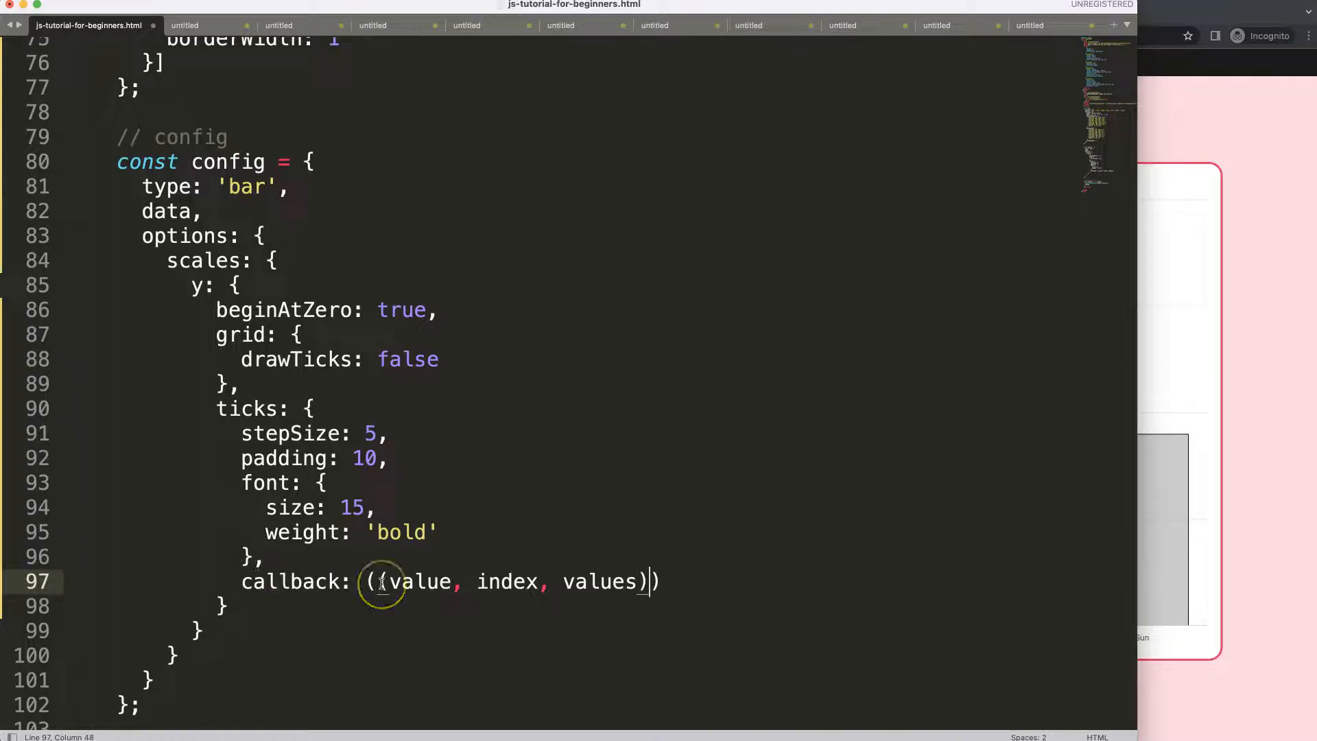
{"action": "type", "text": "="}
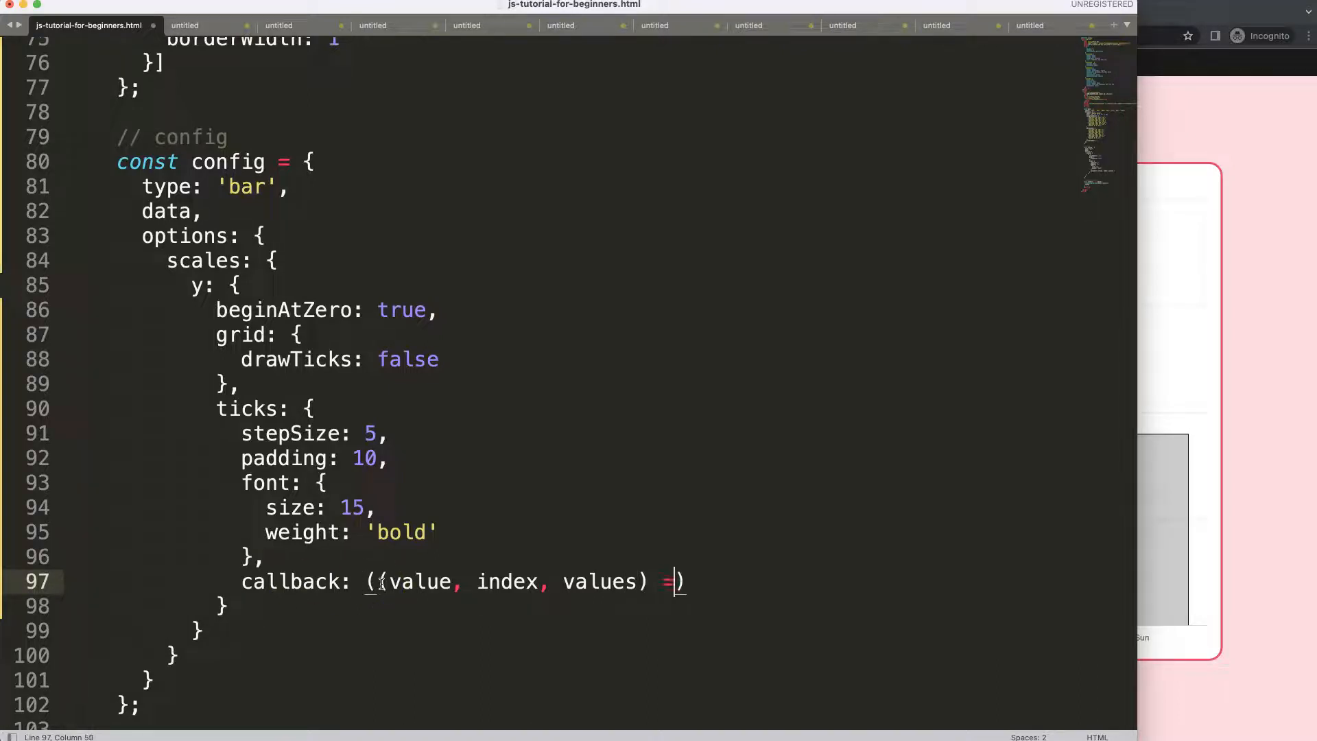
{"action": "type", "text": "> {"}
{"action": "type", "text": "console"}
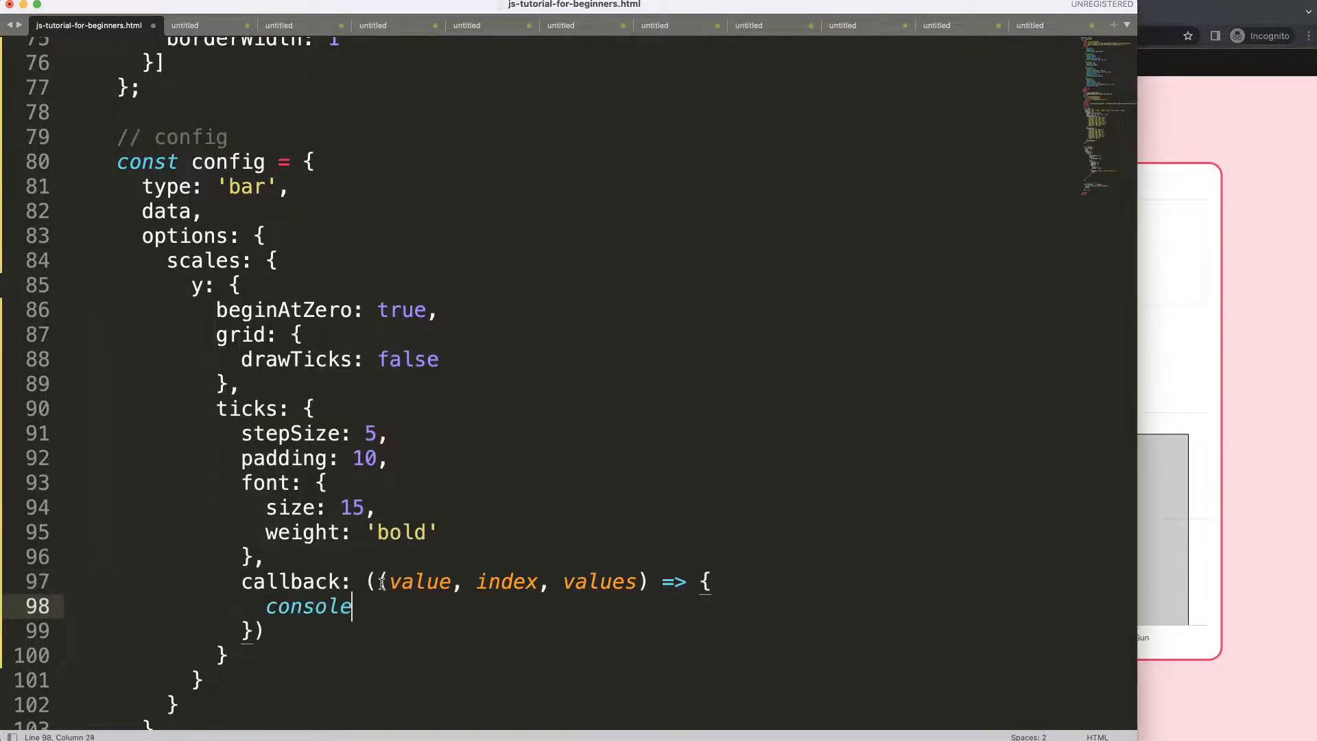
- Log value and index to the console inside the callback
{"action": "type", "text": ".log()"}
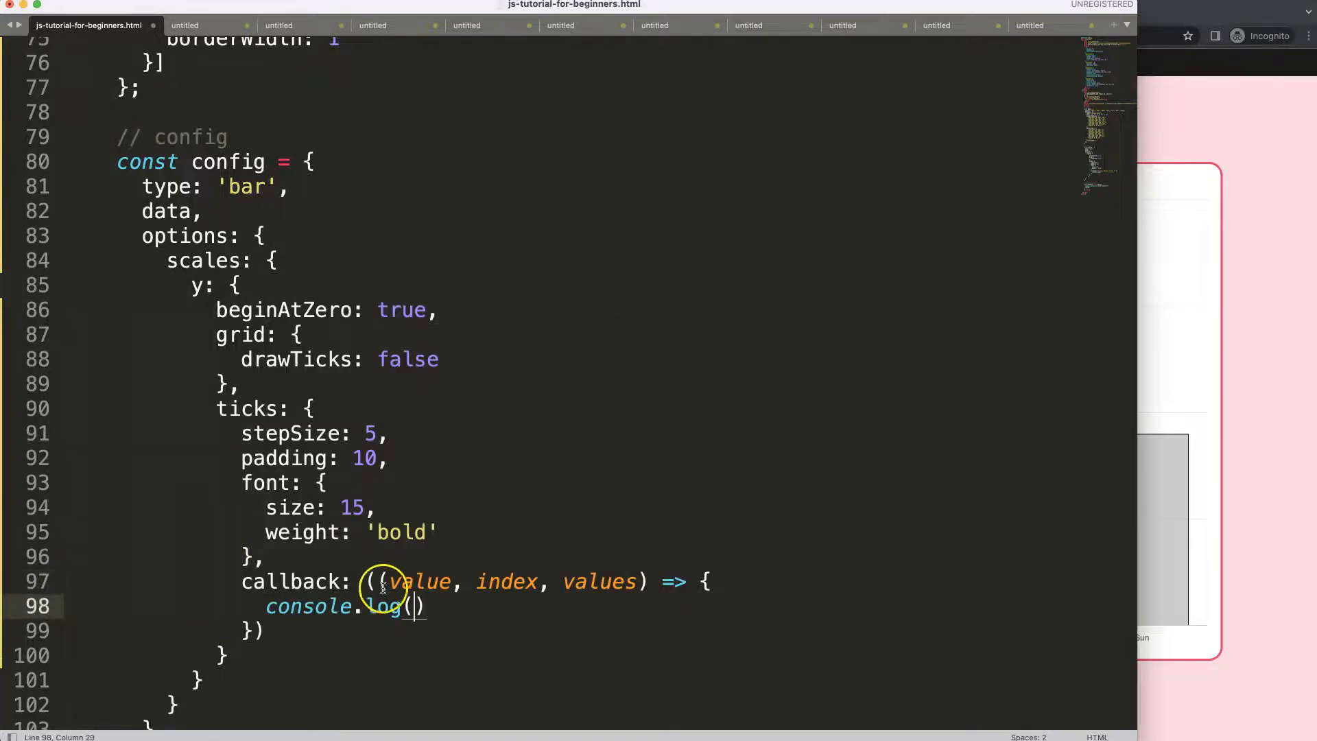
{"action": "type", "text": "value"}
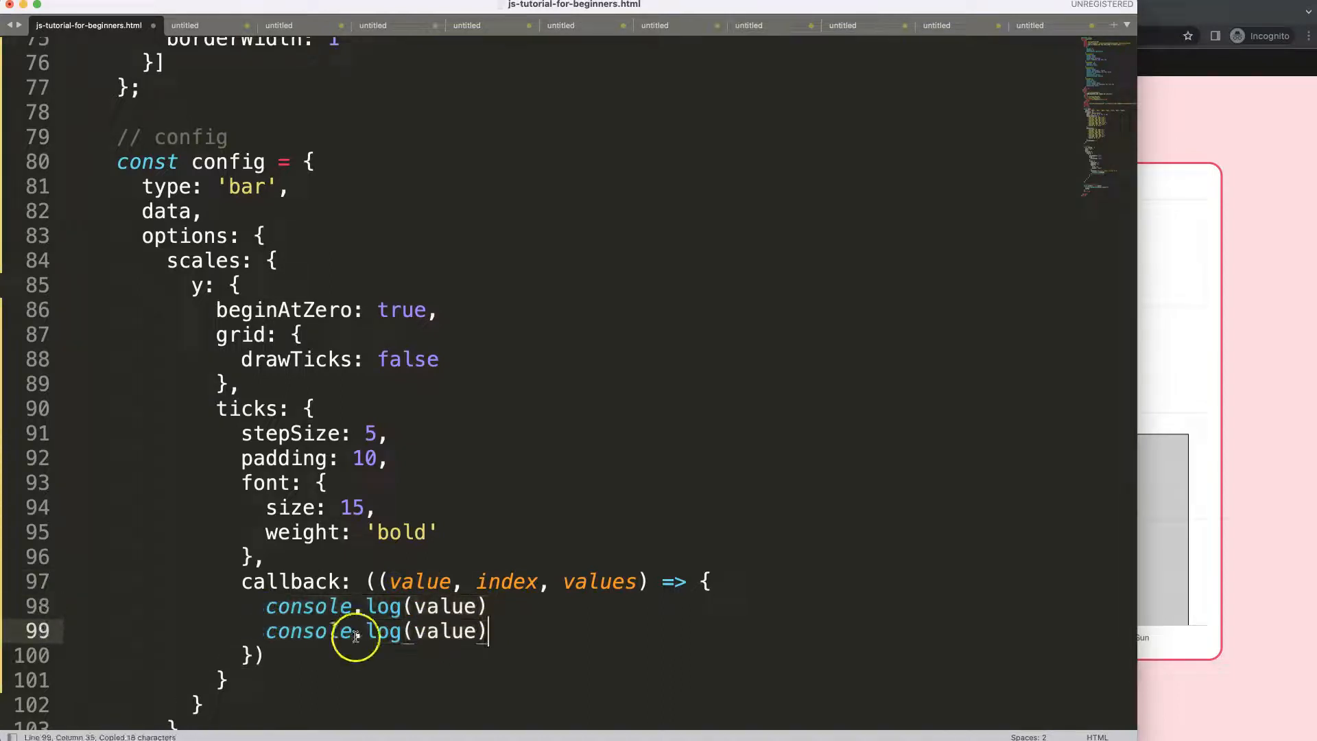
{"action": "type", "text": "index"}
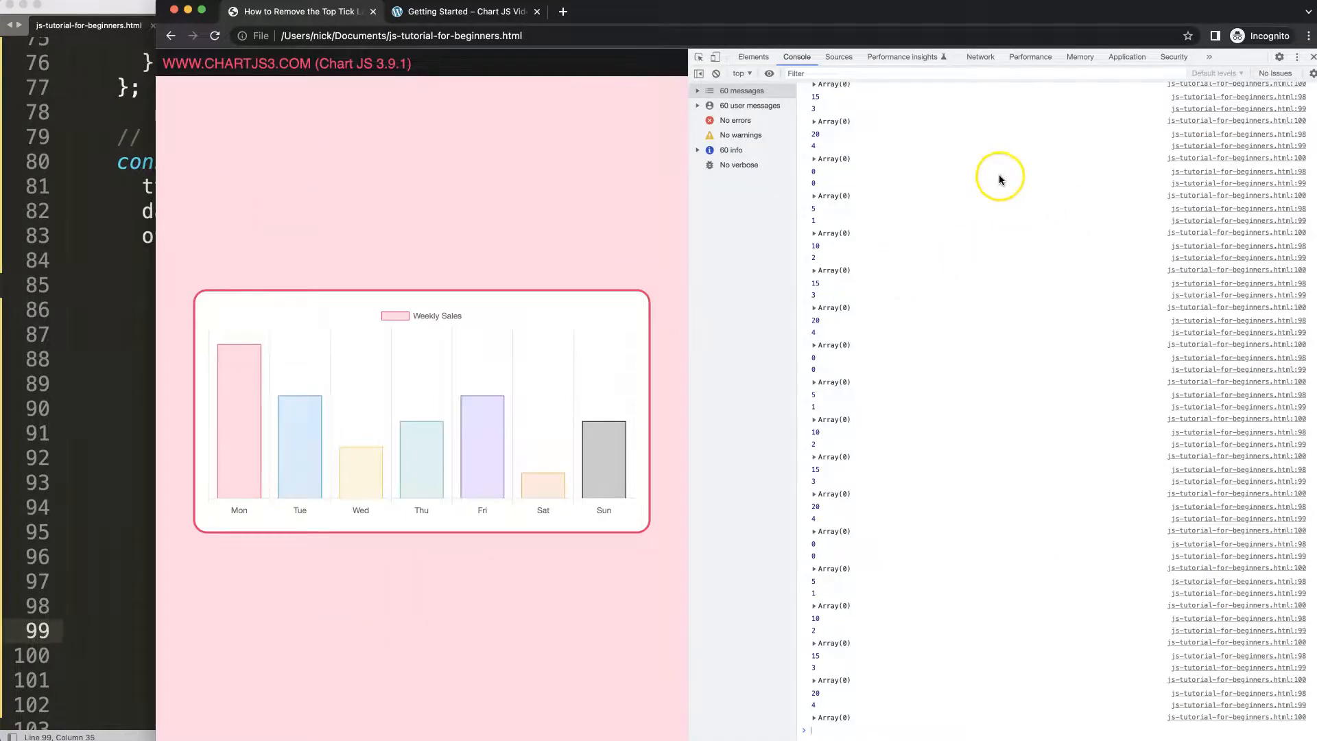
- Rerun the page and expand logged ticks arrays in the console to inspect them
{"action": "left_click", "coordinate": [813, 270]}
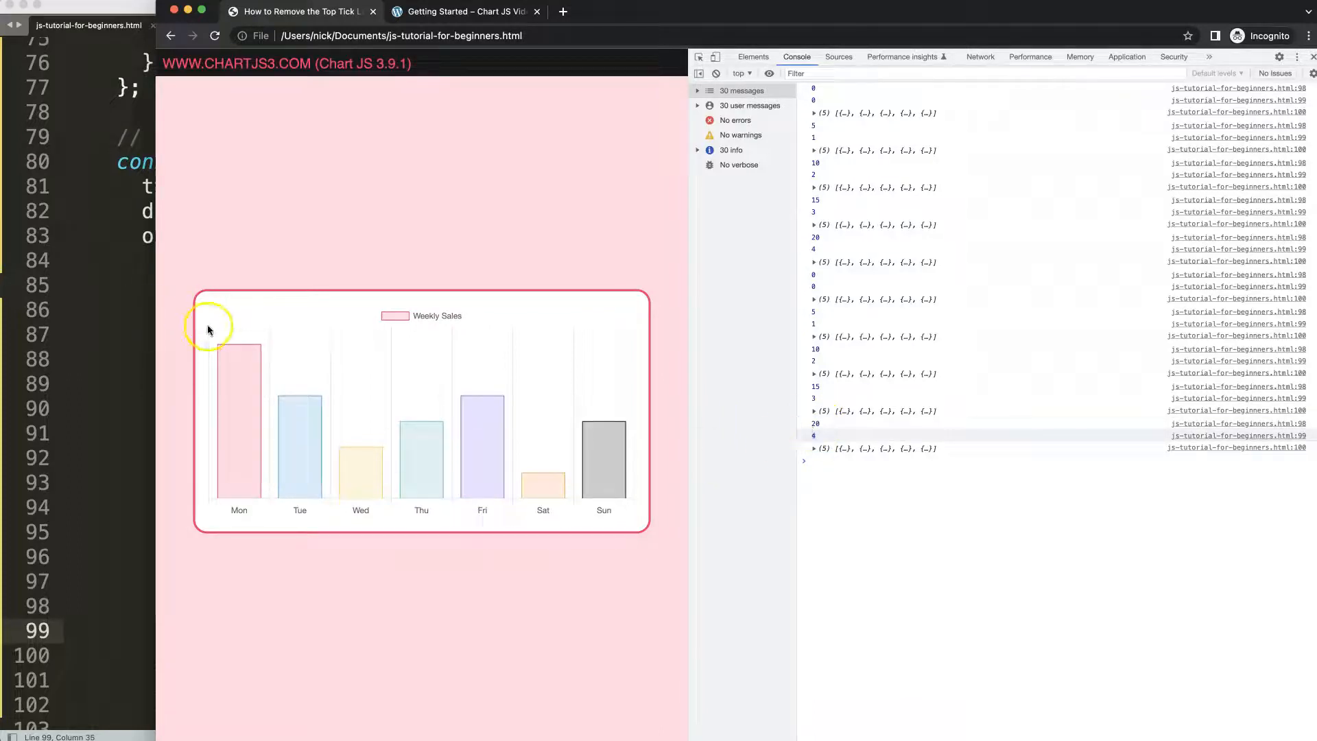
{"action": "left_click", "coordinate": [812, 449]}
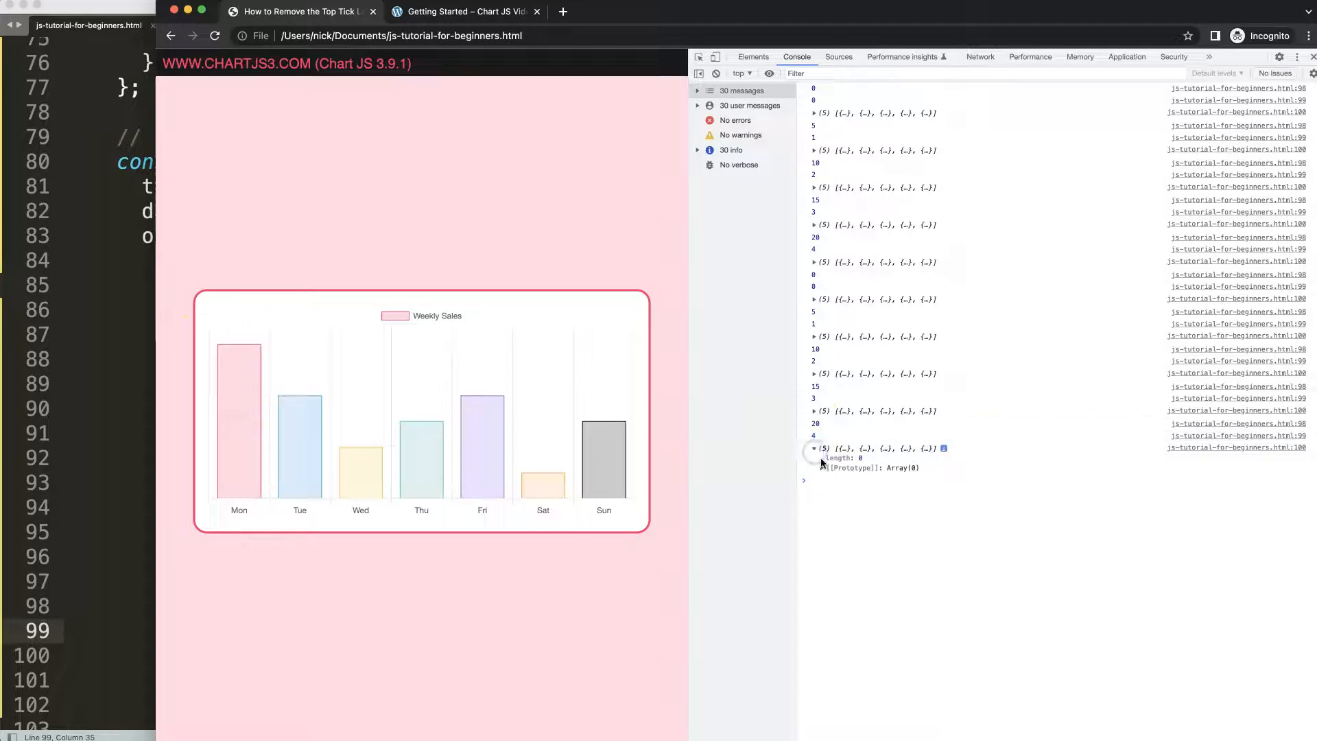
{"action": "left_click", "coordinate": [812, 448]}
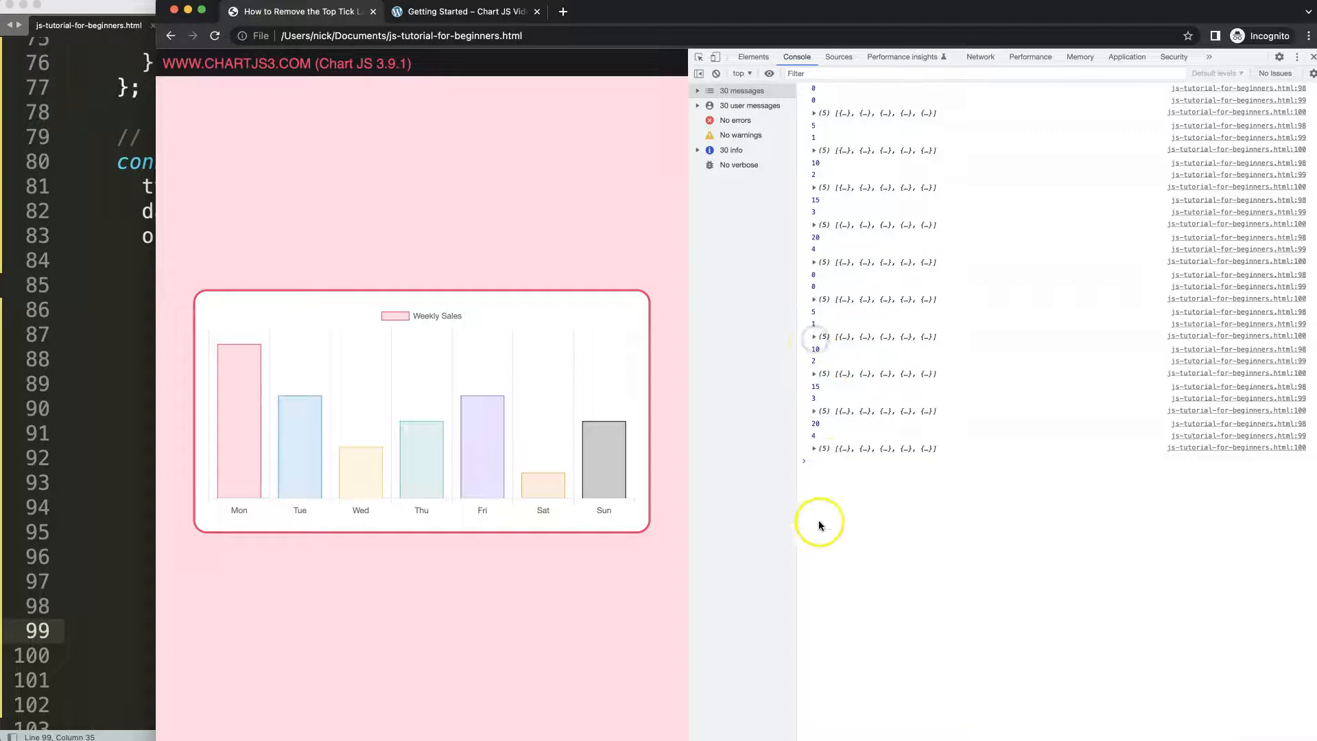
{"action": "left_click", "coordinate": [813, 337]}
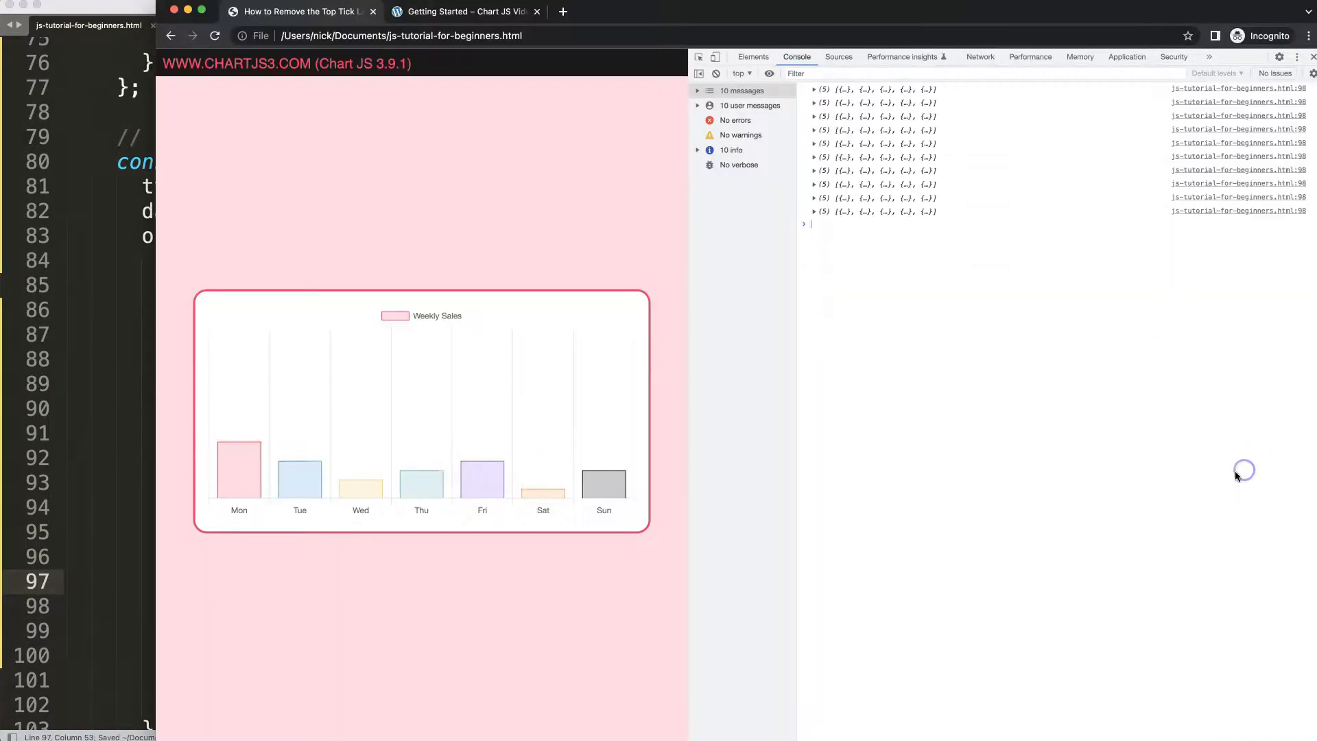
{"action": "left_click", "coordinate": [813, 211]}
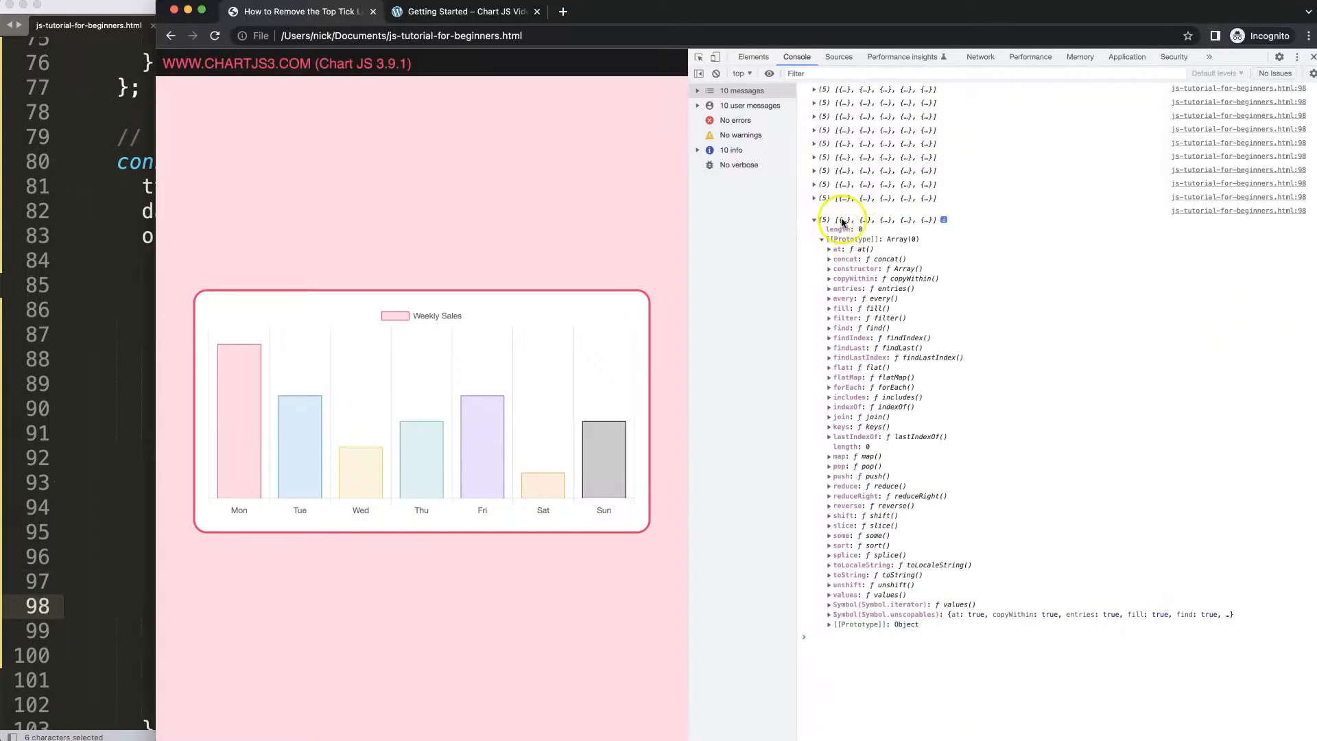
{"action": "left_click", "coordinate": [813, 116]}
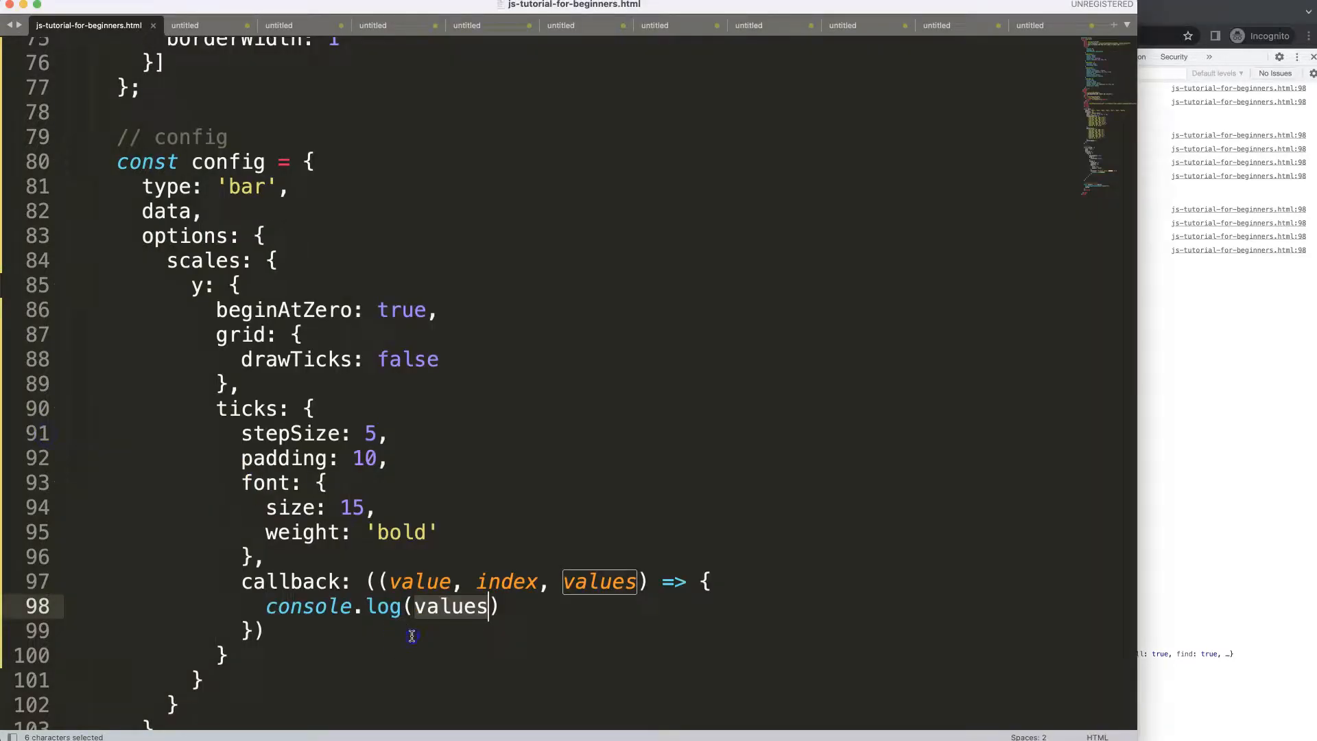
- Add return value after console.log(values) in the tick callback
{"action": "left_click", "coordinate": [495, 606]}
{"action": "type", "text": "return"}
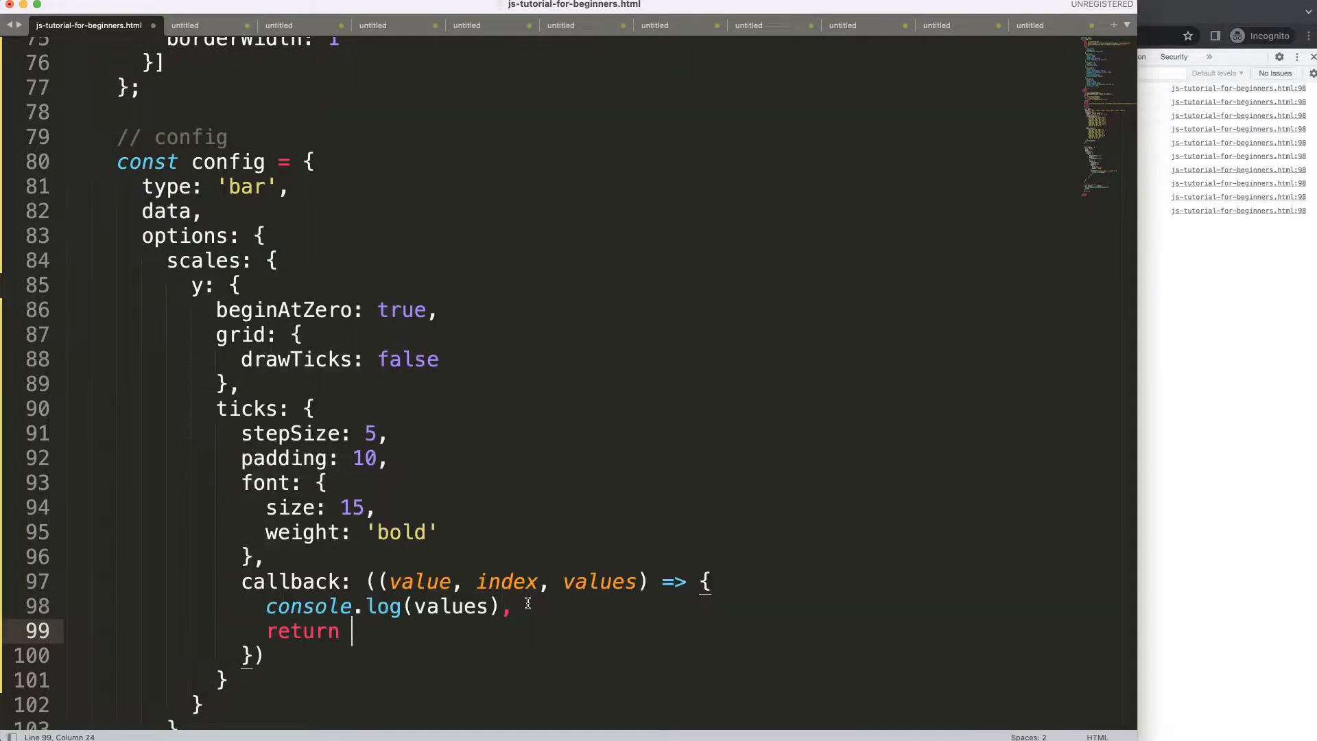
{"action": "type", "text": "value"}
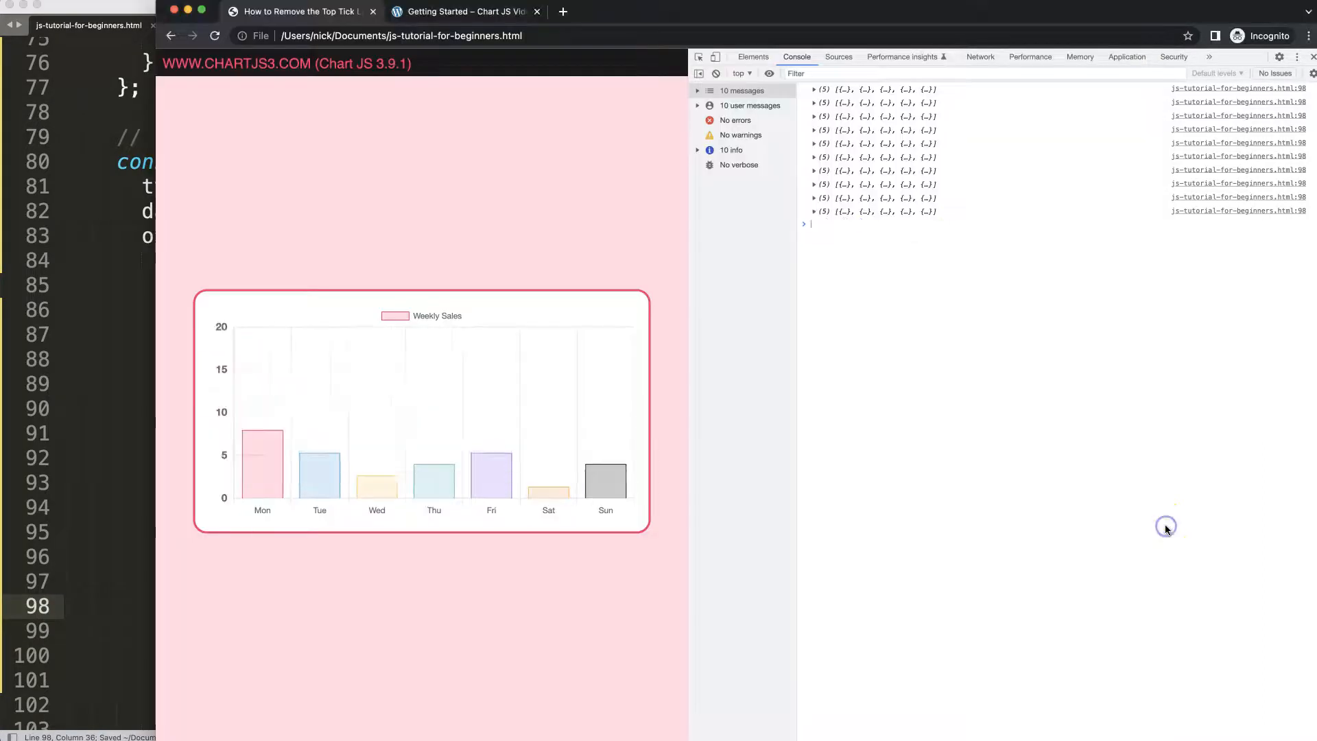
- Check a logged tick entry in Chrome's console before returning to the code
{"action": "left_click", "coordinate": [813, 211]}
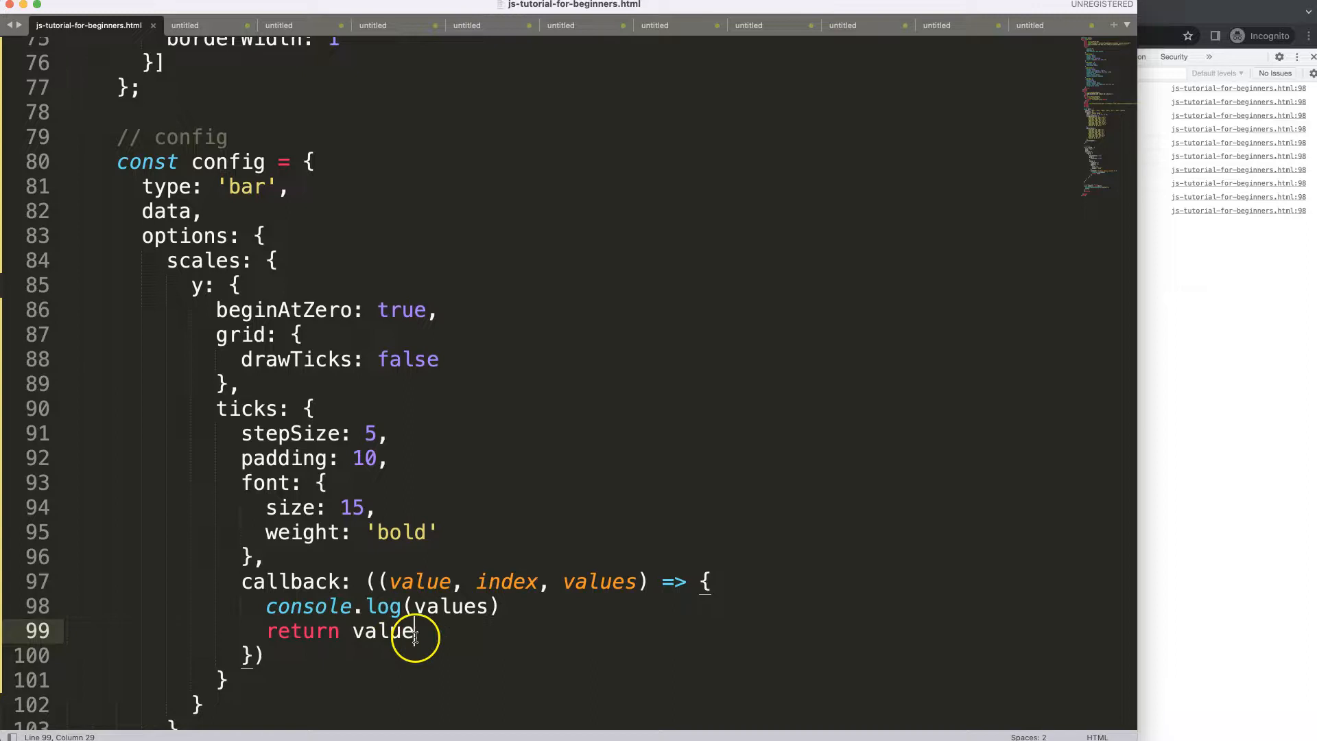
- Declare const totalItems = values.length - 1 in place of the console.log call
{"action": "key", "text": "enter"}
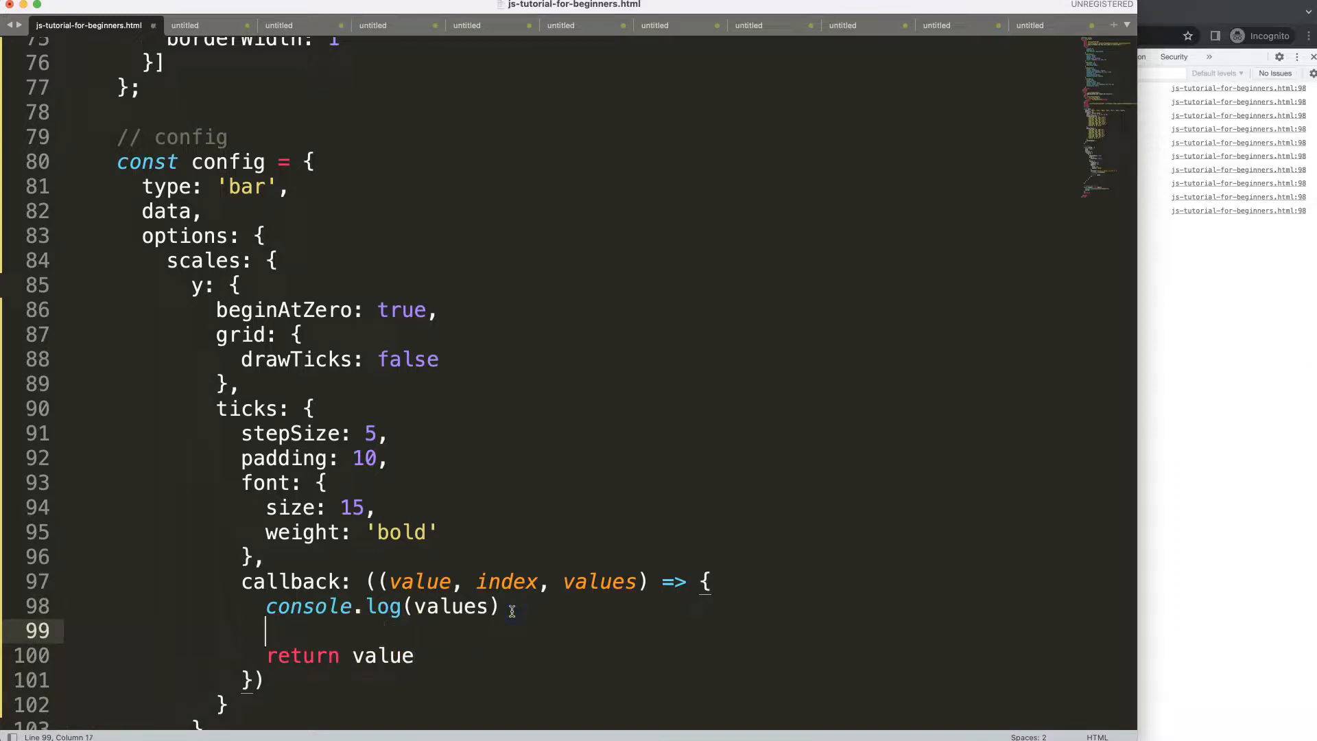
{"action": "type", "text": "if("}
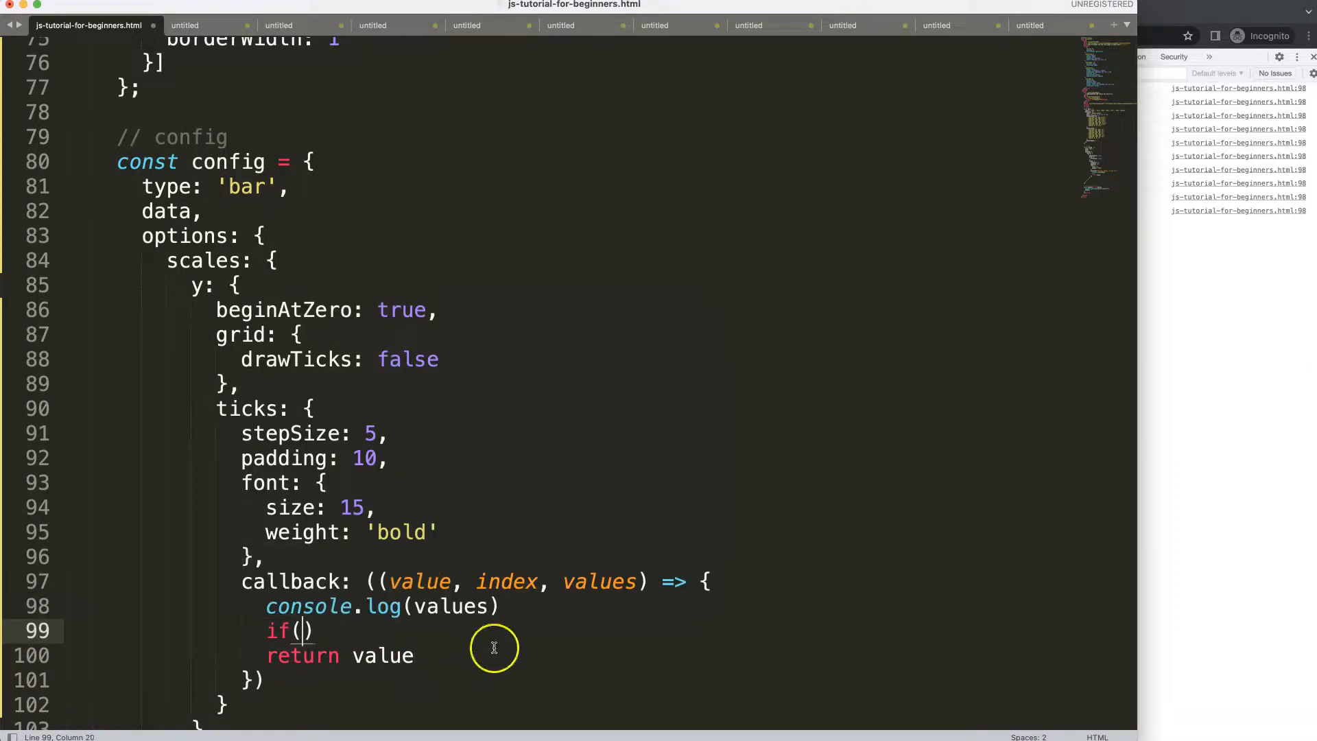
{"action": "double_click", "coordinate": [507, 581]}
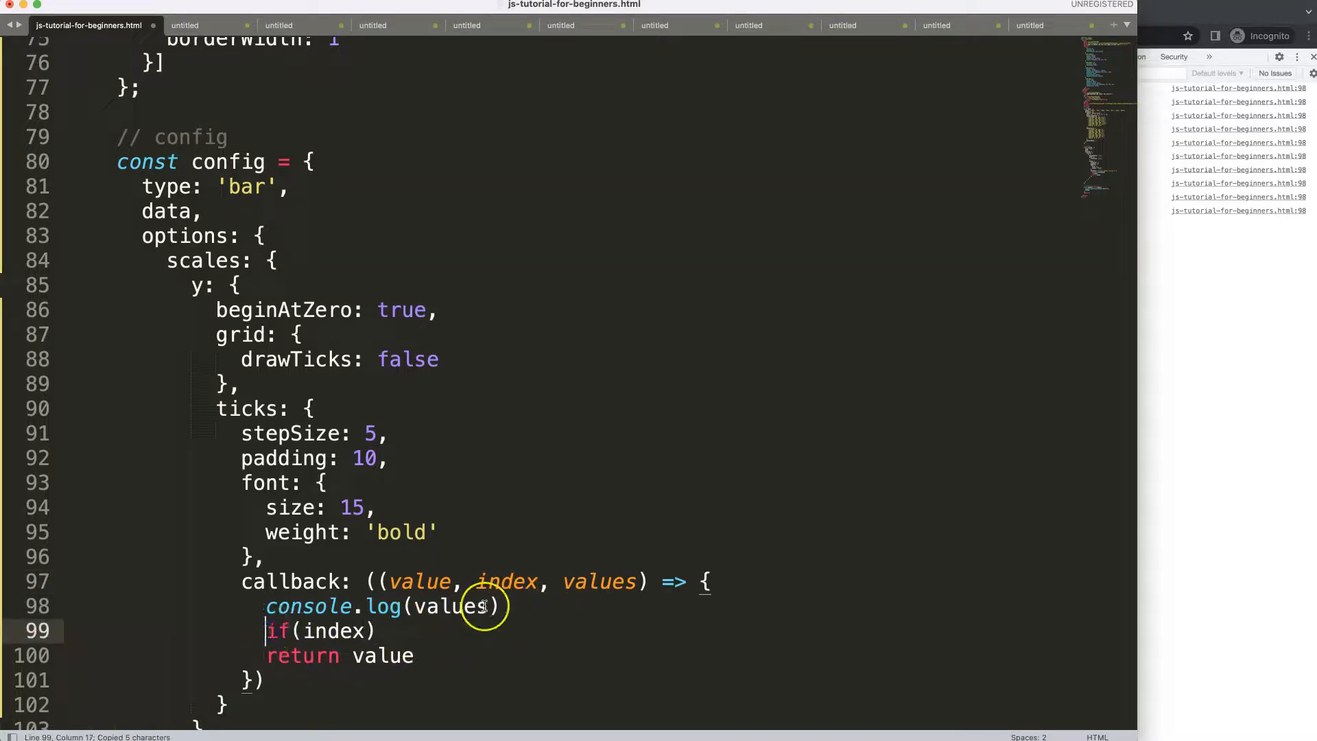
{"action": "type", "text": "//"}
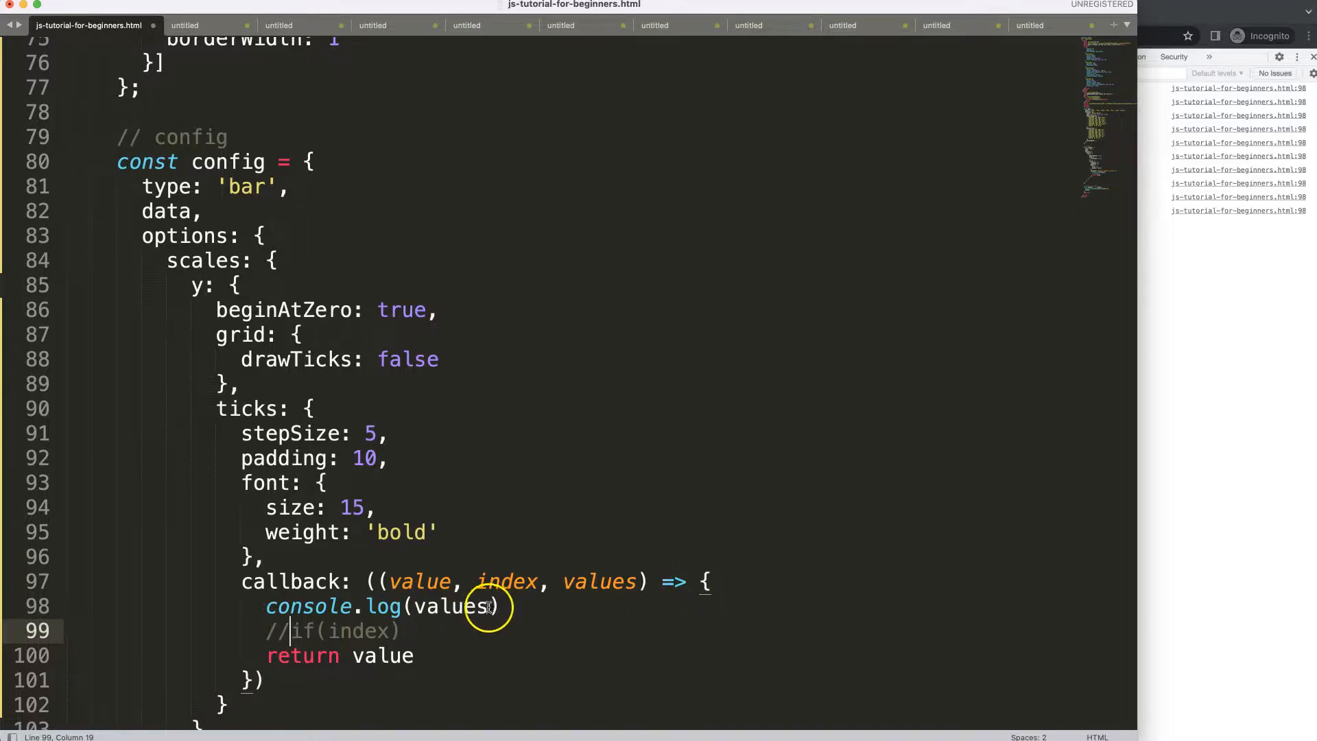
{"action": "type", "text": ".length"}
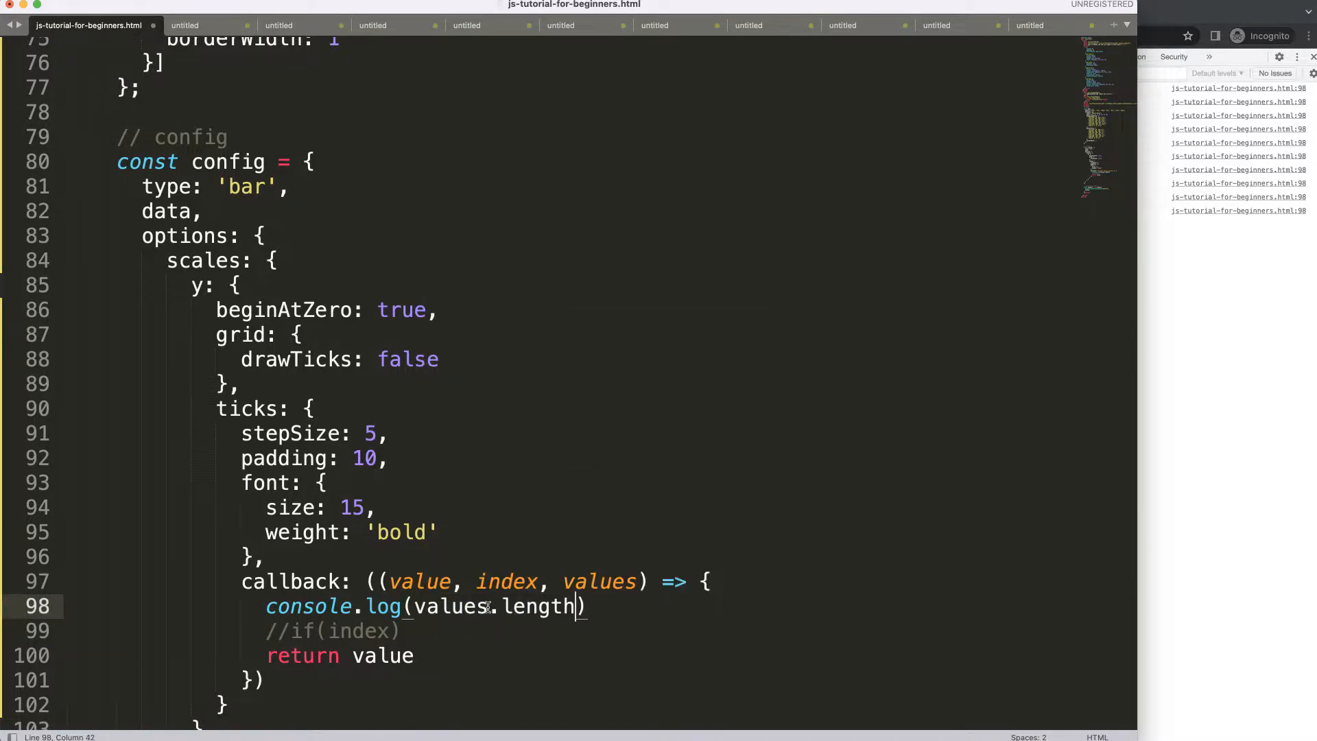
{"action": "type", "text": "-"}
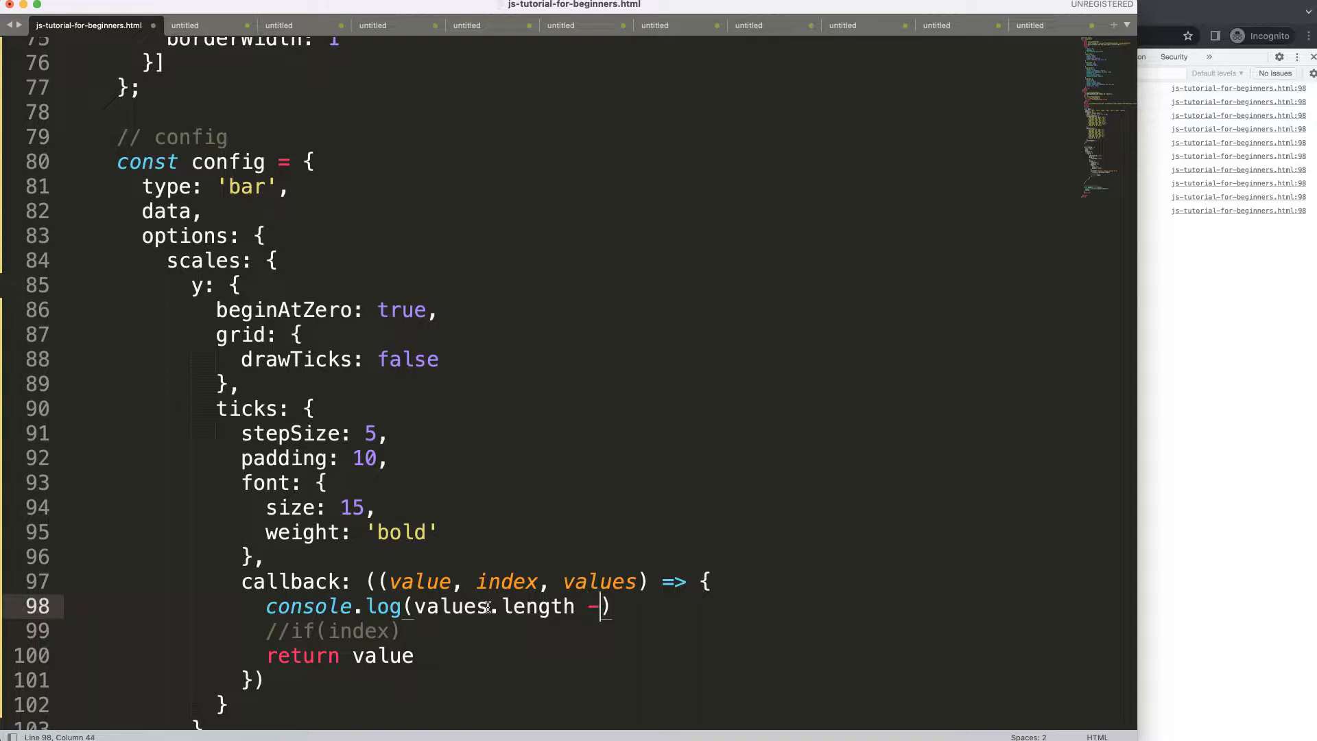
{"action": "type", "text": "1"}
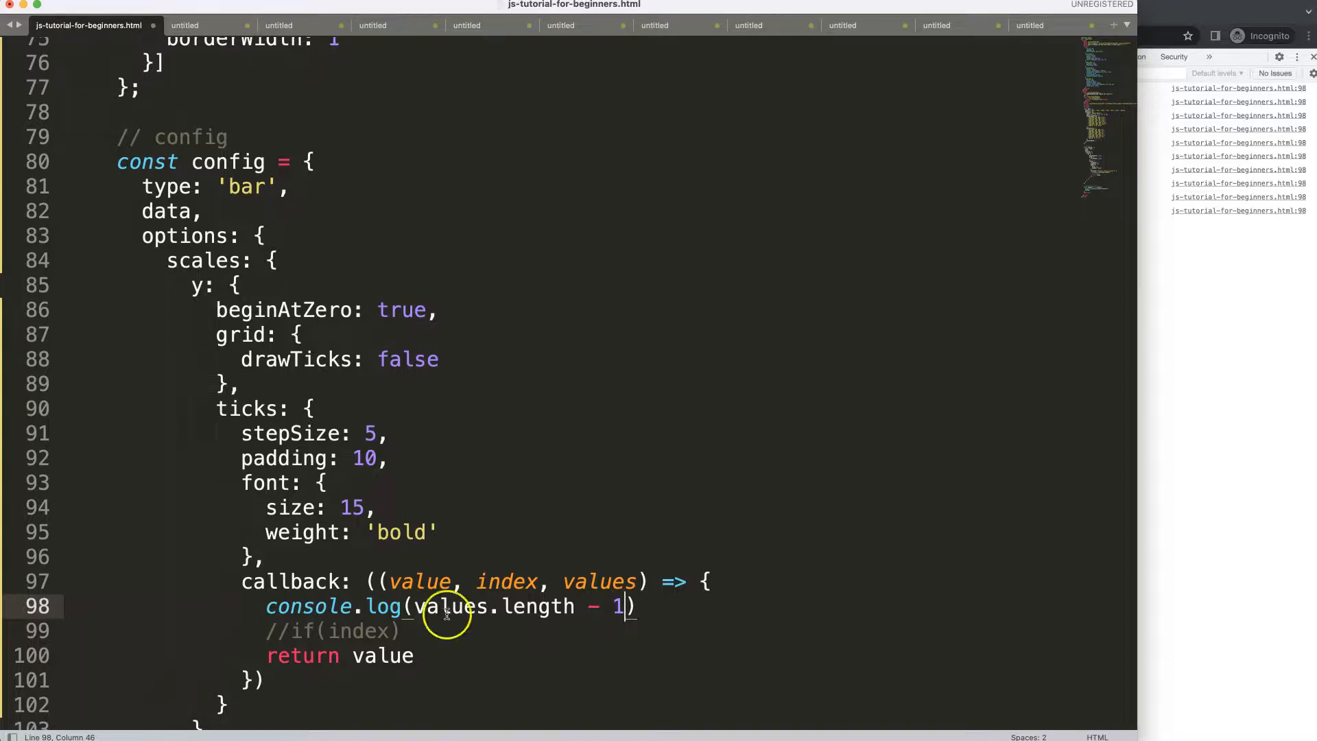
{"action": "left_click_drag", "start_coordinate": [453, 606], "coordinate": [266, 607]}
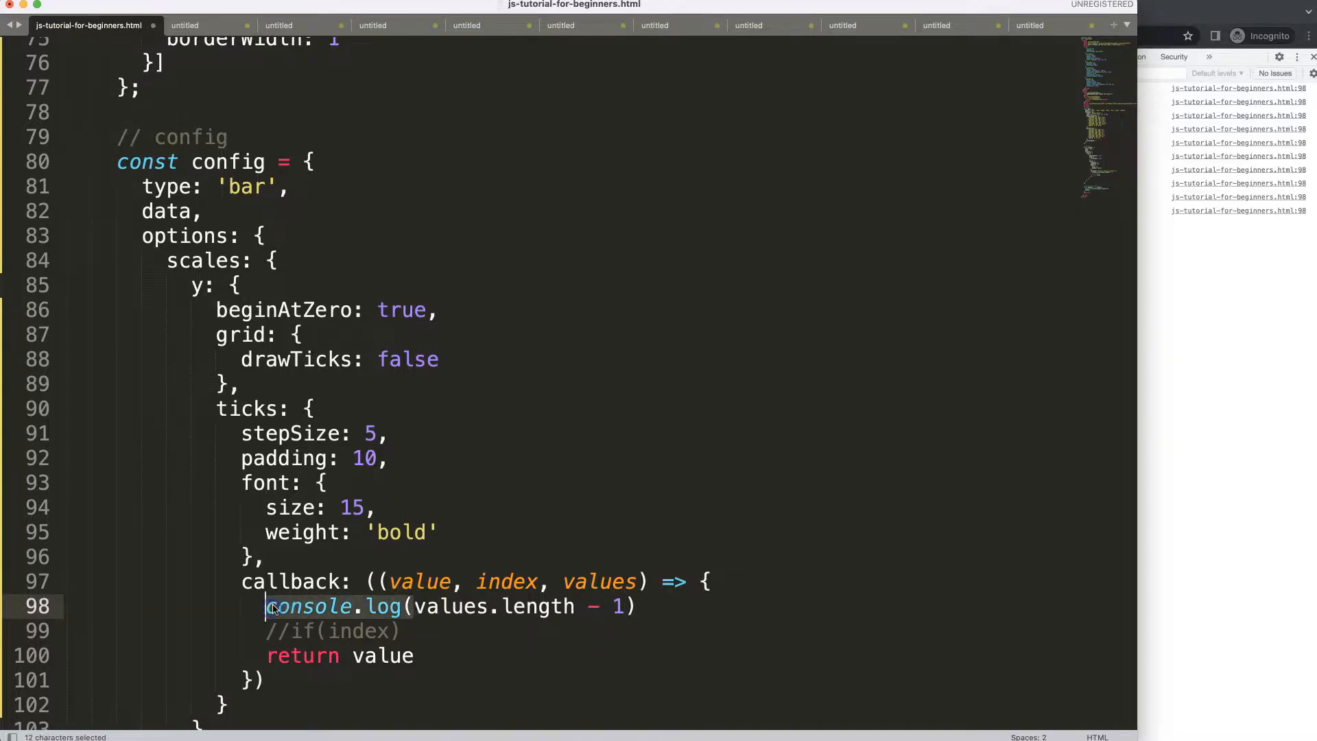
{"action": "type", "text": "const totalIndex ="}
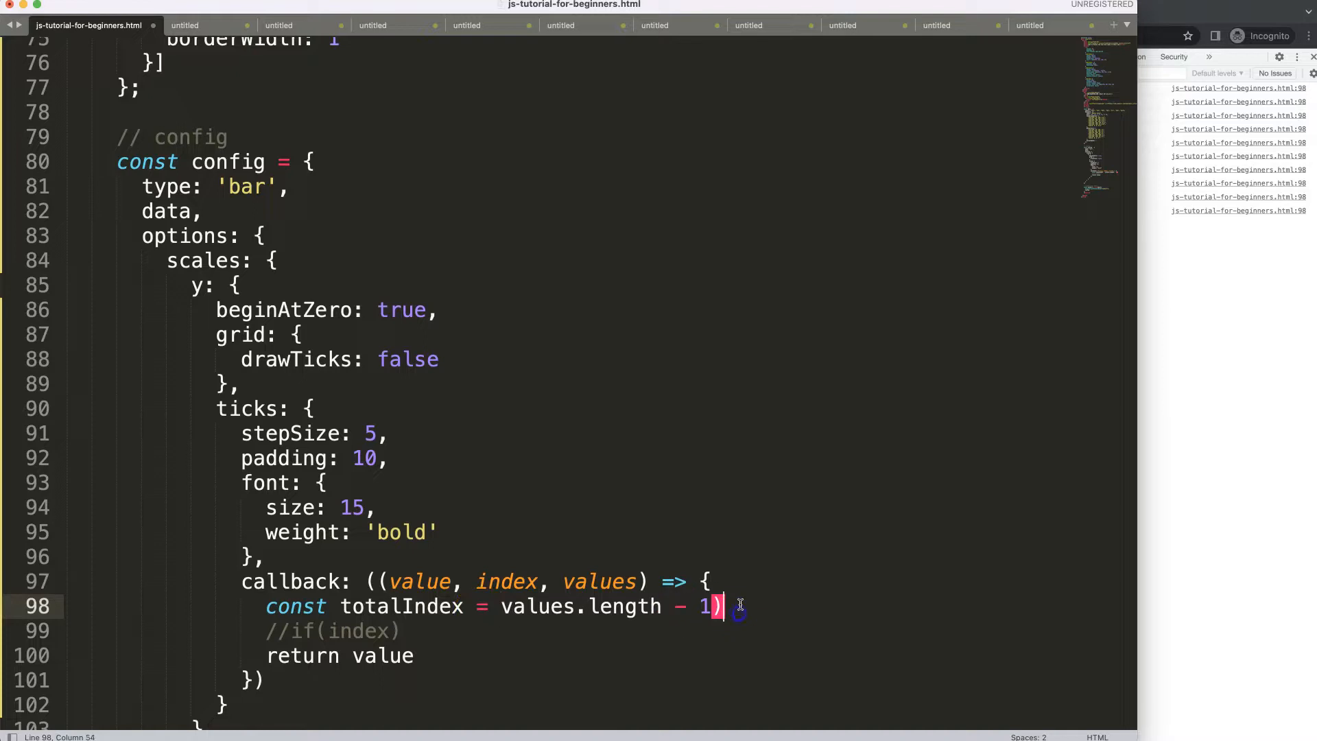
{"action": "type", "text": ";"}
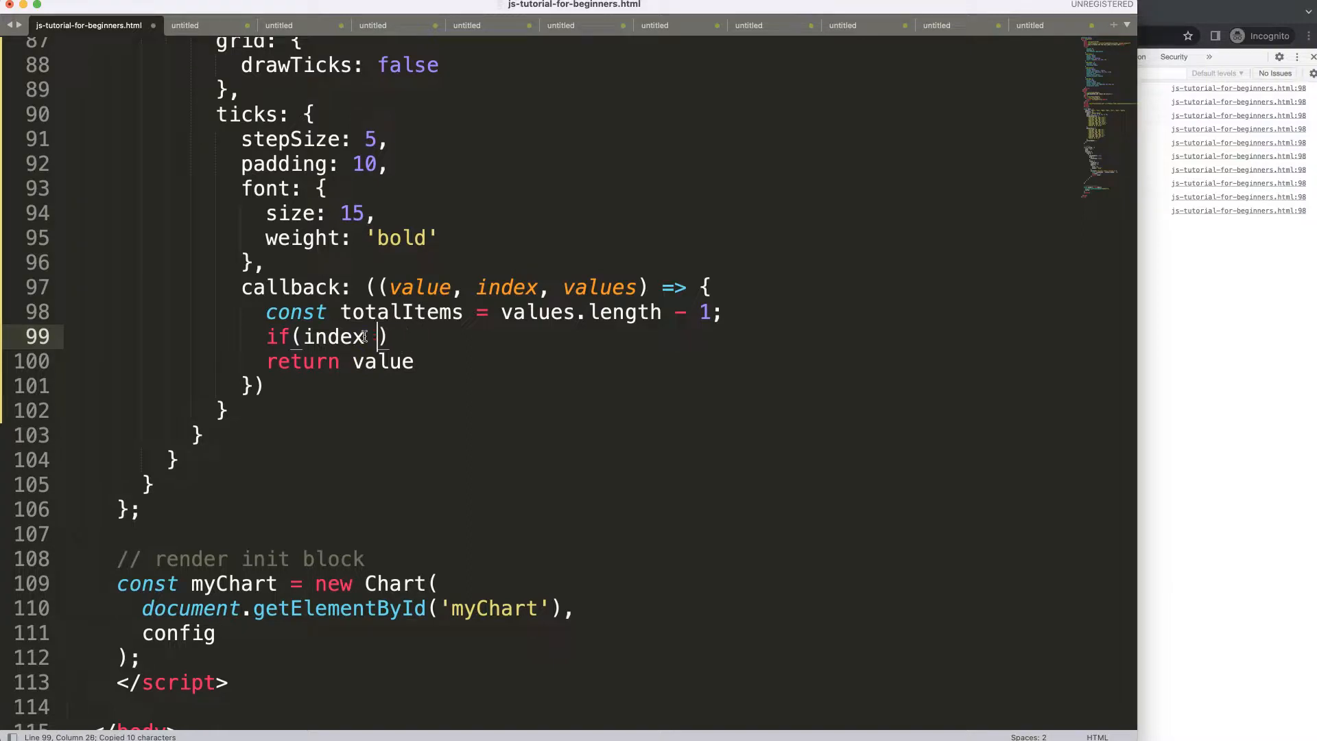
- Wrap return value in if(index !== totalItems){ } to hide the top label
{"action": "type", "text": "!=="}
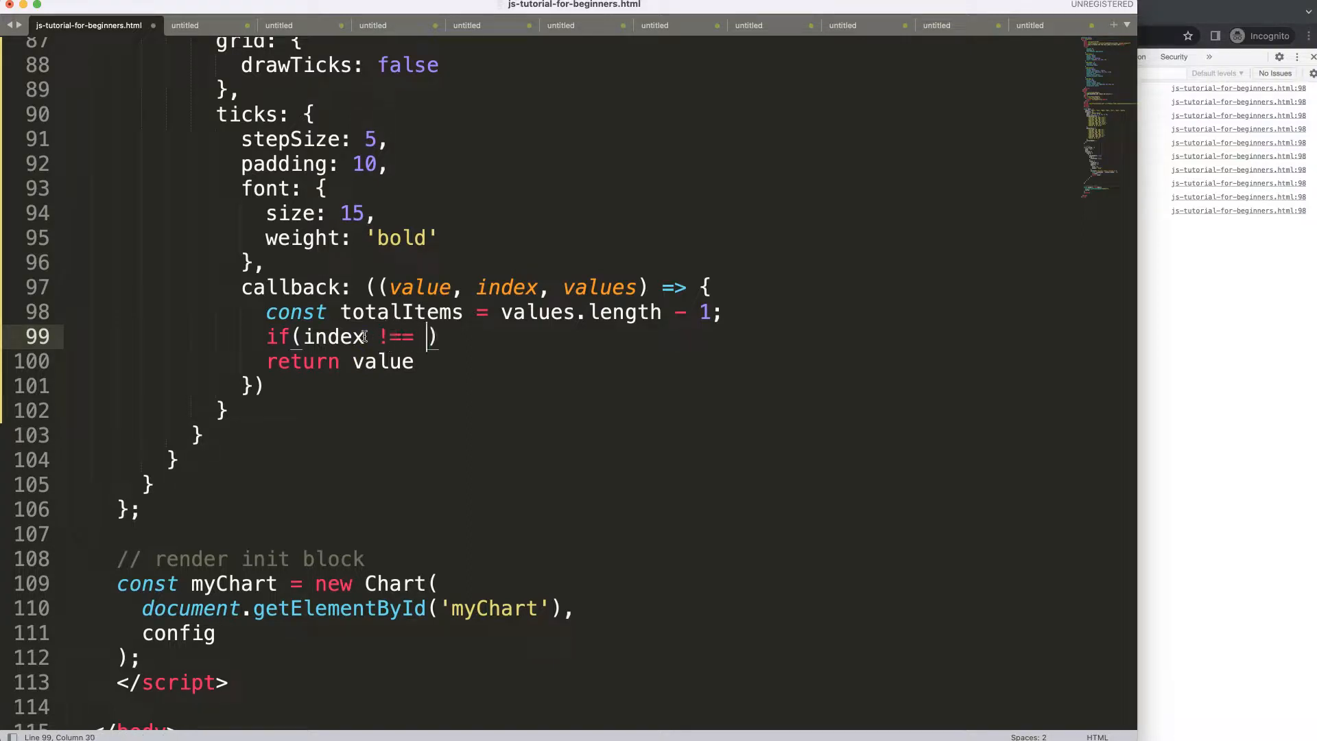
{"action": "type", "text": "totalItems"}
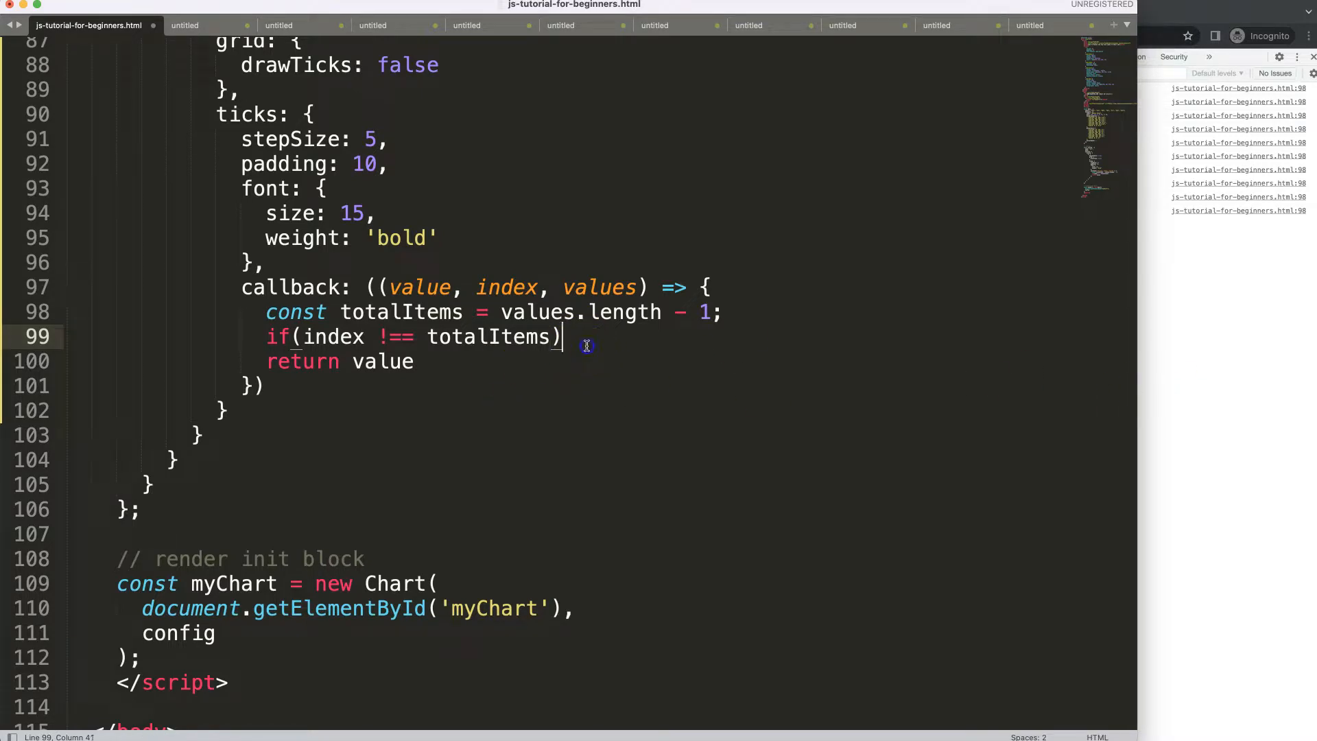
{"action": "type", "text": "{"}
{"action": "type", "text": "}"}
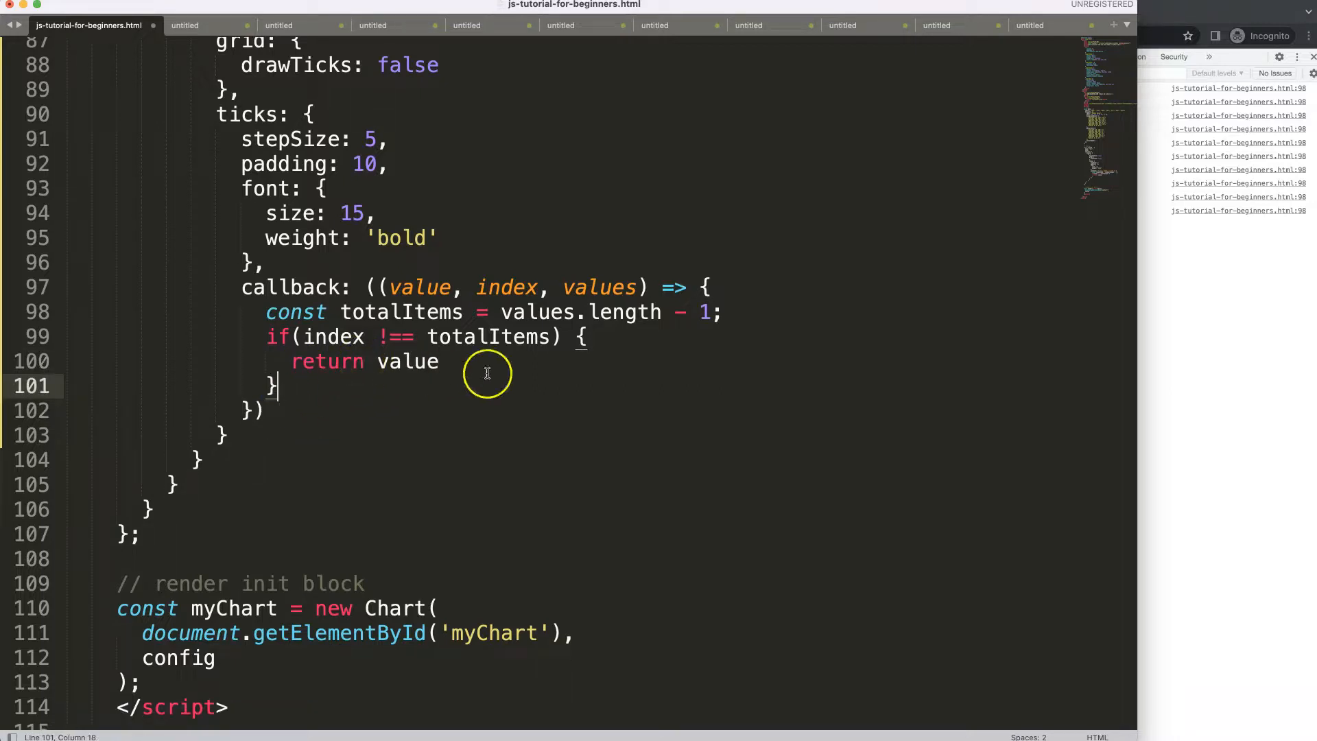
{"action": "type", "text": ";"}
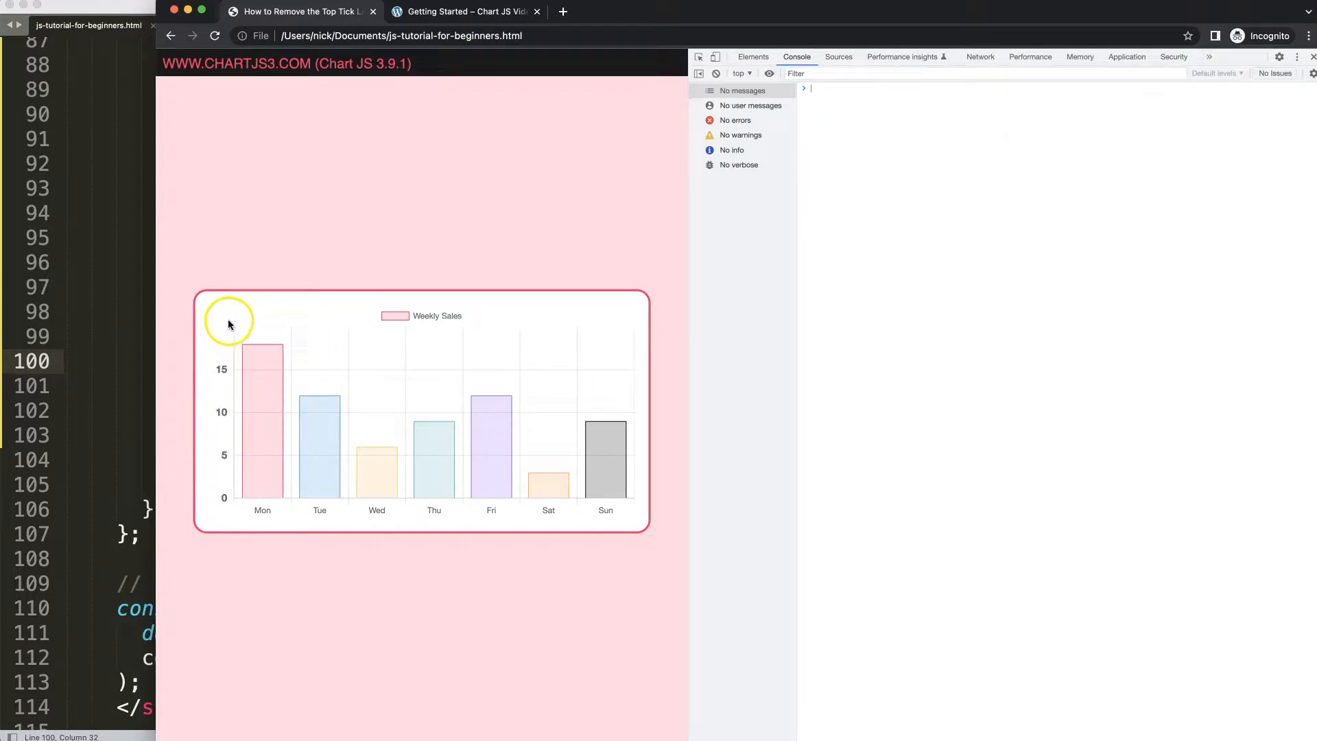
{"action": "mouse_move", "coordinate": [118, 334]}
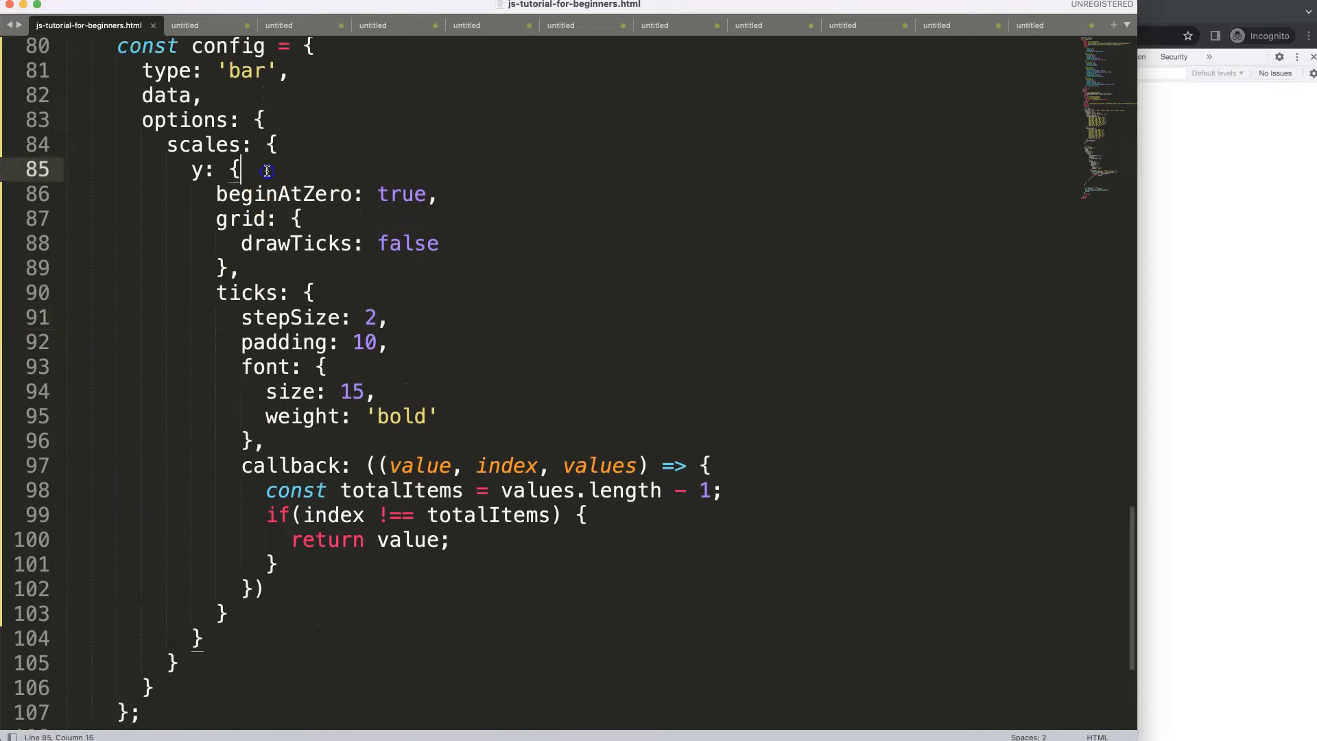
- Insert grace: 1, above beginAtZero in the y scale options
{"action": "type", "text": "grad"}
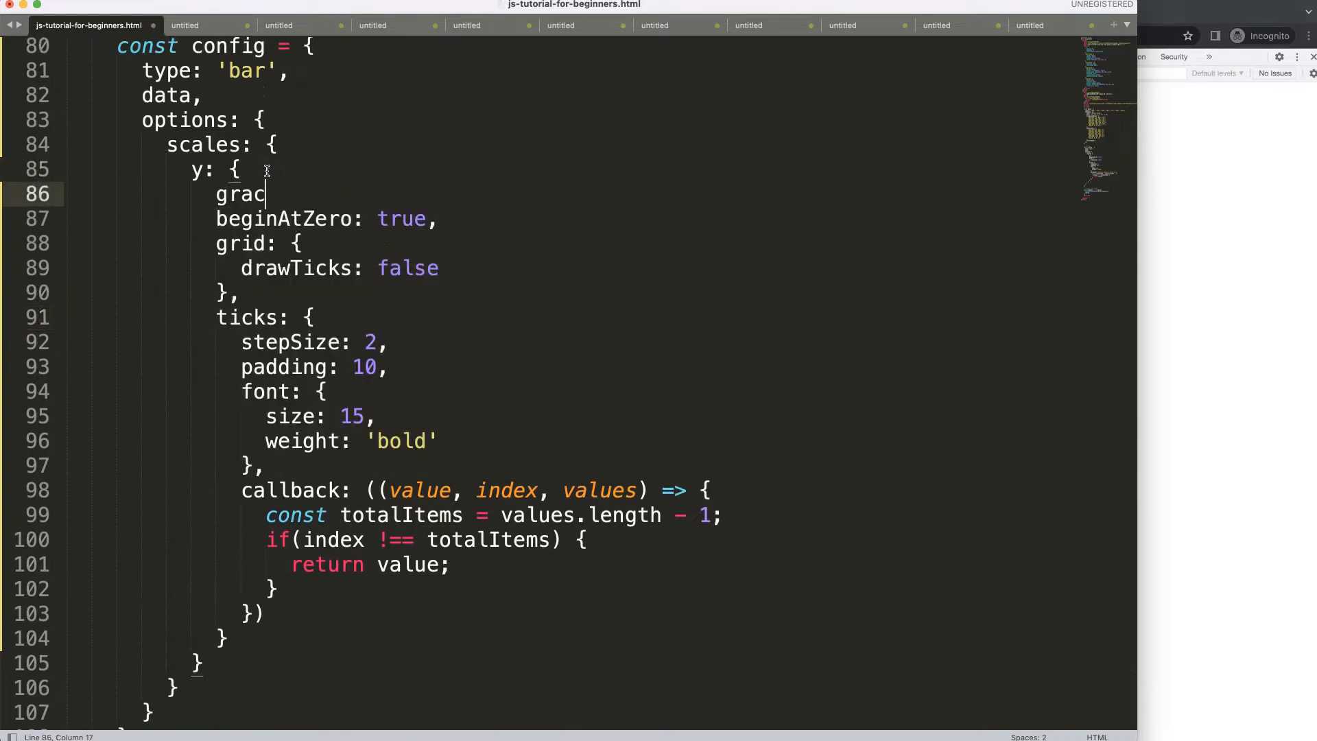
{"action": "type", "text": "e: 1"}
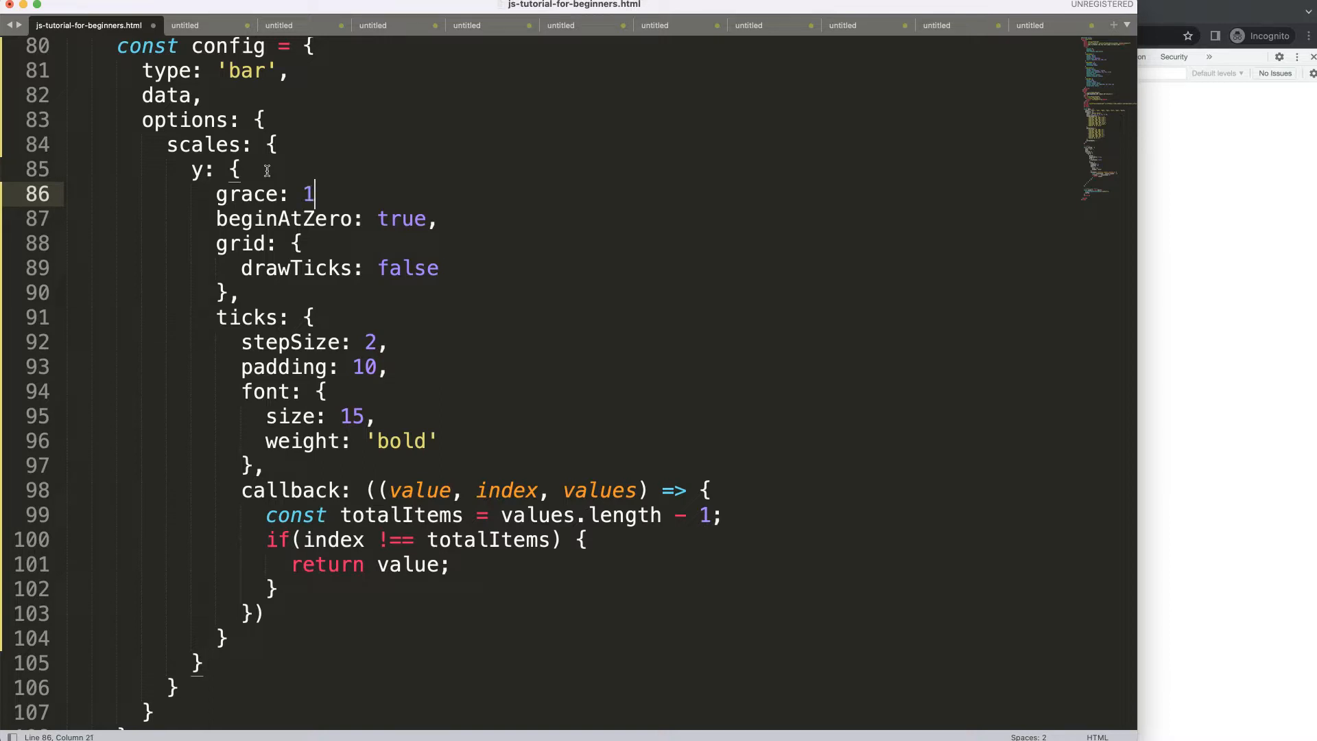
{"action": "type", "text": ","}
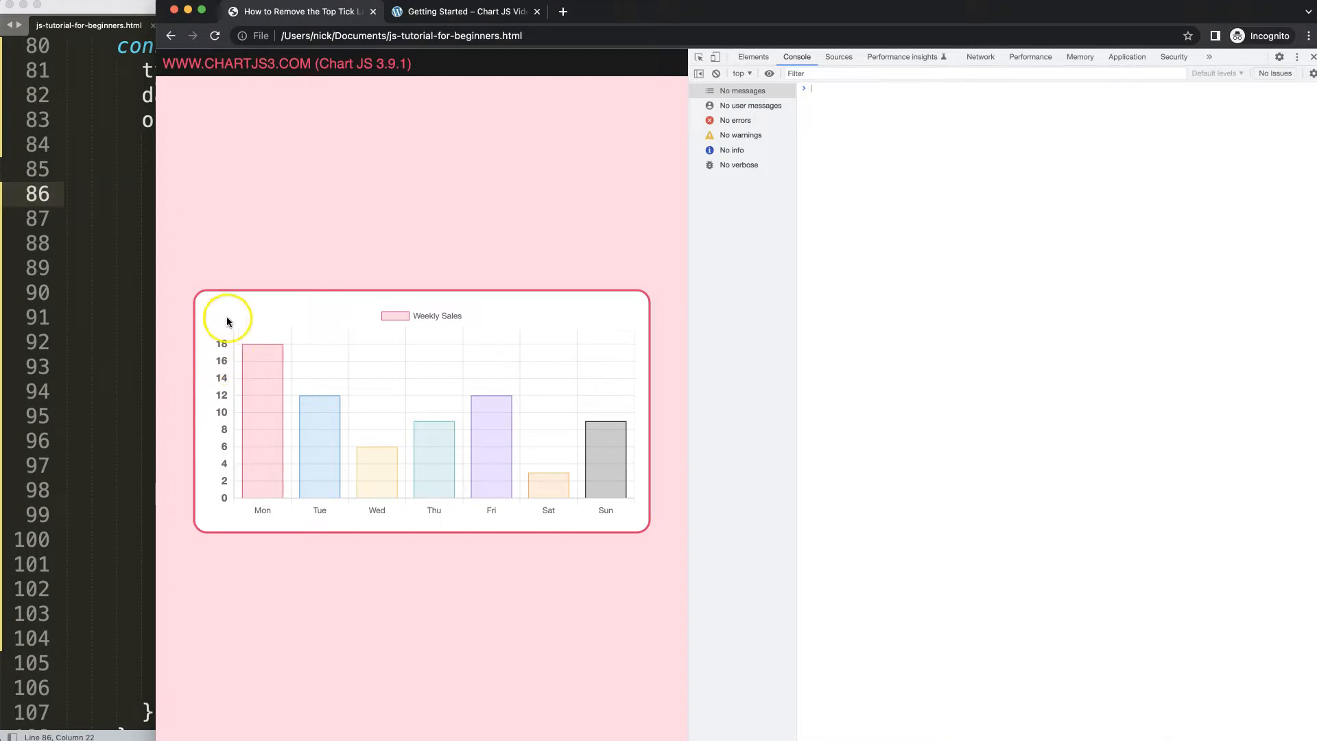
{"action": "mouse_move", "coordinate": [228, 330]}
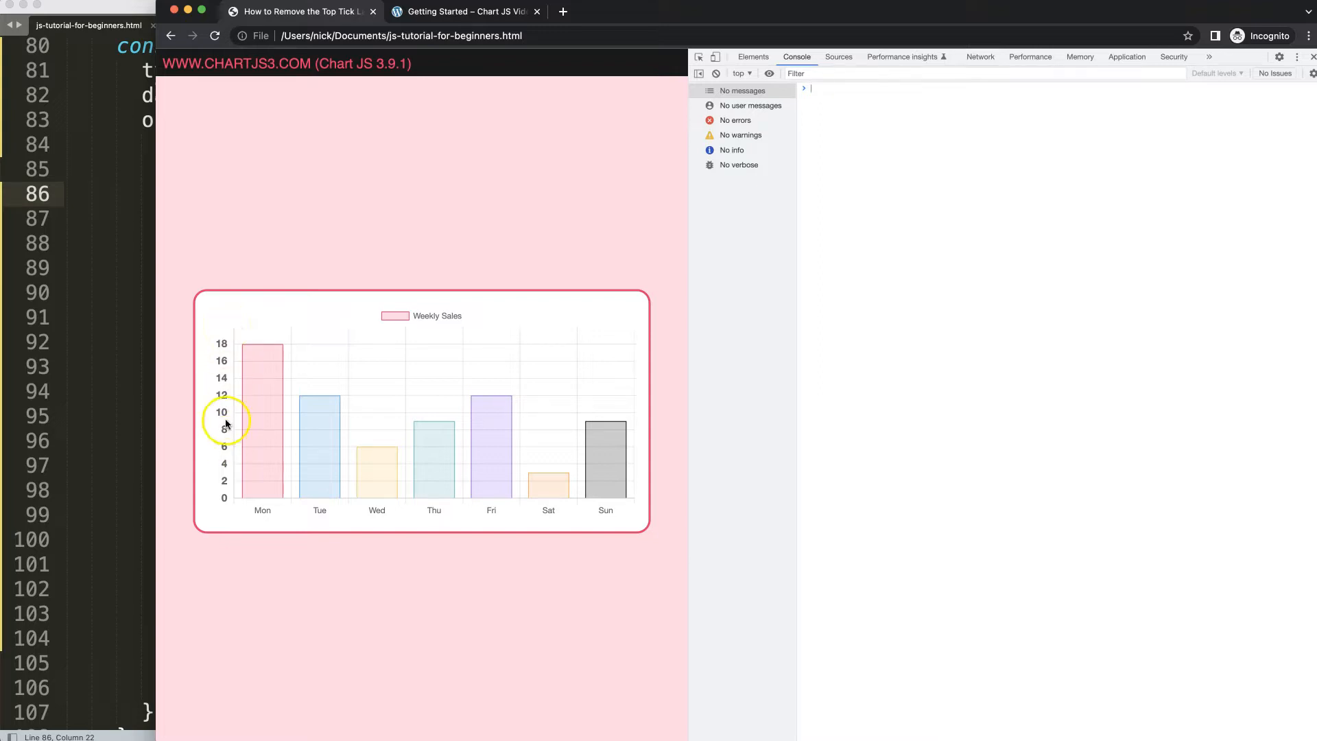
{"action": "mouse_move", "coordinate": [235, 210]}
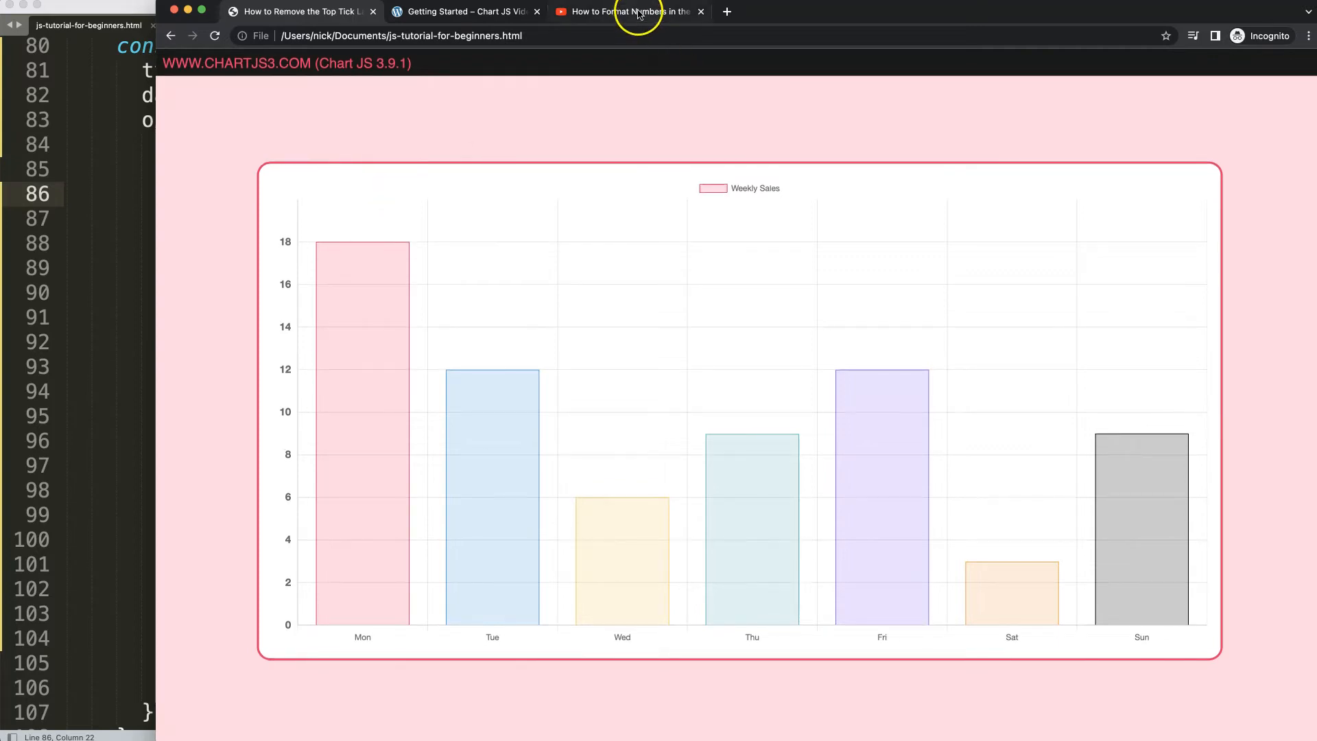
- Switch to the YouTube video on formatting y-scale numbers and select its title
{"action": "left_click", "coordinate": [629, 11]}
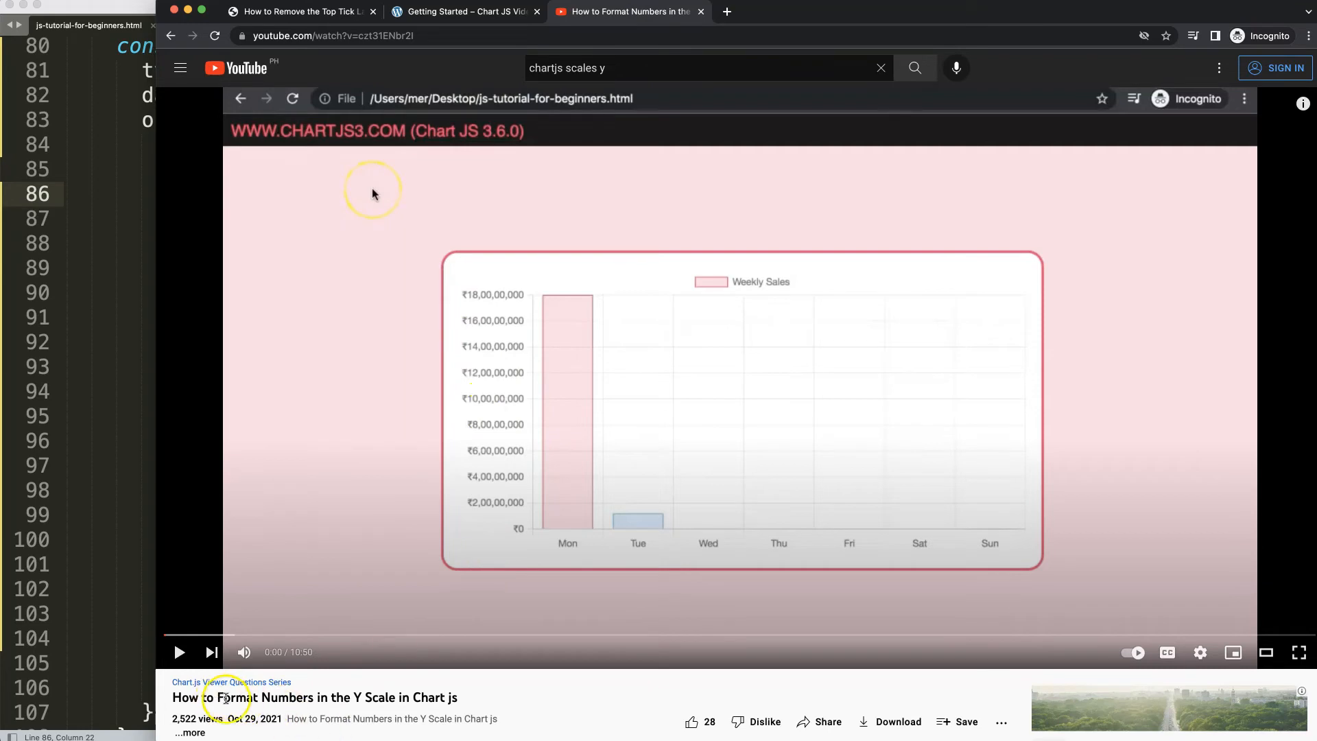
{"action": "left_click_drag", "start_coordinate": [222, 697], "coordinate": [467, 697]}
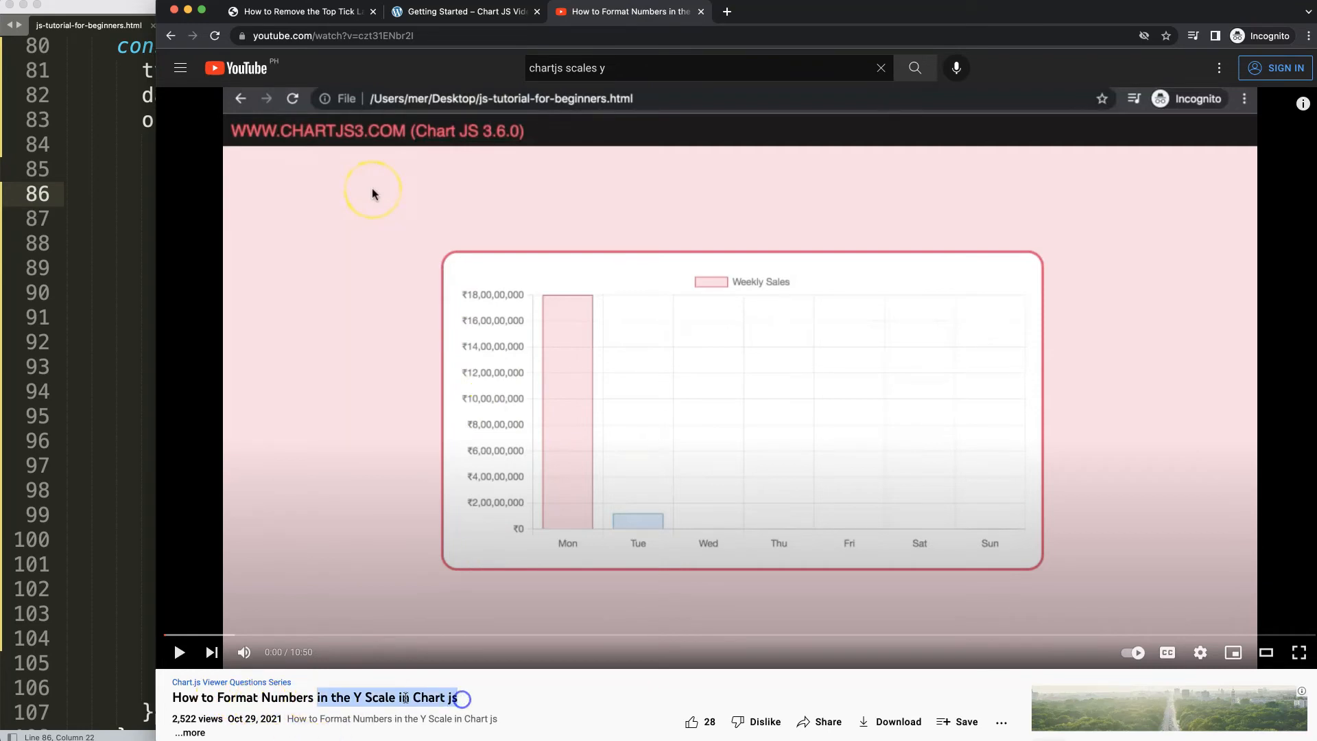